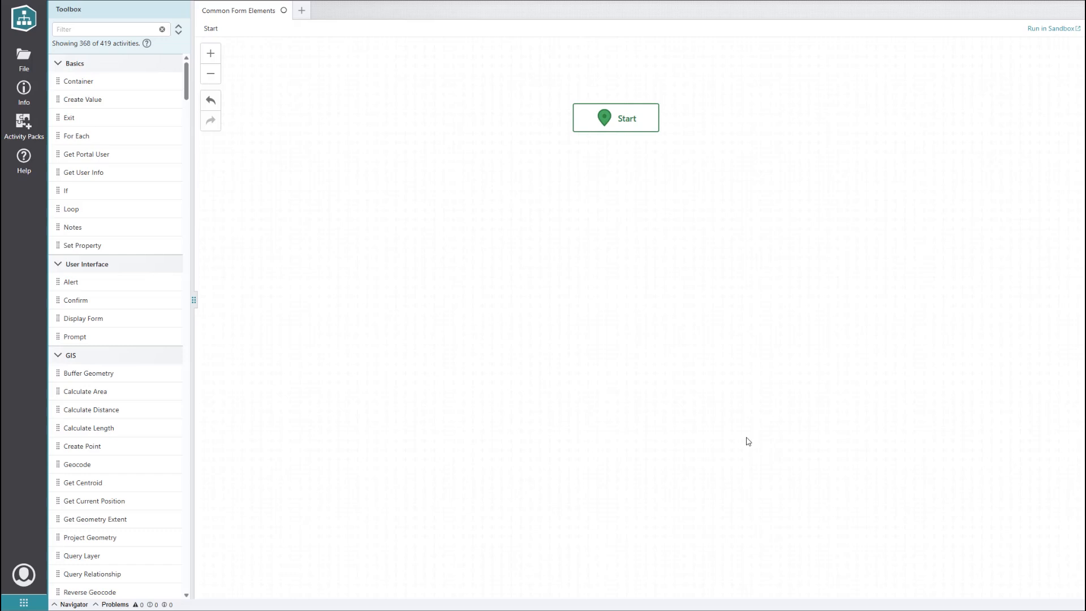
{"action": "mouse_move", "coordinate": [310, 339]}
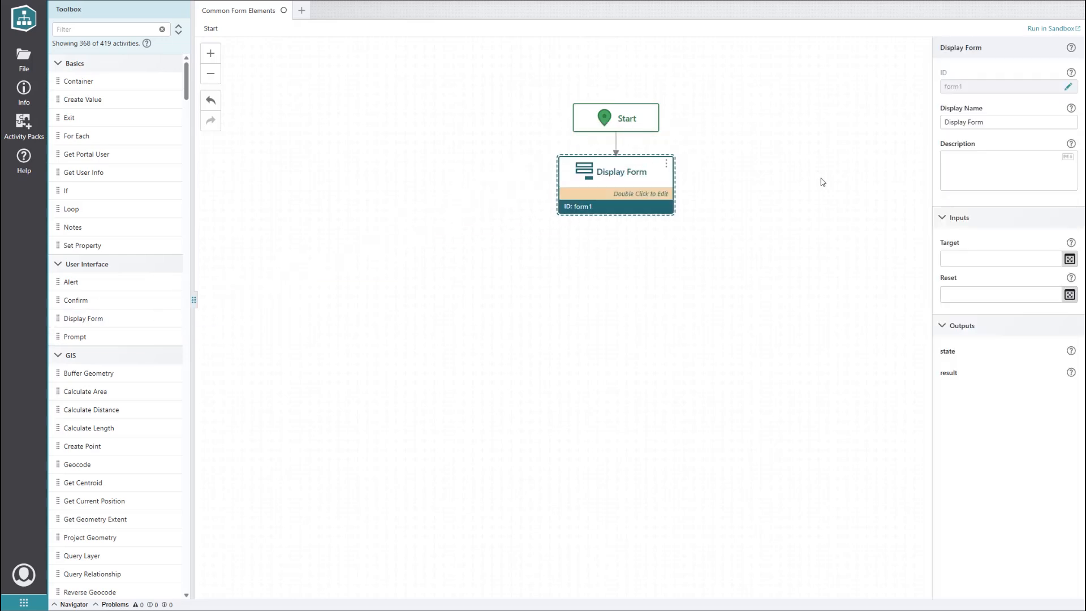
{"action": "mouse_move", "coordinate": [838, 250]}
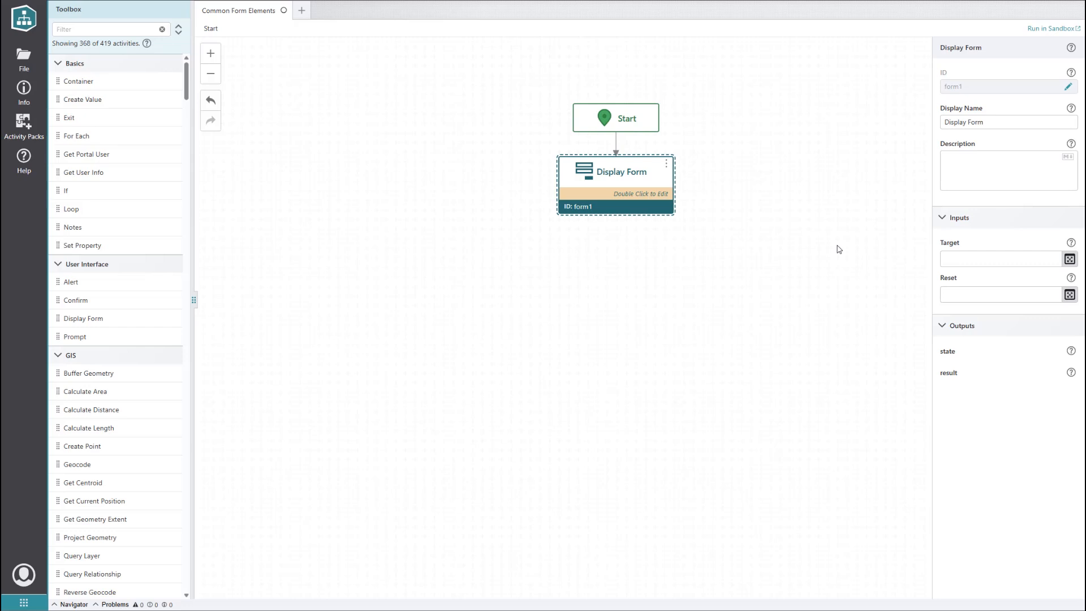
{"action": "mouse_move", "coordinate": [627, 189]}
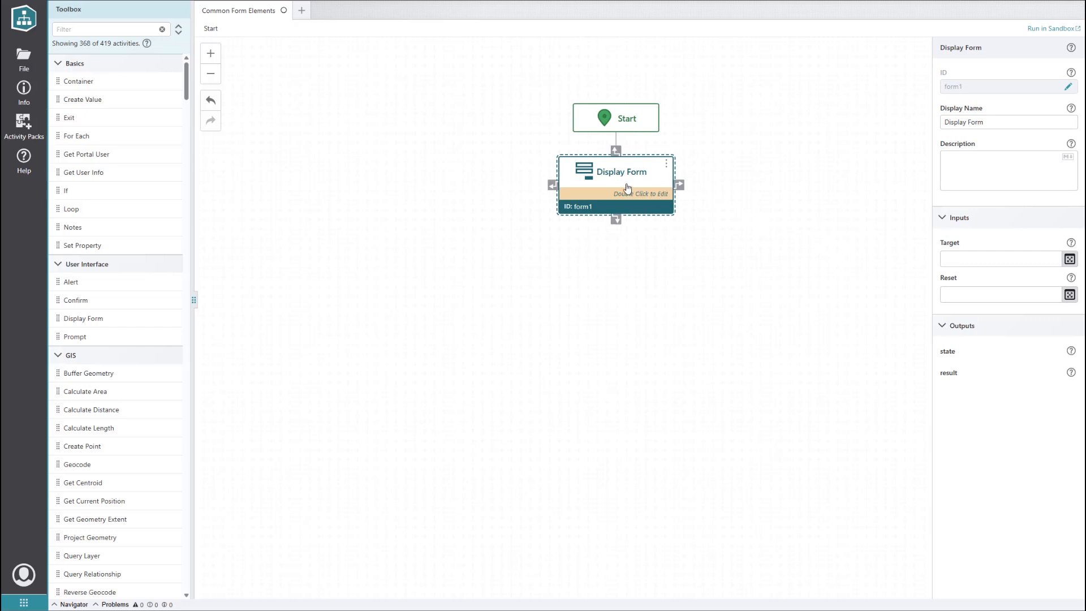
Step: Open the Display Form layout, add an Auto Complete element, and select it
{"action": "double_click", "coordinate": [615, 172]}
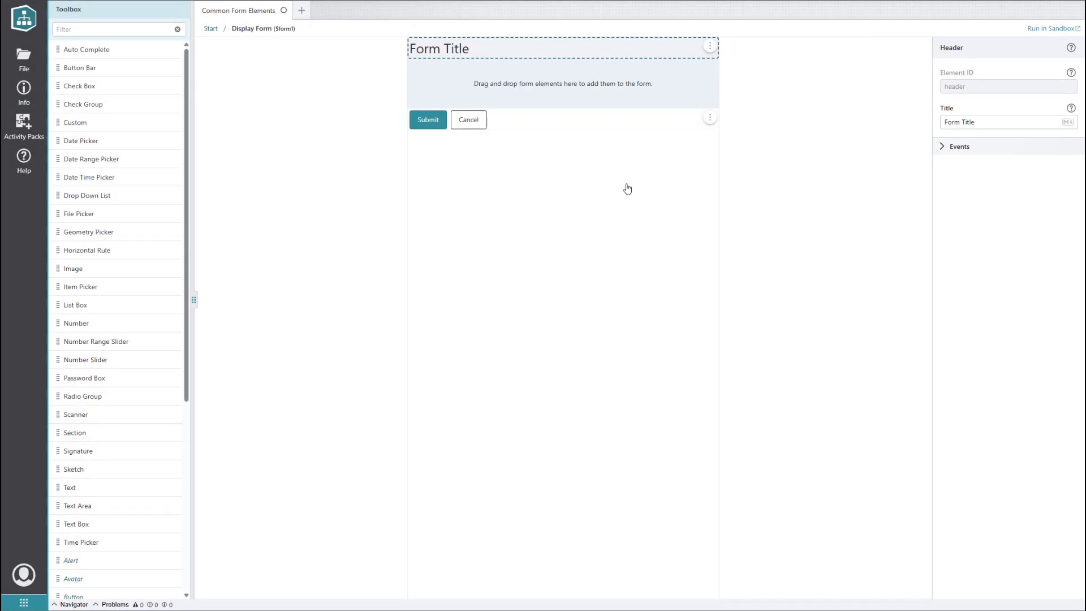
{"action": "mouse_move", "coordinate": [86, 49]}
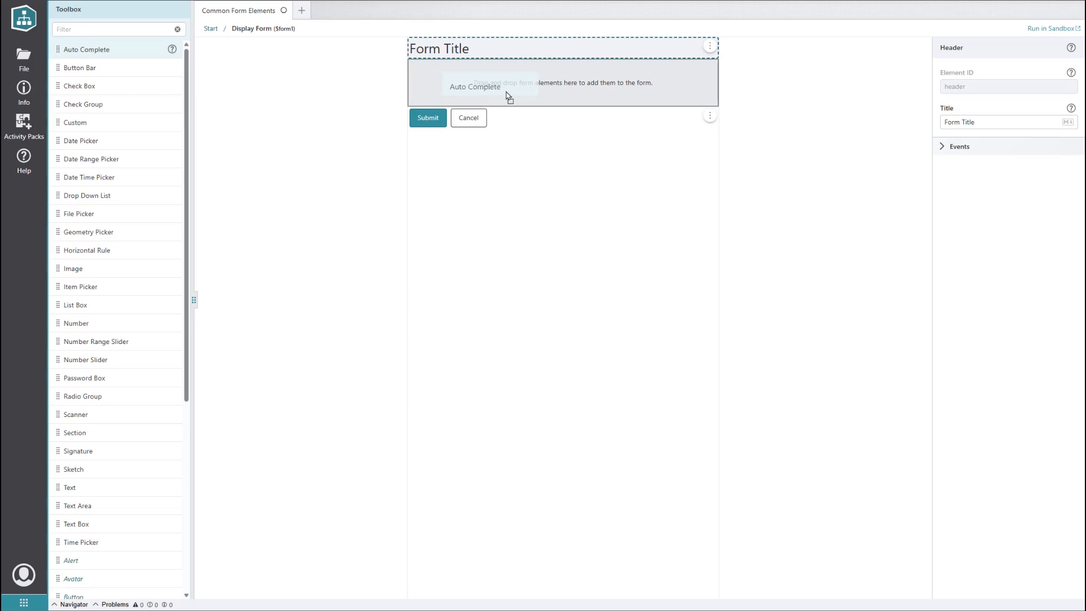
{"action": "left_click_drag", "start_coordinate": [86, 49], "coordinate": [506, 83]}
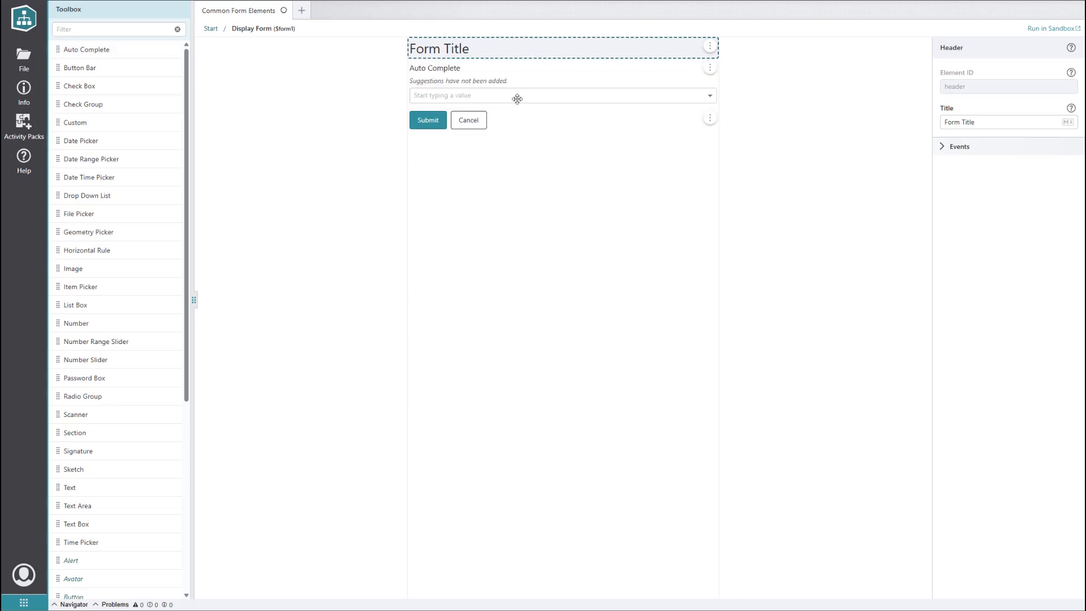
{"action": "left_click", "coordinate": [436, 68]}
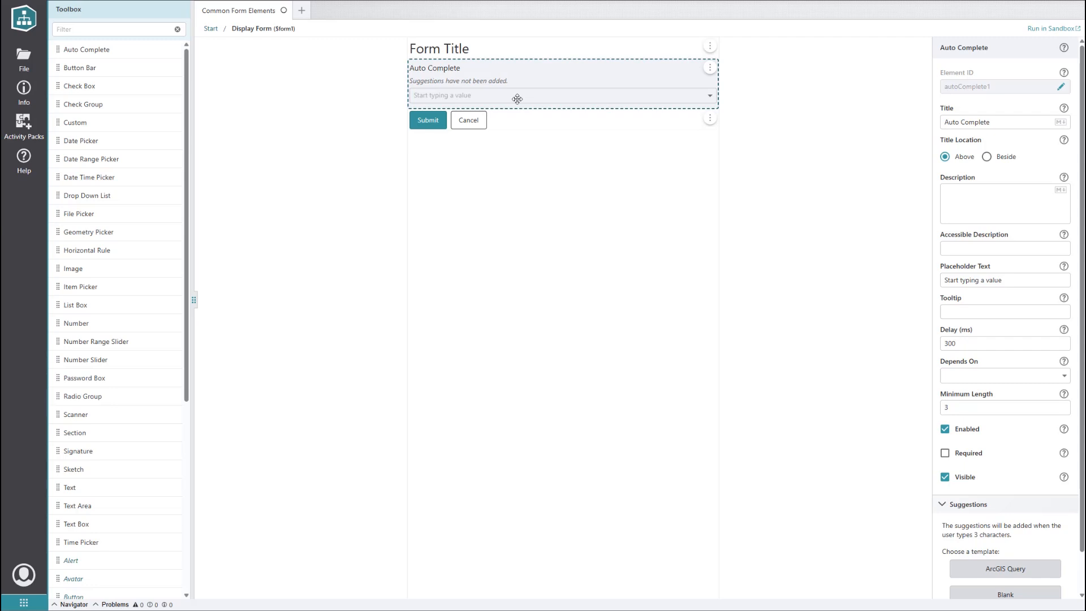
{"action": "mouse_move", "coordinate": [913, 482]}
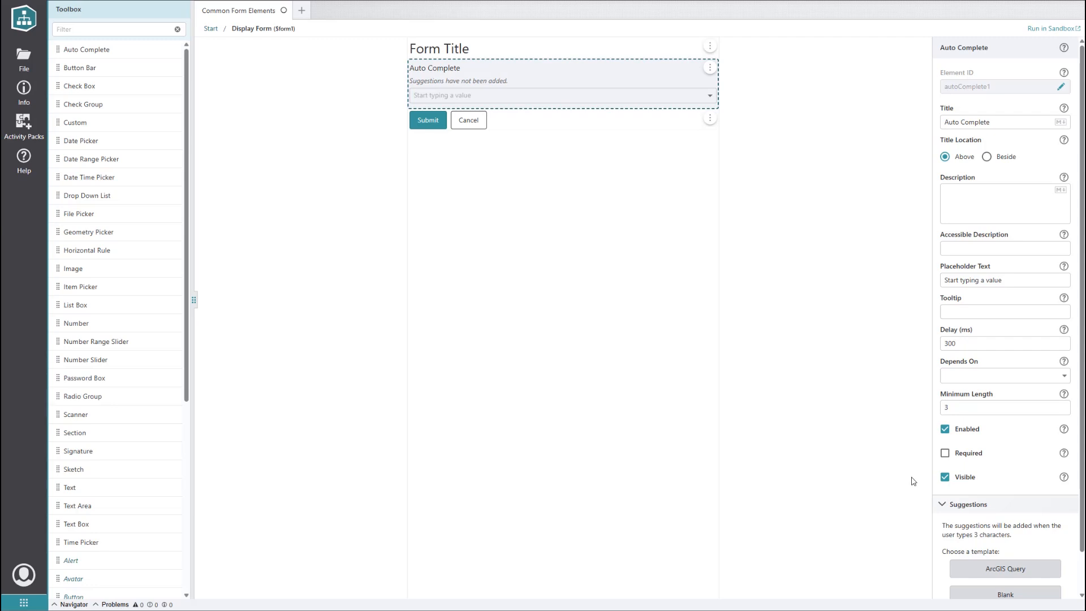
Step: Generate an ArcGIS Query template workflow under the Auto Complete's Suggestions property
{"action": "scroll", "scroll_direction": "down", "scroll_amount": 3}
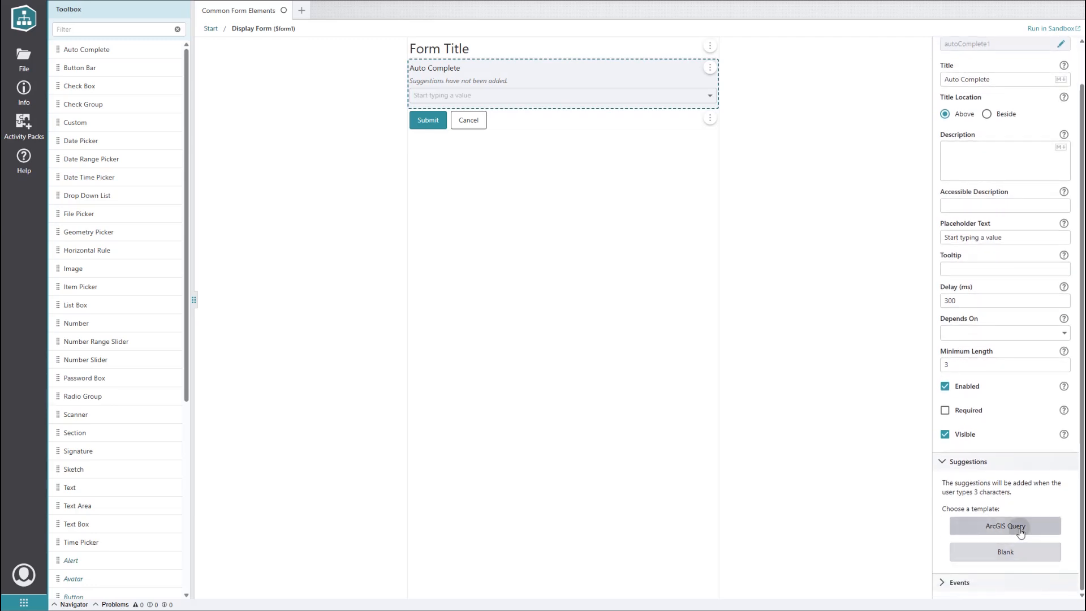
{"action": "left_click", "coordinate": [1003, 526]}
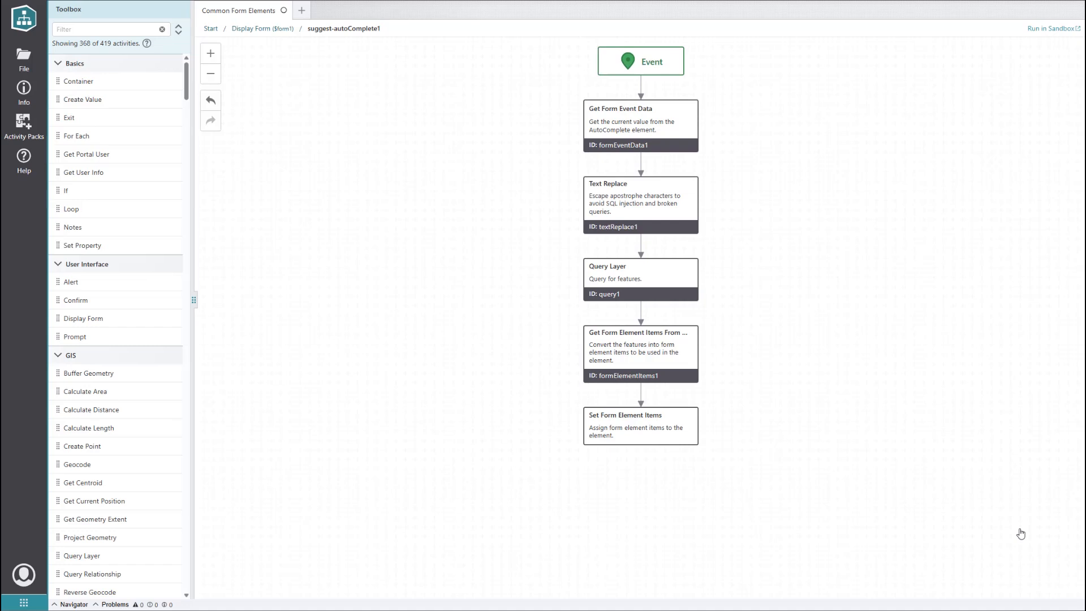
{"action": "mouse_move", "coordinate": [24, 92]}
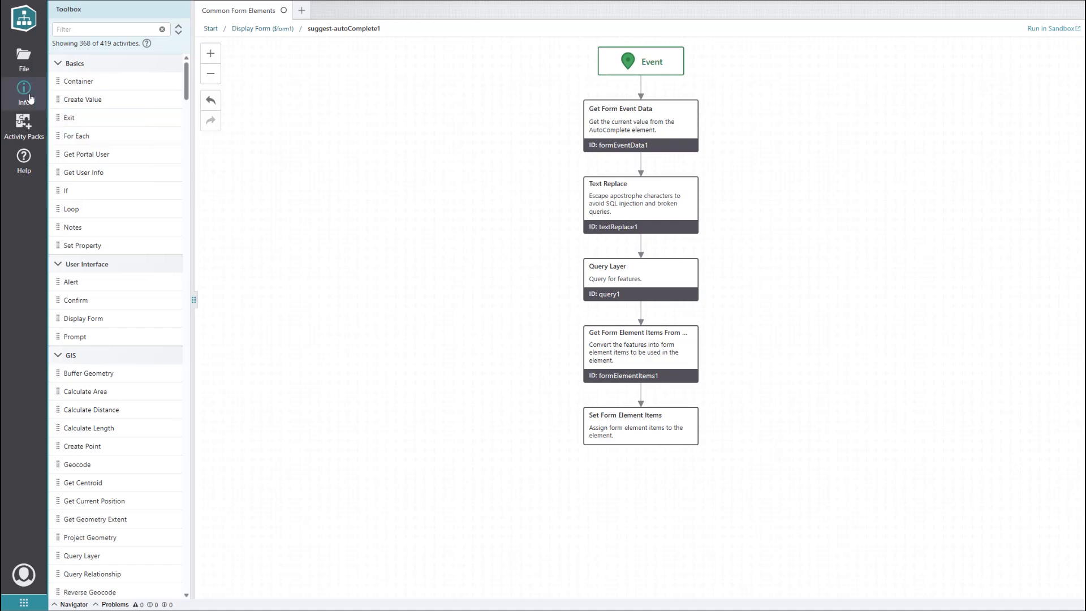
Step: Run the workflow in the Sandbox, type 'ala', choose Alaska, and submit
{"action": "left_click", "coordinate": [24, 93]}
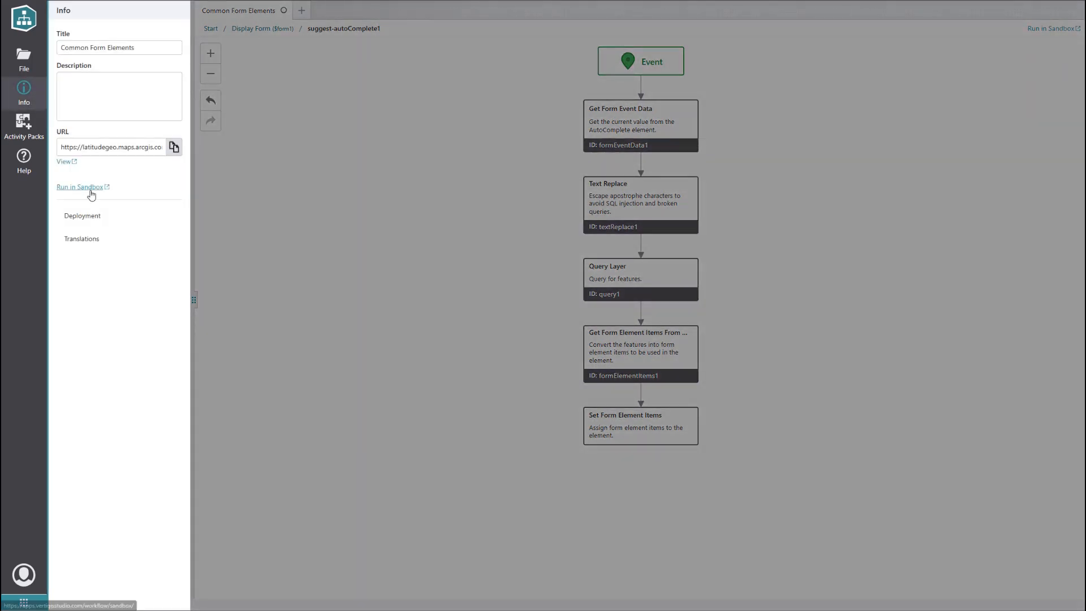
{"action": "left_click", "coordinate": [80, 186]}
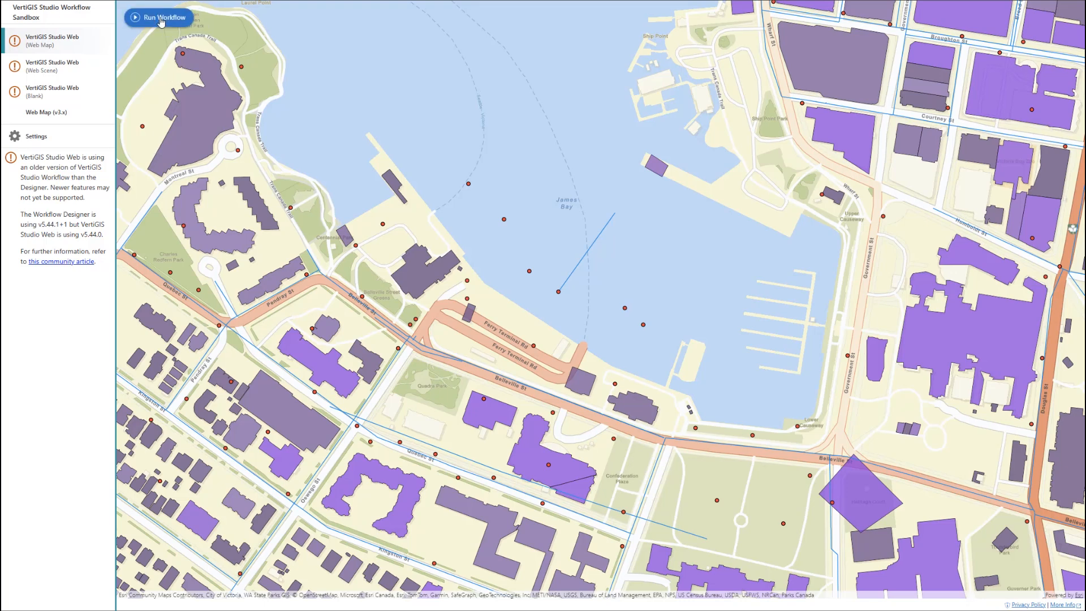
{"action": "left_click", "coordinate": [158, 17]}
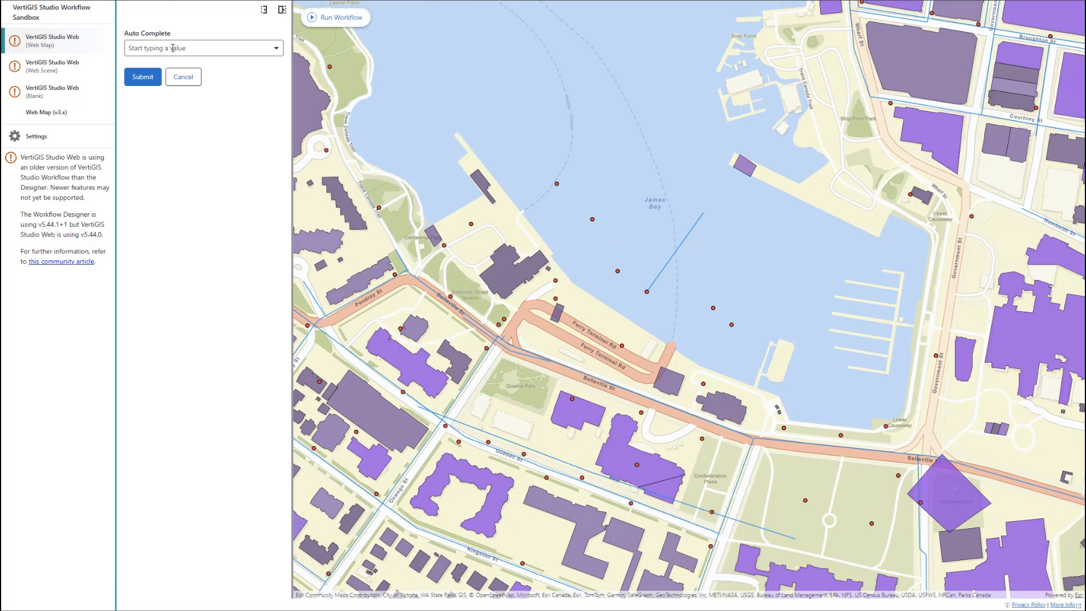
{"action": "type", "text": "ala"}
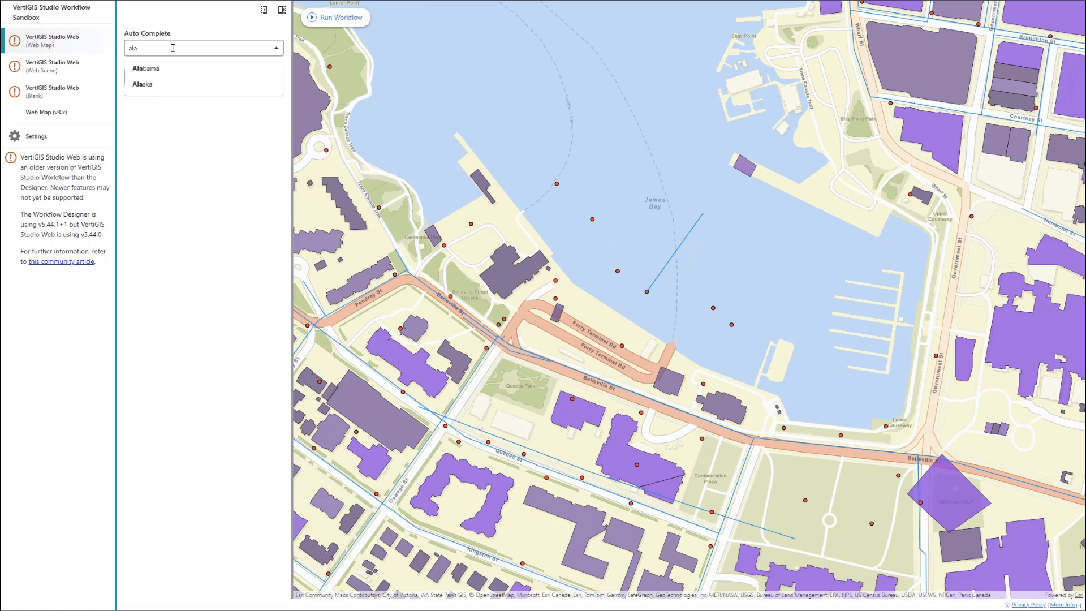
{"action": "mouse_move", "coordinate": [176, 83]}
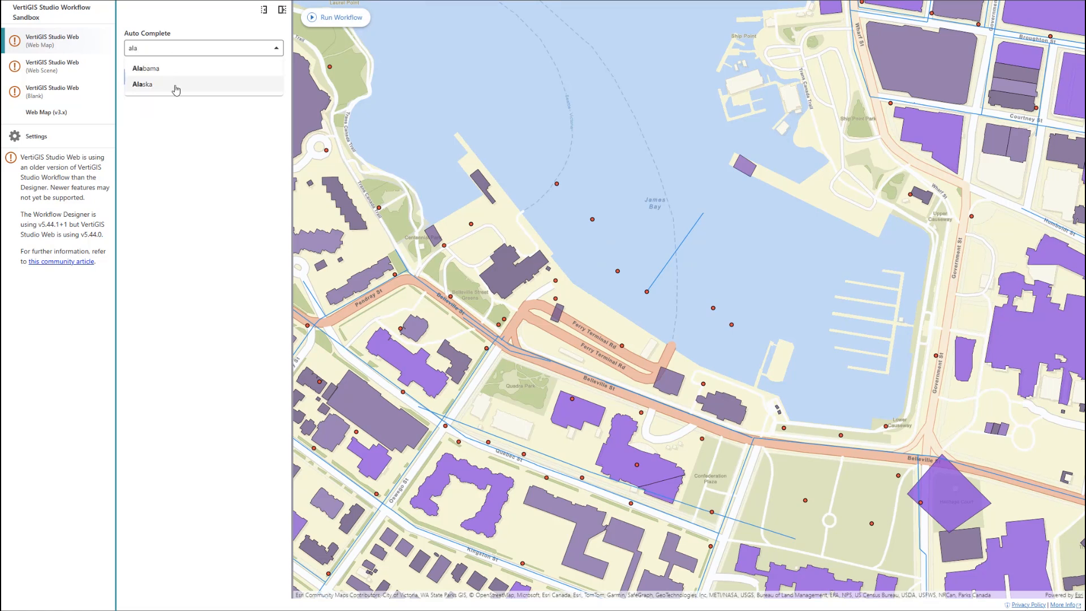
{"action": "left_click", "coordinate": [142, 84]}
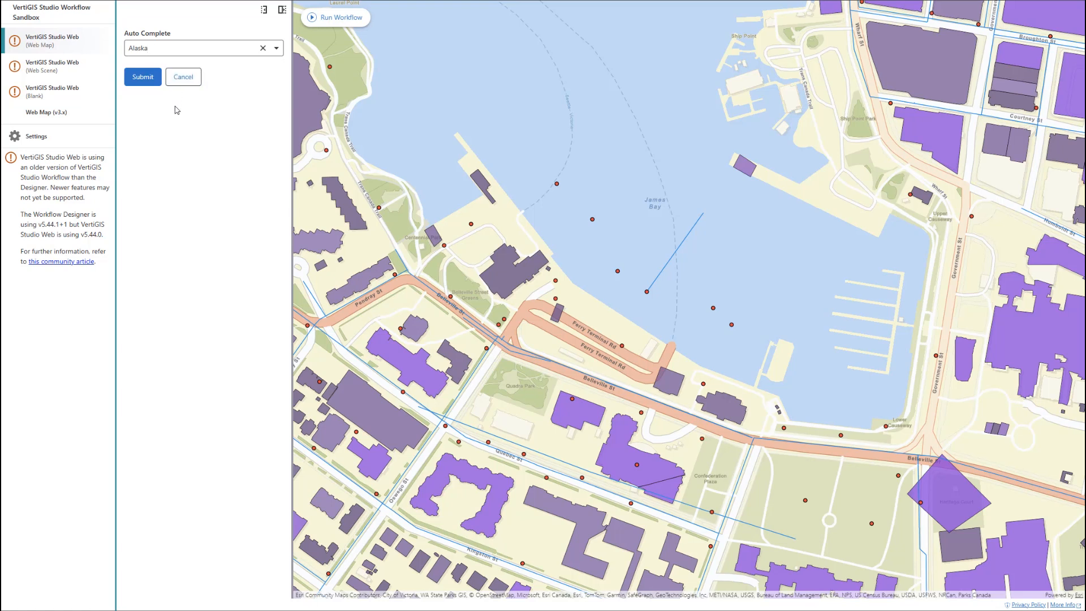
{"action": "left_click", "coordinate": [194, 48]}
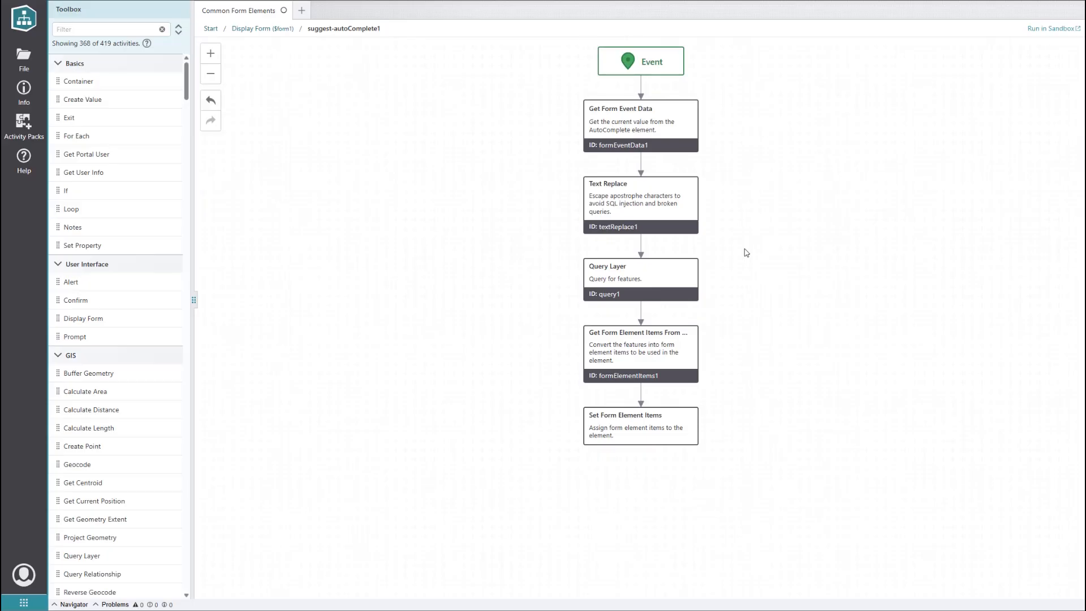
{"action": "mouse_move", "coordinate": [682, 282]}
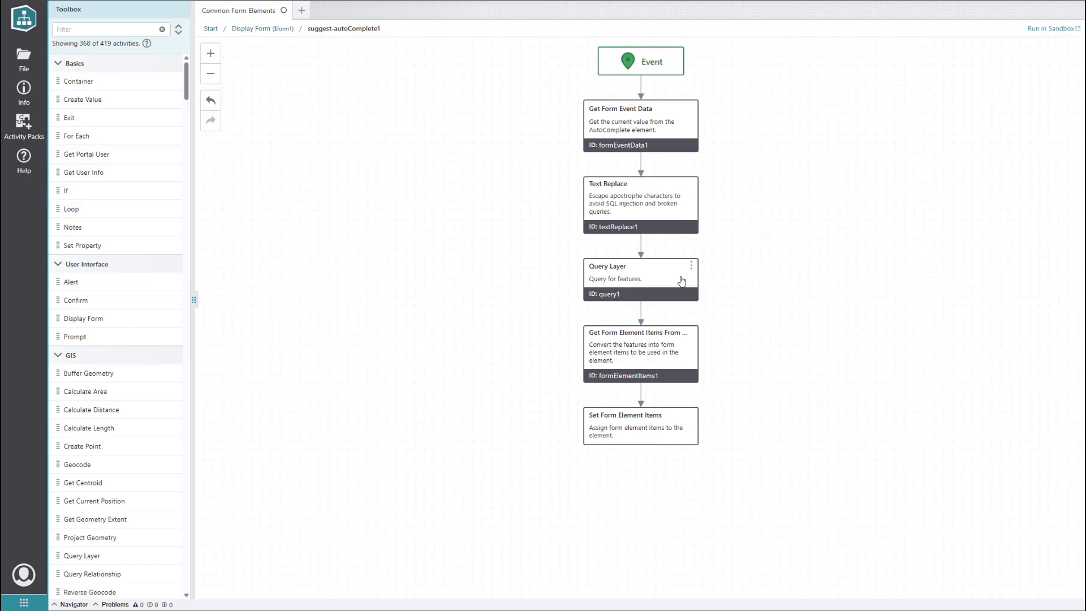
Step: Change the Query Layer's Where condition from STATE_NAME to PID and update its field settings
{"action": "left_click", "coordinate": [635, 279]}
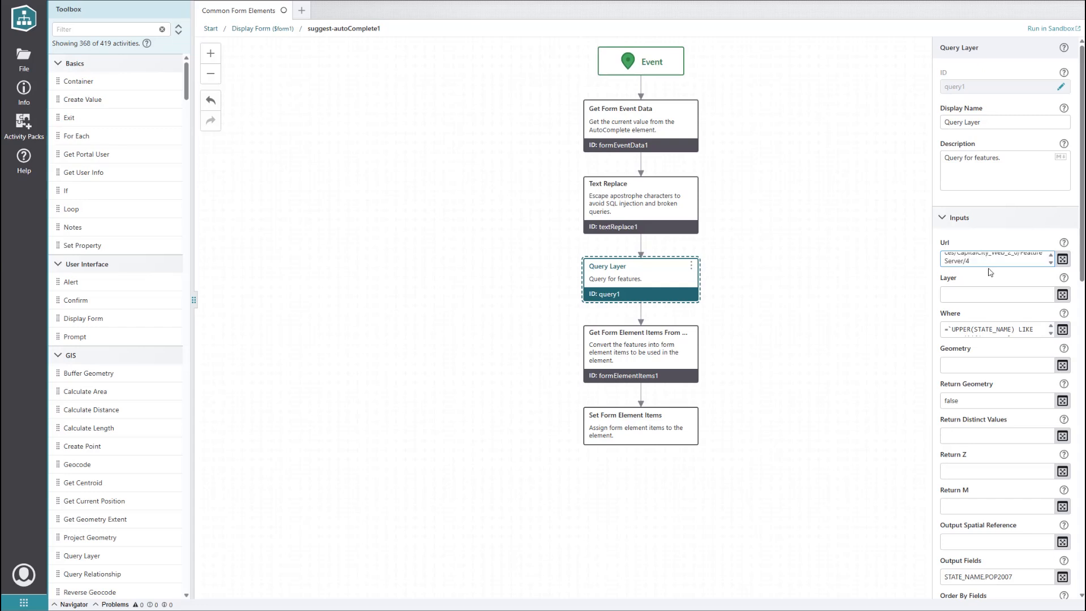
{"action": "mouse_move", "coordinate": [1006, 288]}
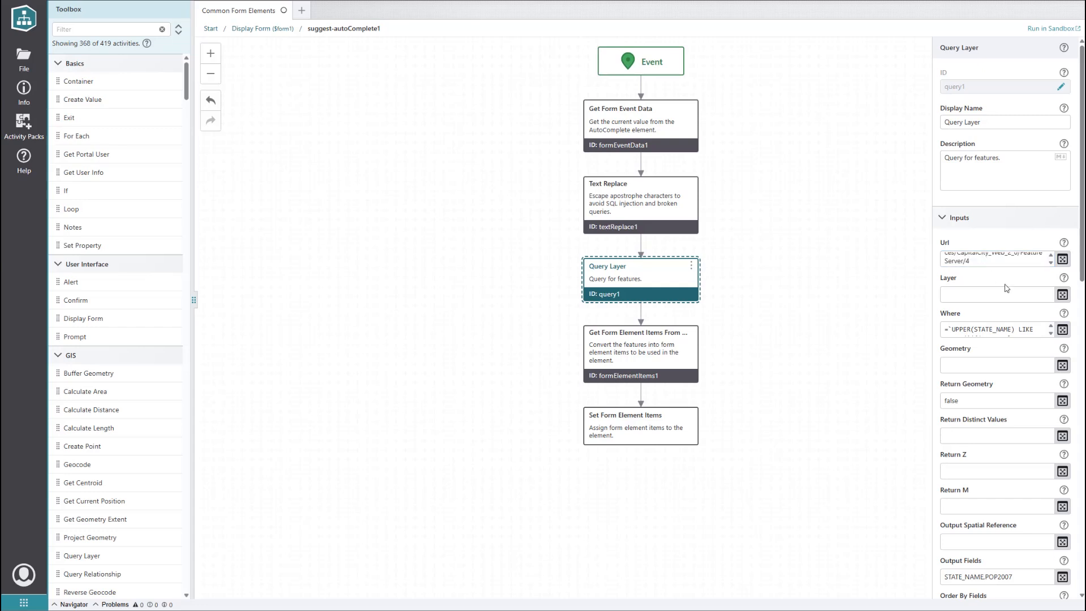
{"action": "left_click", "coordinate": [1051, 329]}
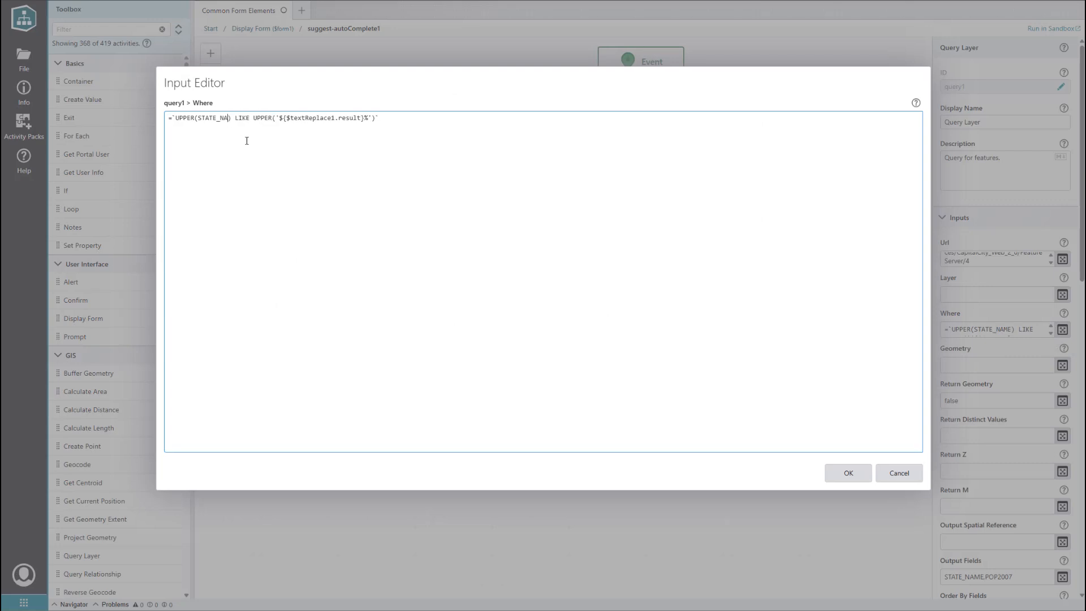
{"action": "key", "text": "Backspace"}
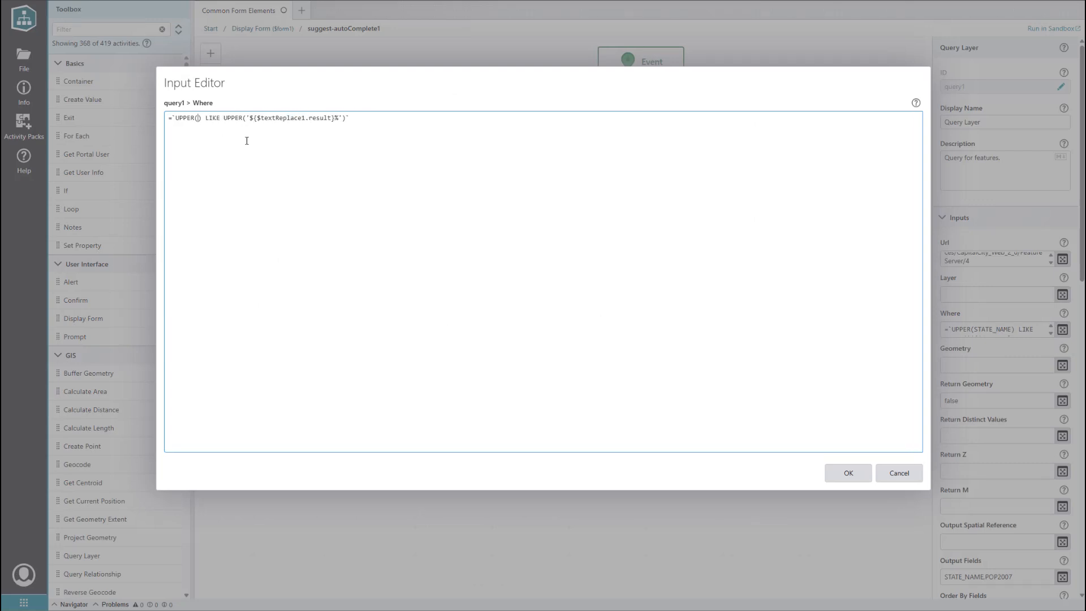
{"action": "type", "text": "PID"}
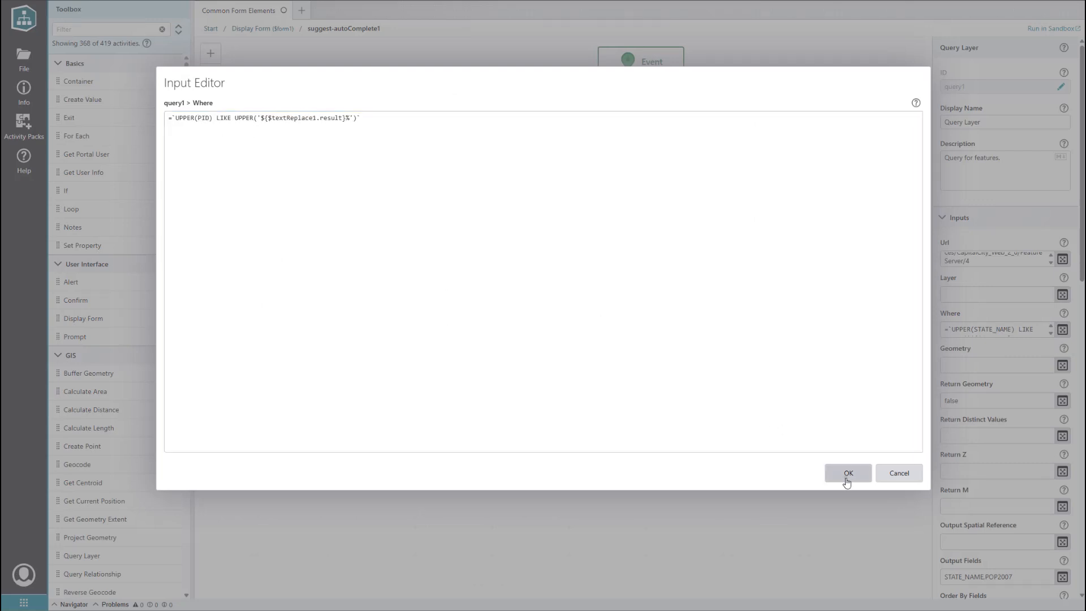
{"action": "left_click", "coordinate": [848, 473]}
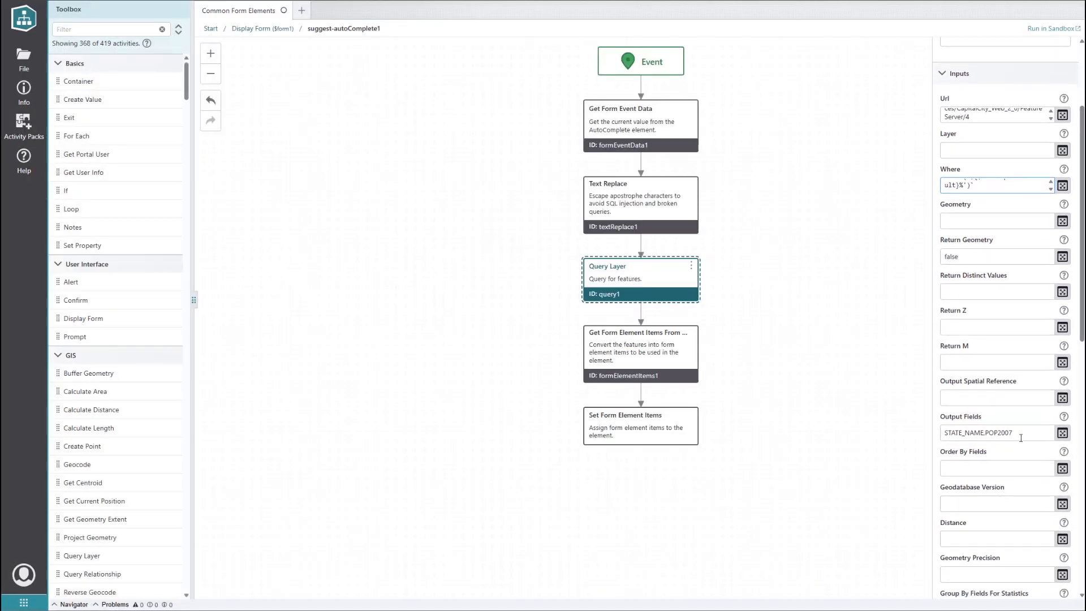
{"action": "triple_click", "coordinate": [996, 432]}
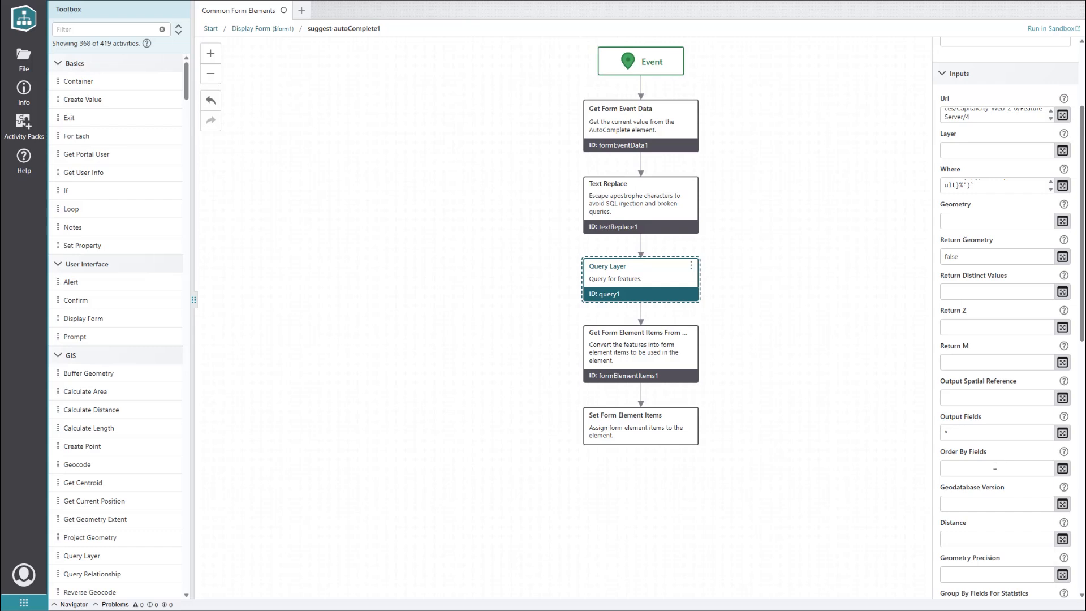
{"action": "type", "text": "PID"}
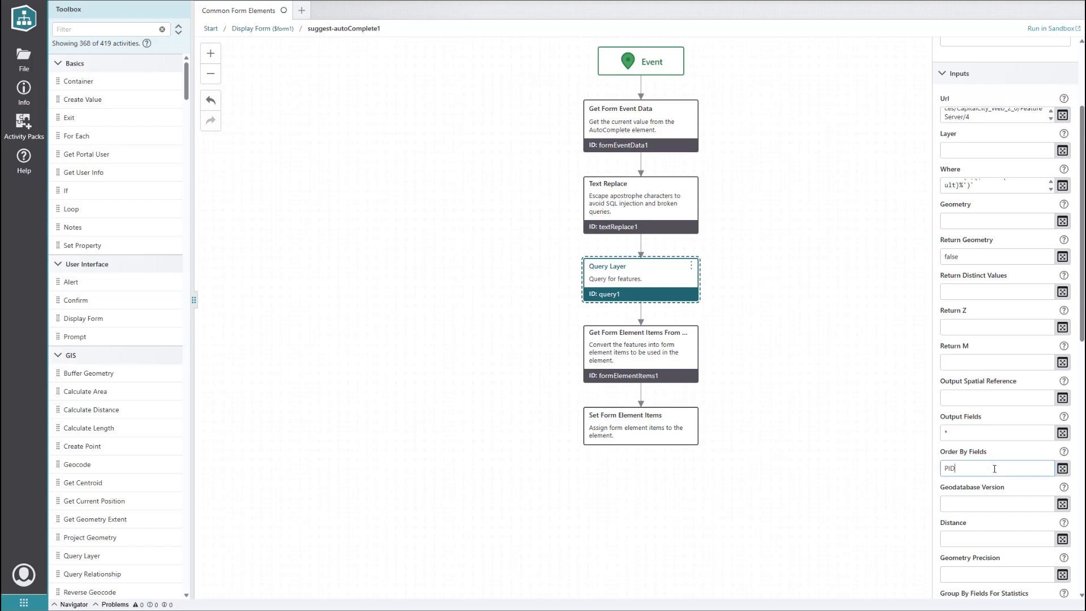
{"action": "mouse_move", "coordinate": [999, 454]}
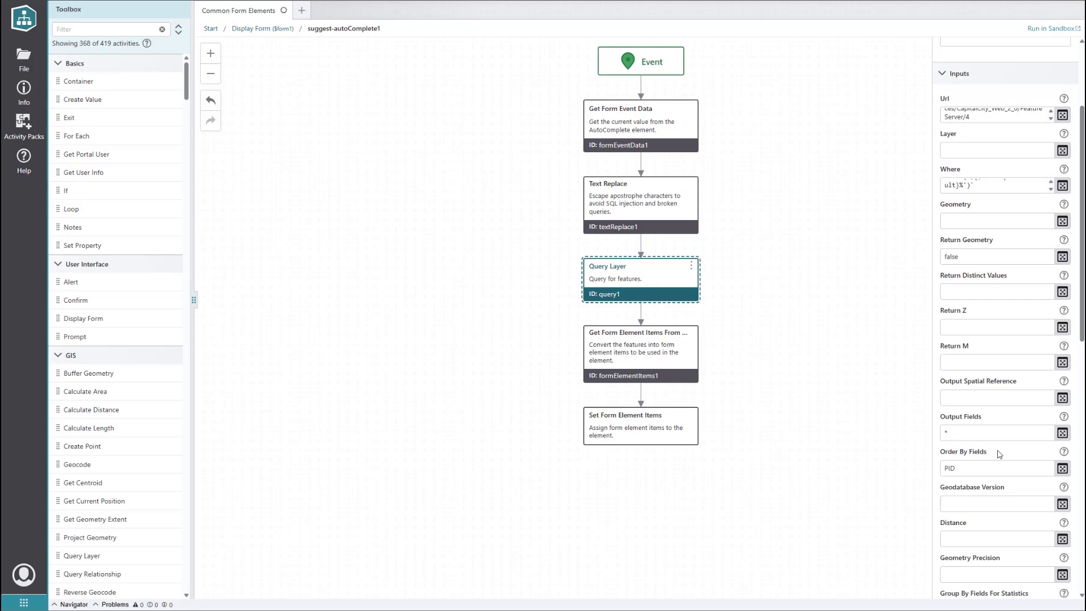
Step: Set the Get Form Element Items From Features label to PID, then return to Display Form
{"action": "left_click", "coordinate": [637, 353]}
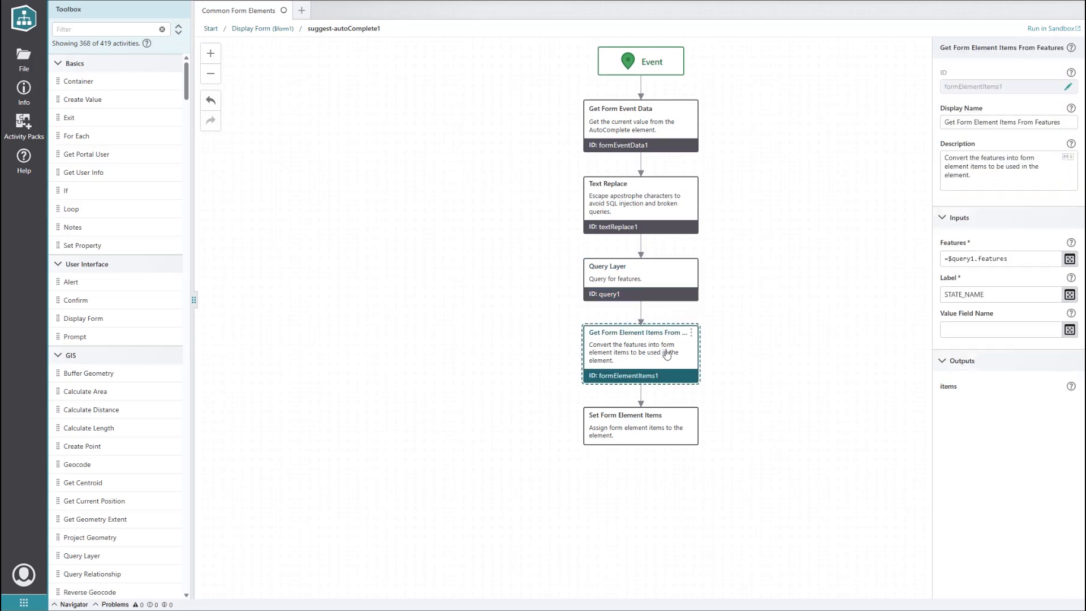
{"action": "left_click", "coordinate": [1001, 294]}
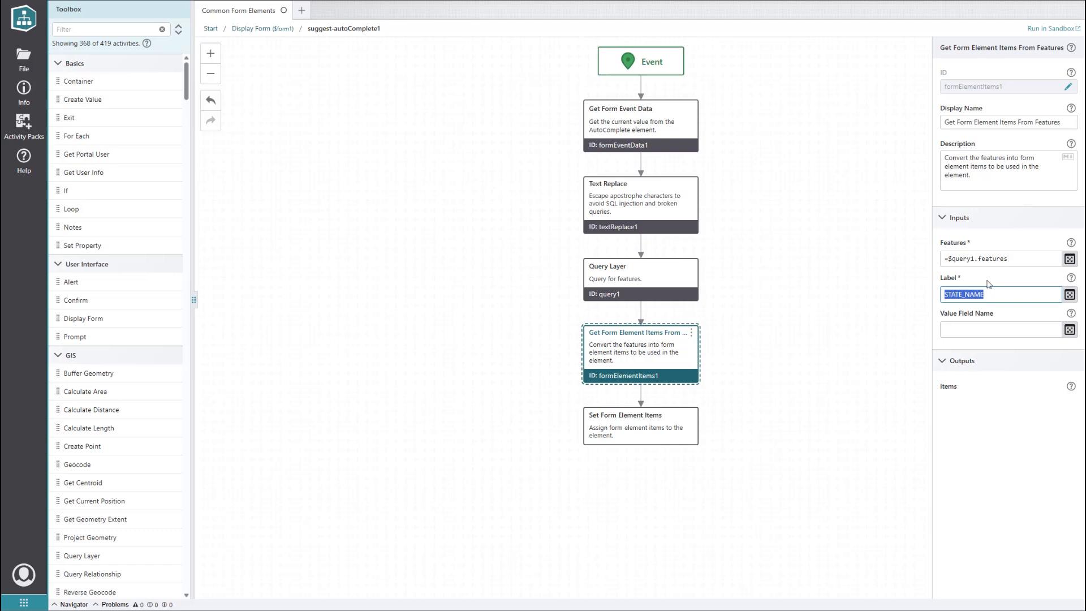
{"action": "type", "text": "P"}
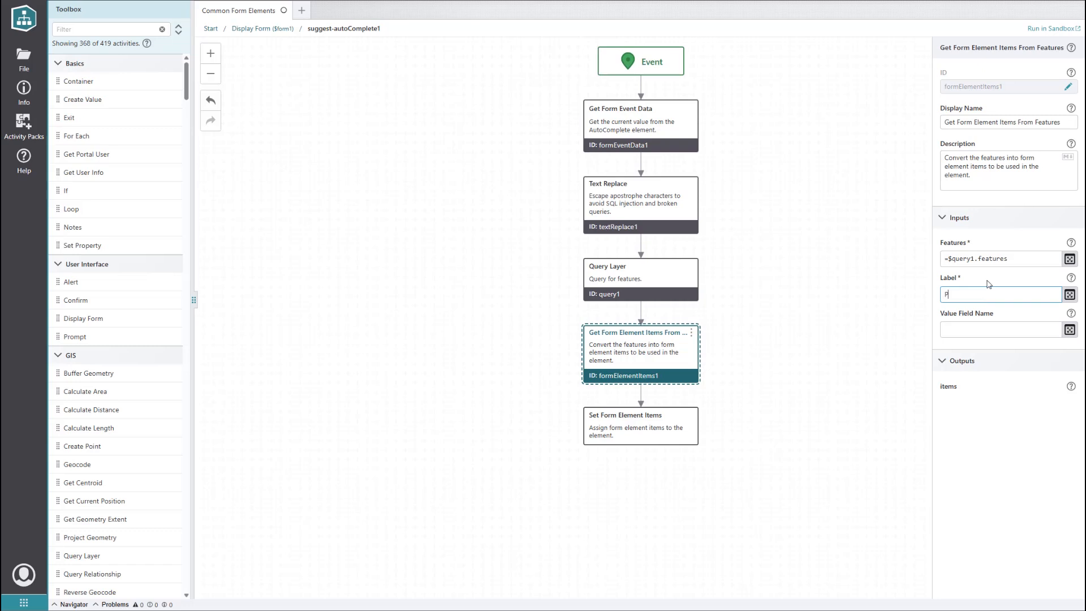
{"action": "type", "text": "ID"}
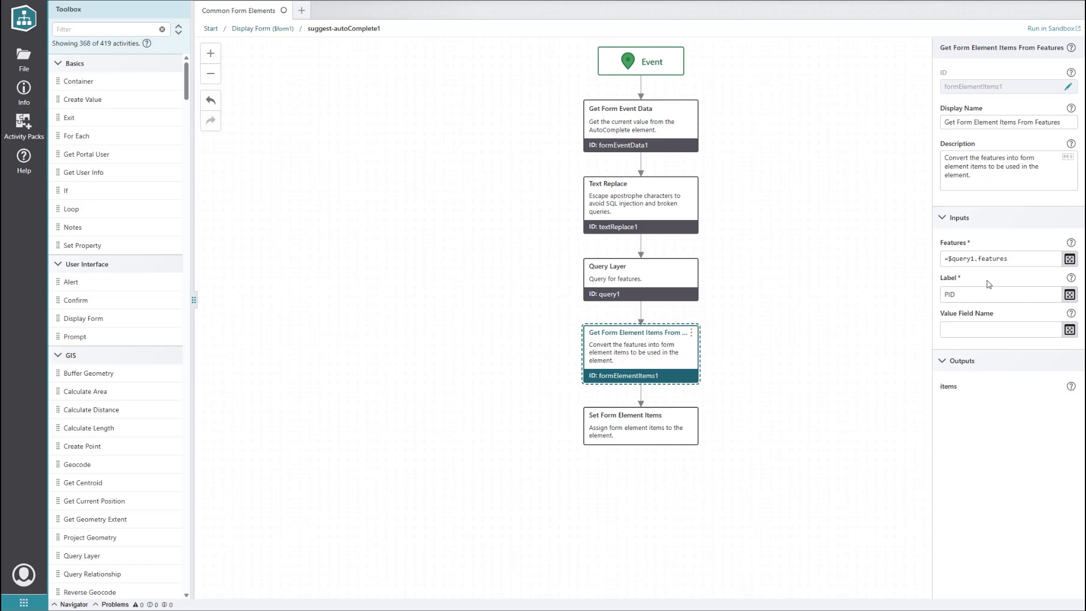
{"action": "left_click", "coordinate": [262, 29]}
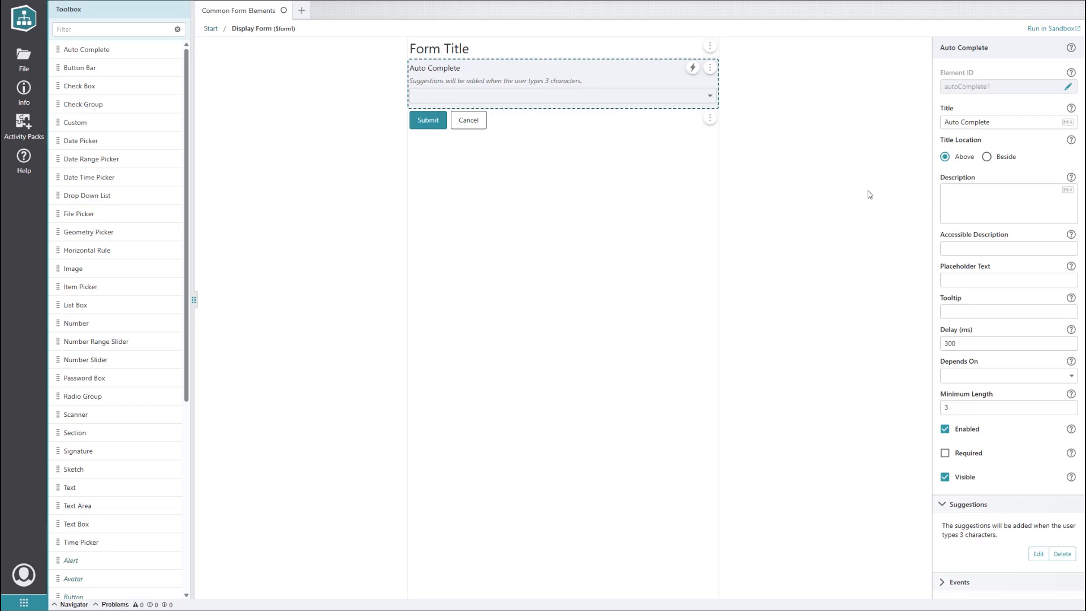
Step: Set the Auto Complete placeholder to 'Enter a tax parcel ID (ex. 003-623-629)'
{"action": "left_click", "coordinate": [1008, 279]}
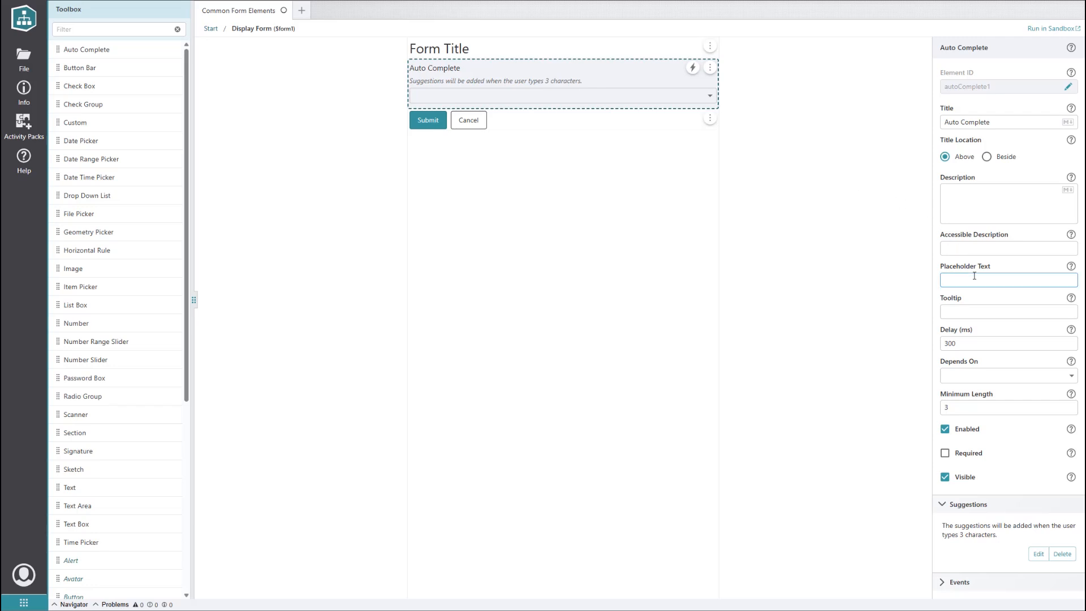
{"action": "type", "text": "Enter a tax parcel ID (ex. 003-623-629)"}
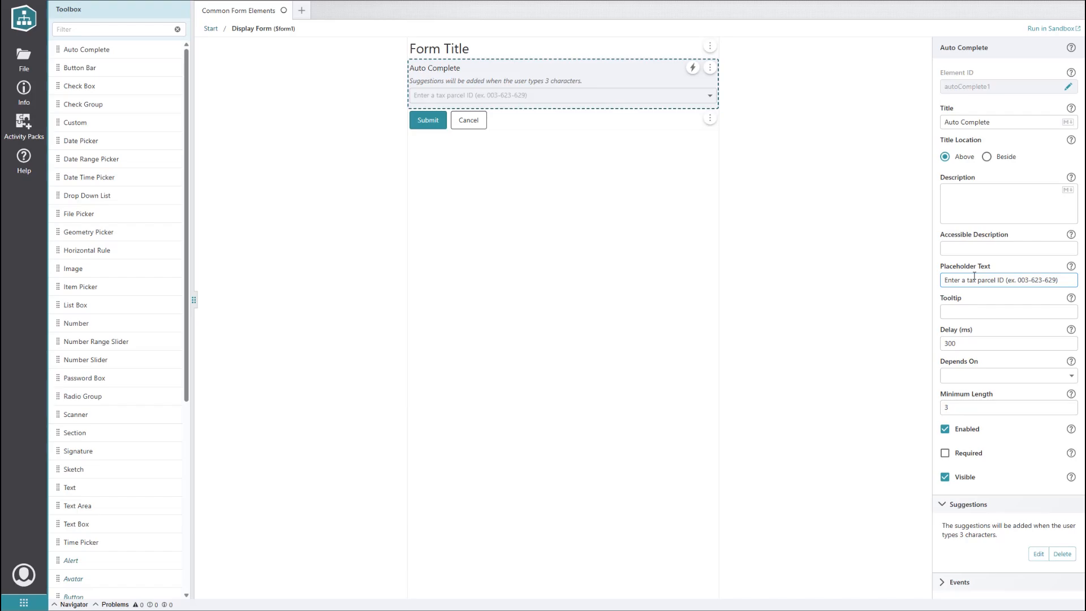
{"action": "left_click", "coordinate": [1053, 29]}
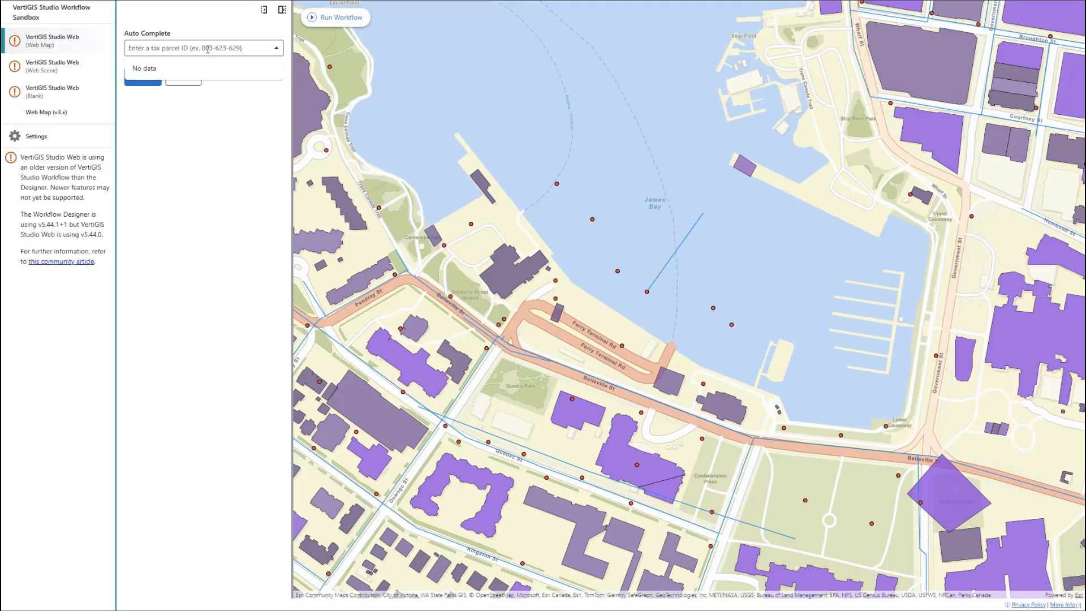
Step: Enter 003 in the sandbox Auto Complete and scroll through the suggested parcel IDs
{"action": "type", "text": "003"}
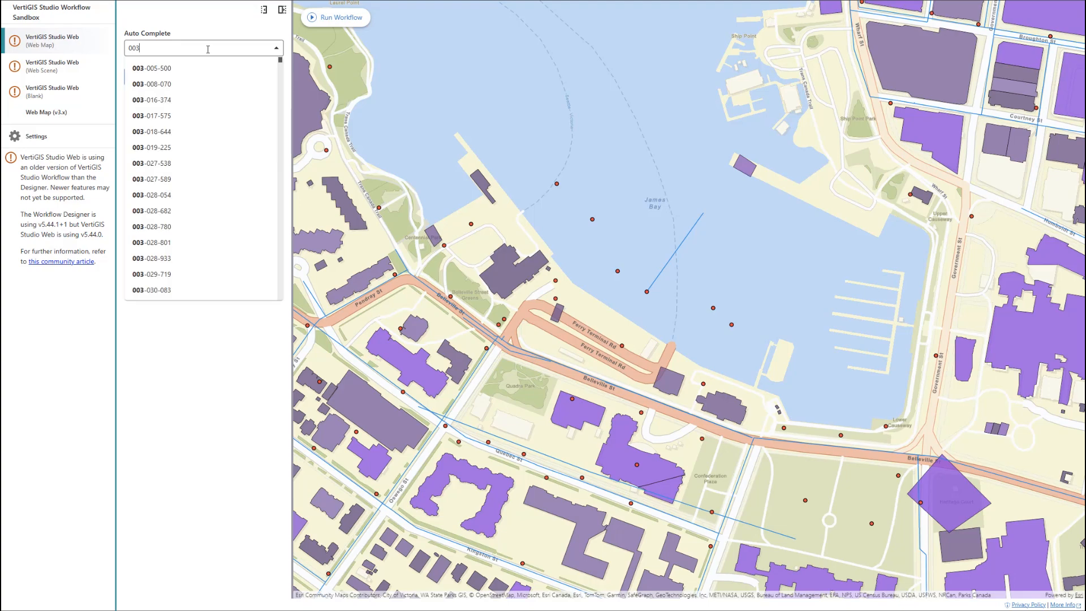
{"action": "scroll", "scroll_direction": "down", "scroll_amount": 3}
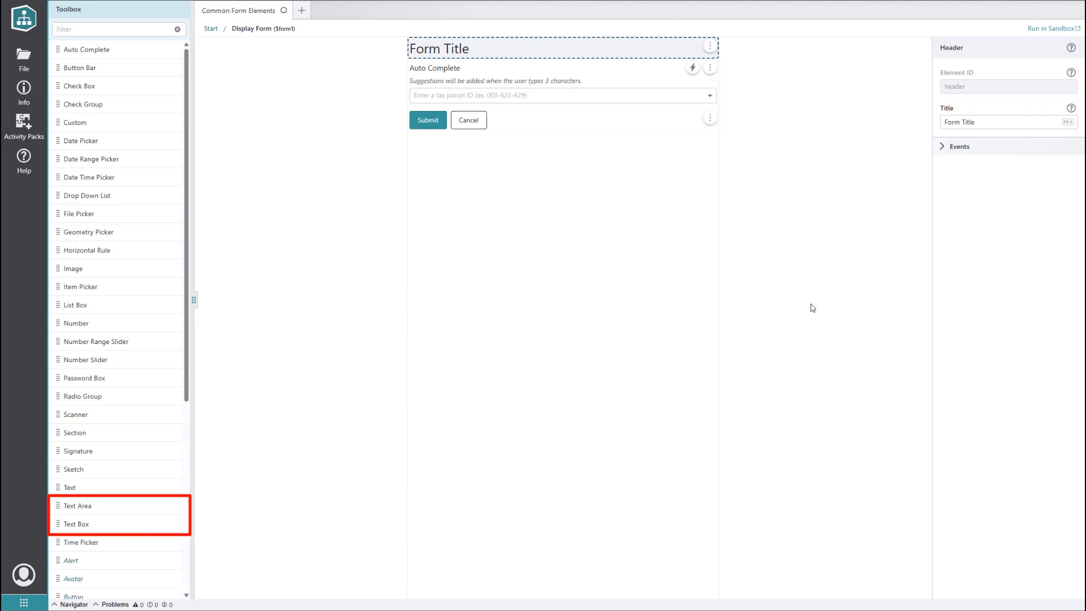
{"action": "mouse_move", "coordinate": [93, 159]}
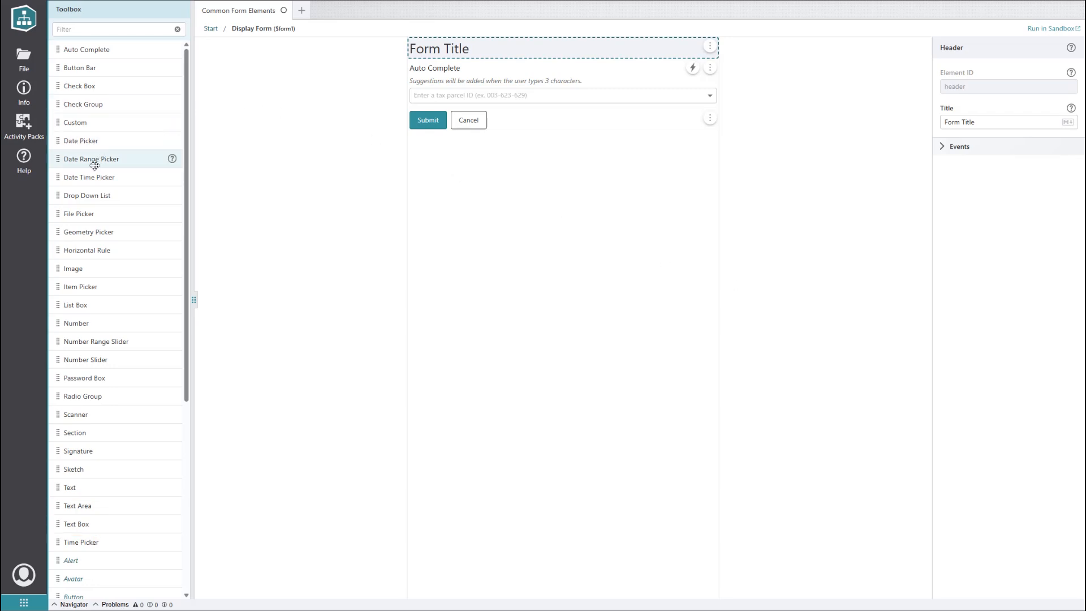
Step: Place a Date Time Picker below the Auto Complete and expand its Events section
{"action": "left_click_drag", "start_coordinate": [90, 177], "coordinate": [501, 129]}
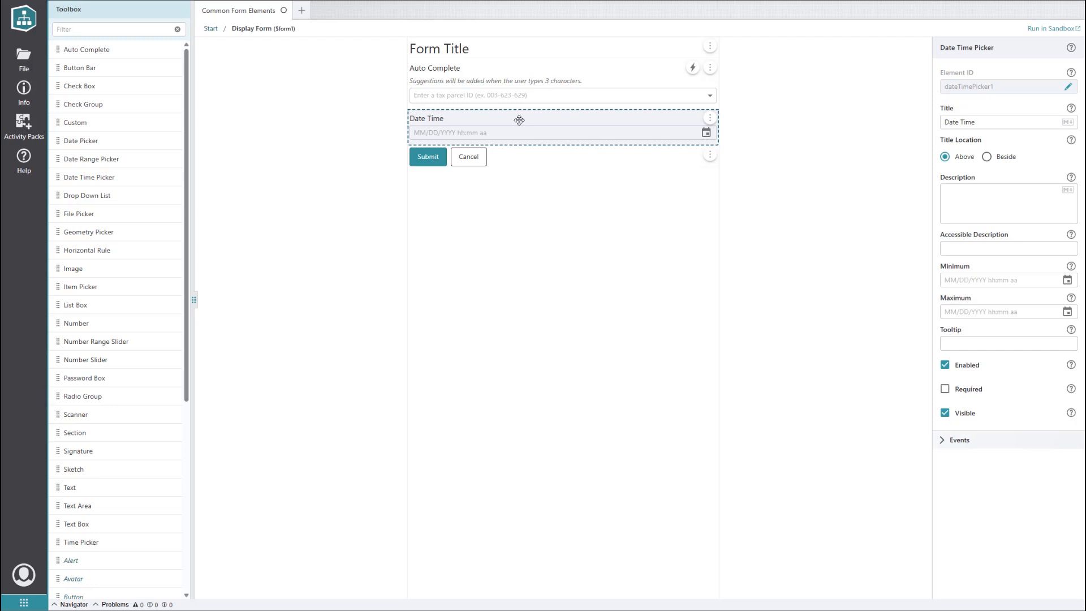
{"action": "mouse_move", "coordinate": [630, 199]}
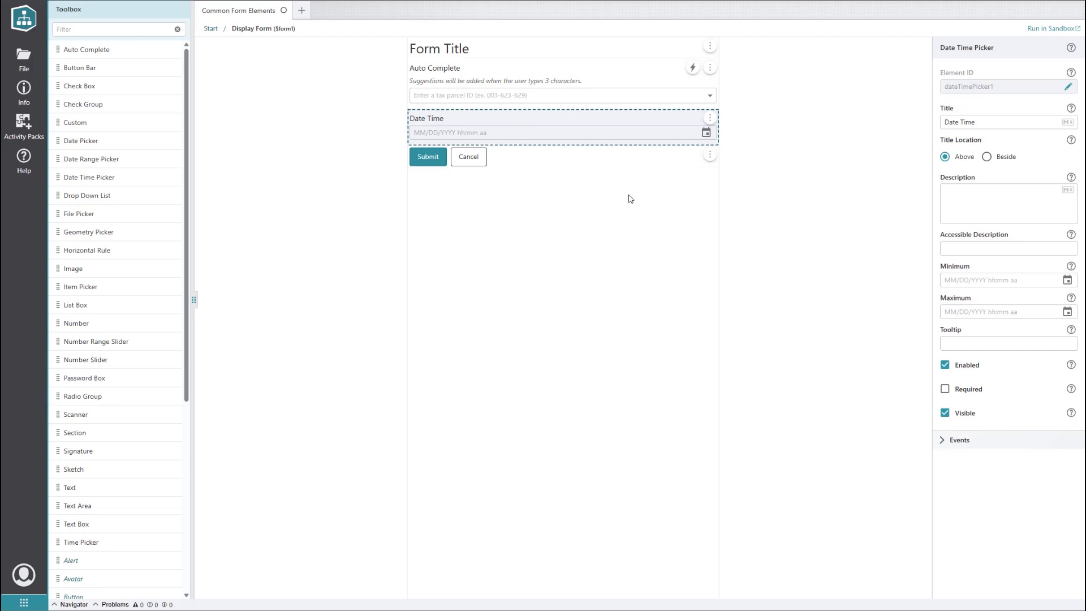
{"action": "left_click", "coordinate": [960, 440]}
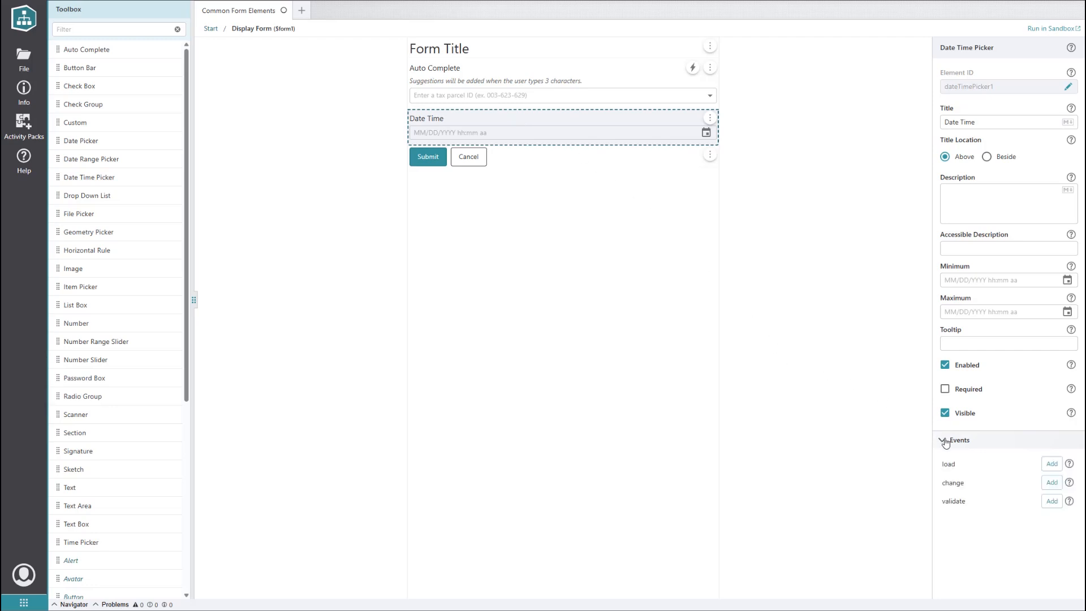
{"action": "mouse_move", "coordinate": [1052, 464]}
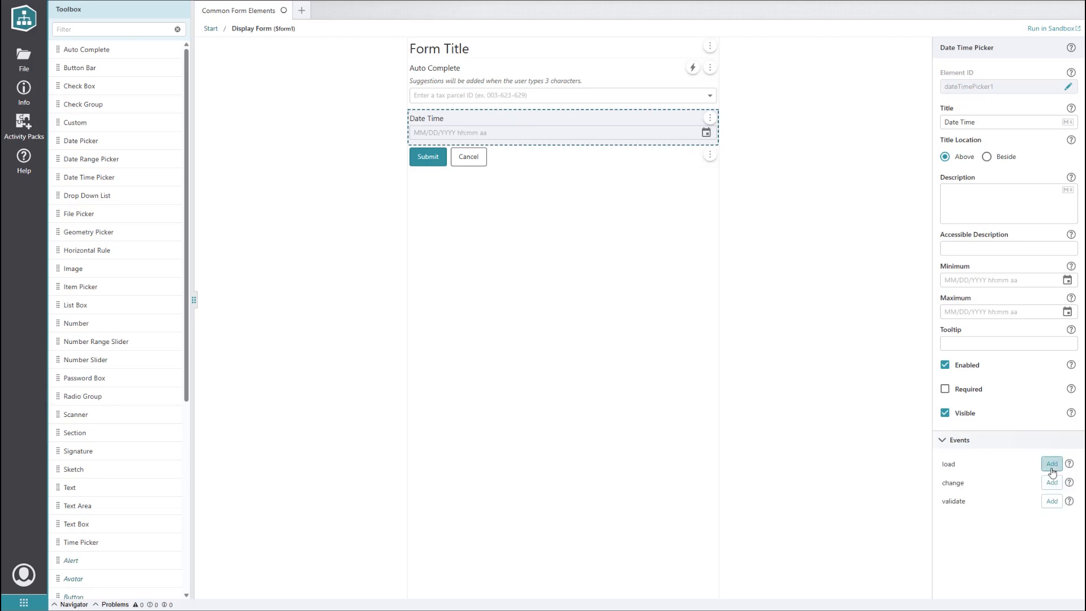
Step: Start a load-event workflow with a Create Value activity set to =new Date()
{"action": "left_click", "coordinate": [1051, 464]}
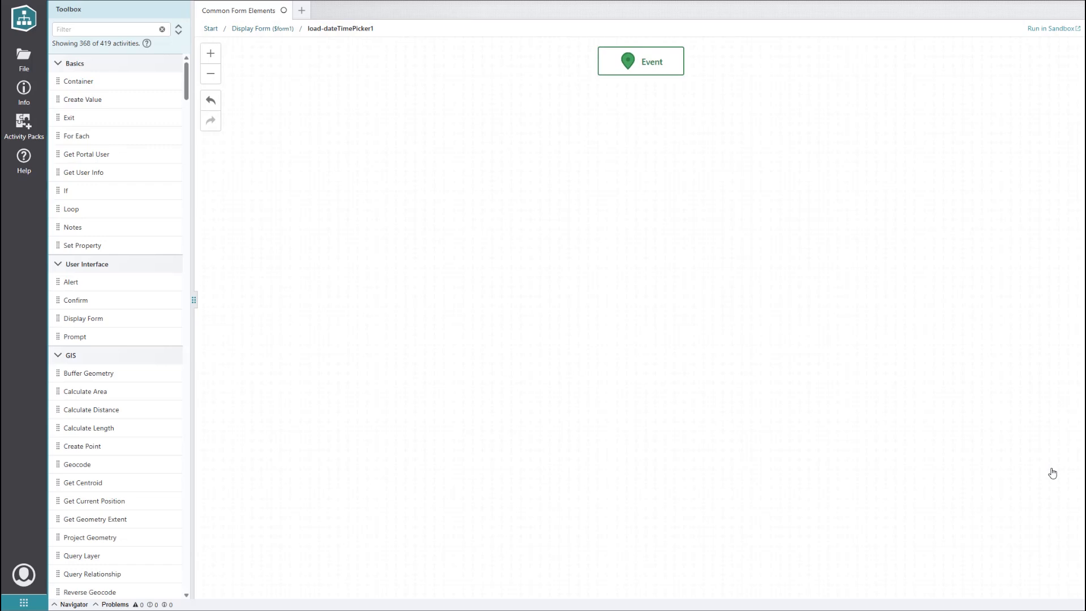
{"action": "mouse_move", "coordinate": [228, 68]}
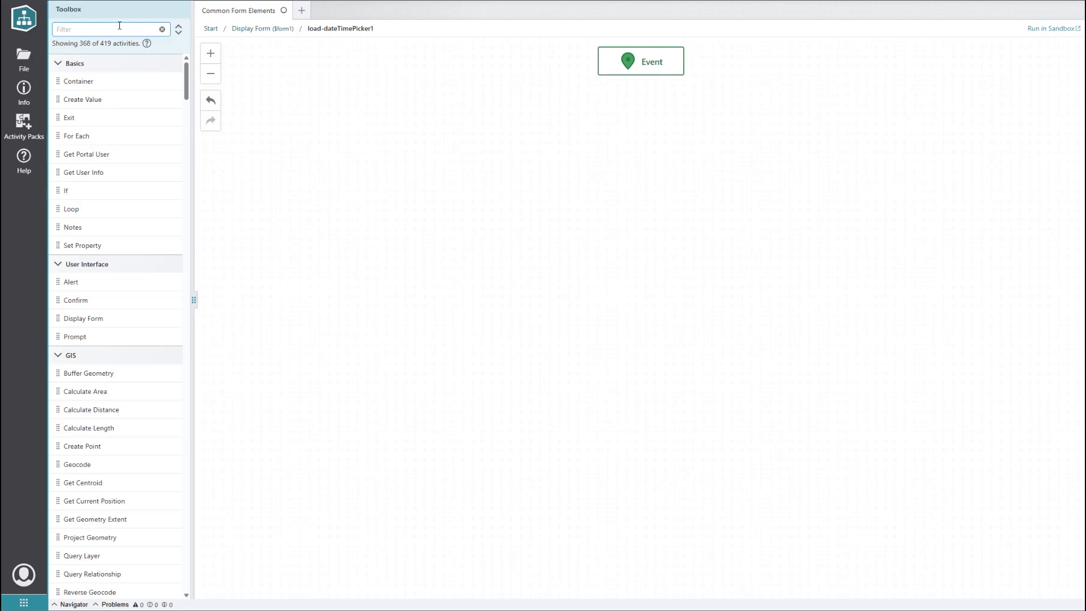
{"action": "type", "text": "crea"}
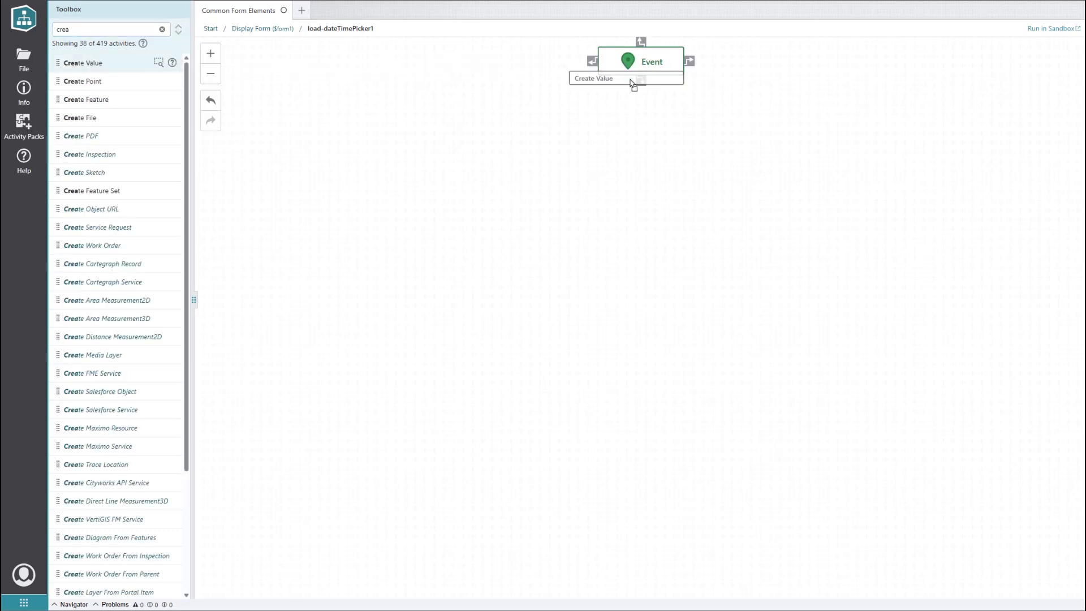
{"action": "left_click", "coordinate": [626, 79]}
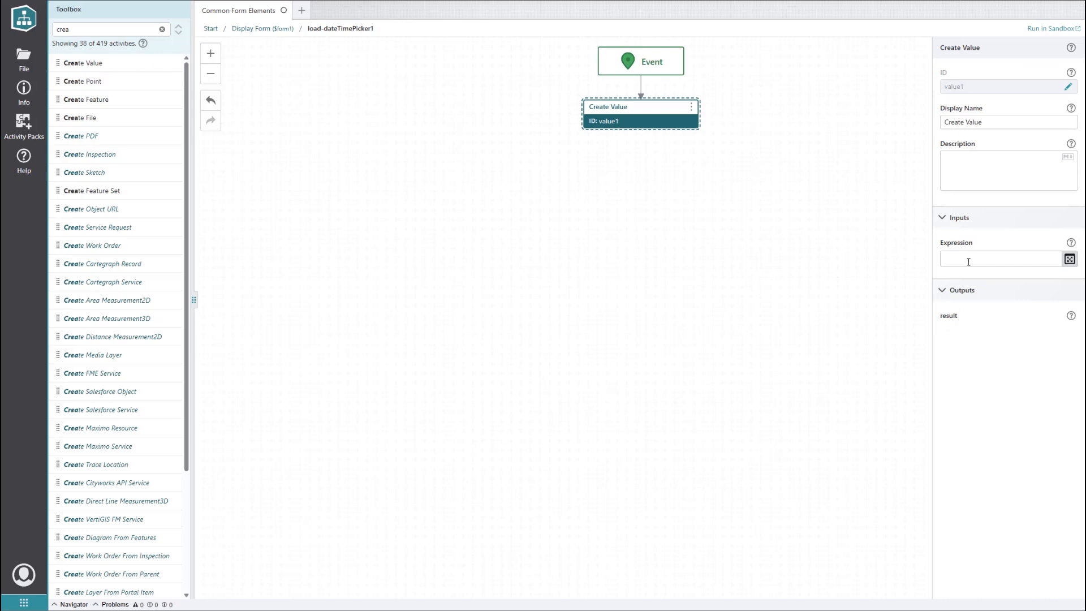
{"action": "type", "text": "=new"}
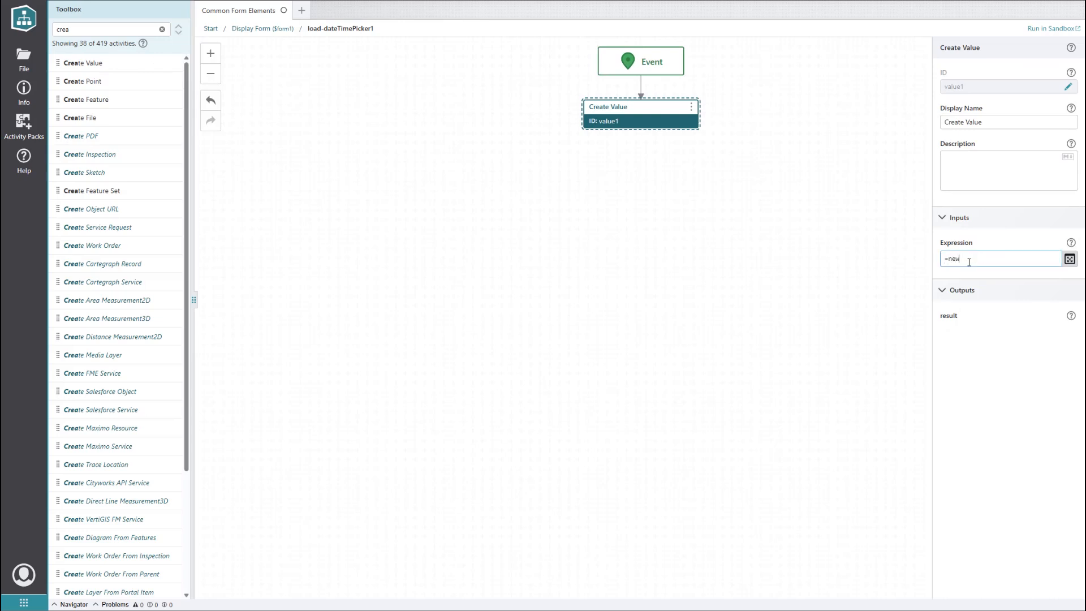
{"action": "type", "text": "Date()"}
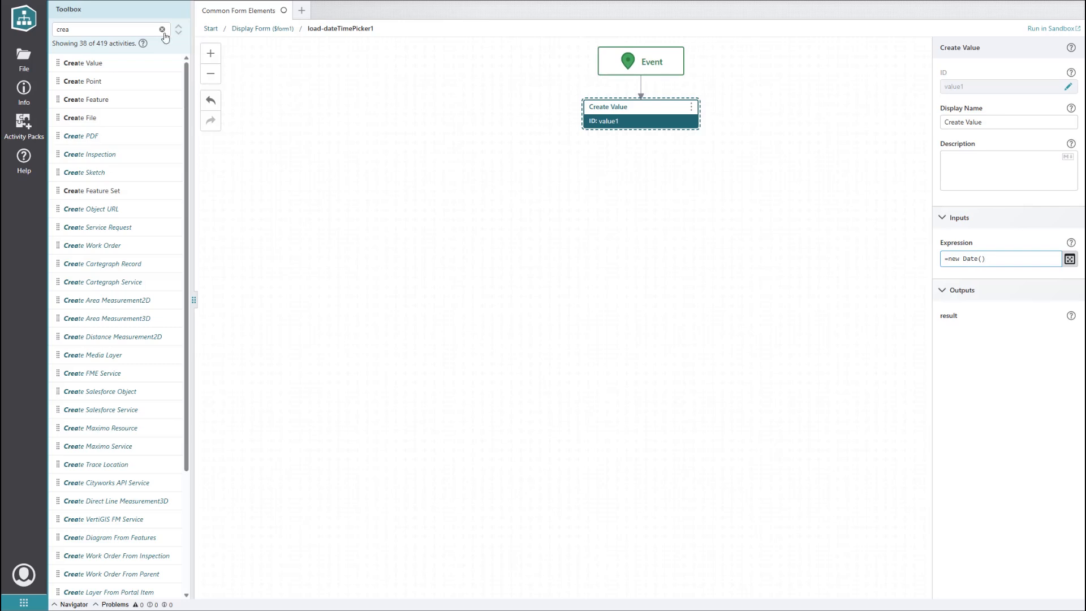
Step: Add an Evaluate Expression shifting the date with setMonth(getMonth() + 3)
{"action": "left_click", "coordinate": [162, 29]}
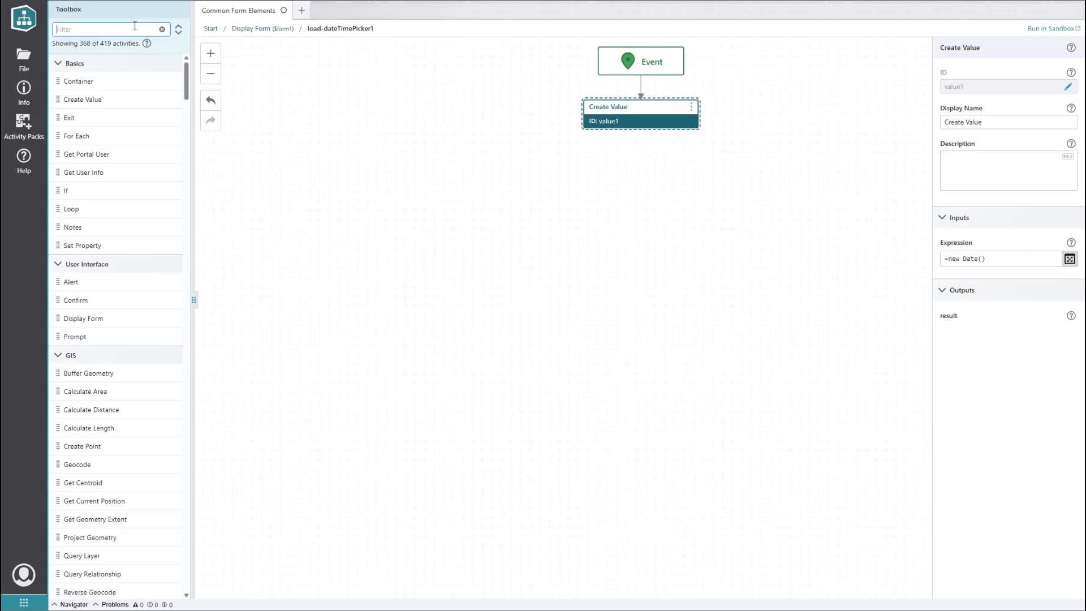
{"action": "type", "text": "eval"}
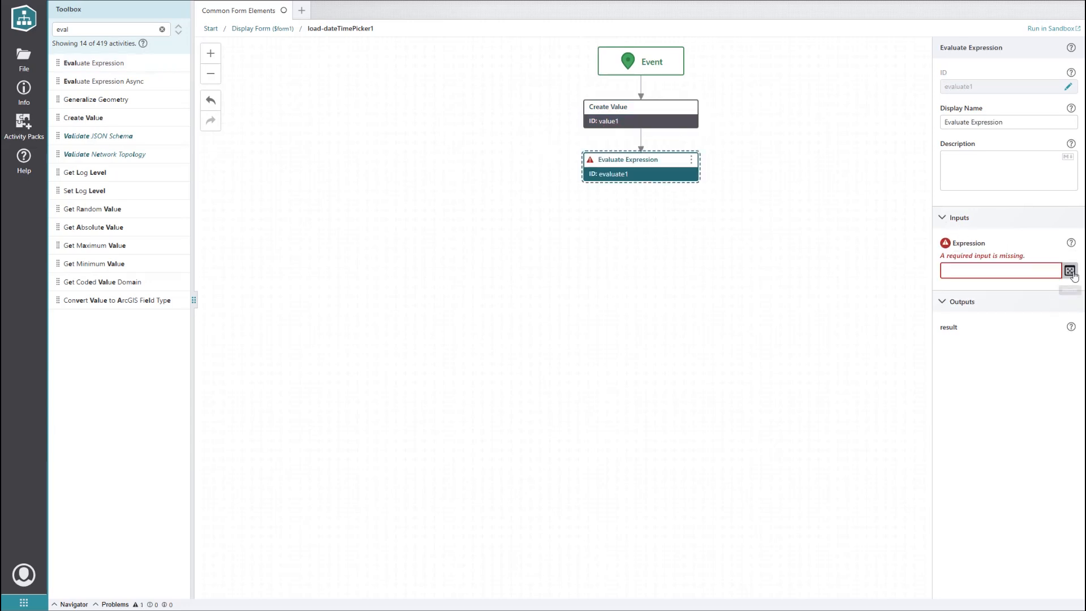
{"action": "left_click", "coordinate": [1070, 271]}
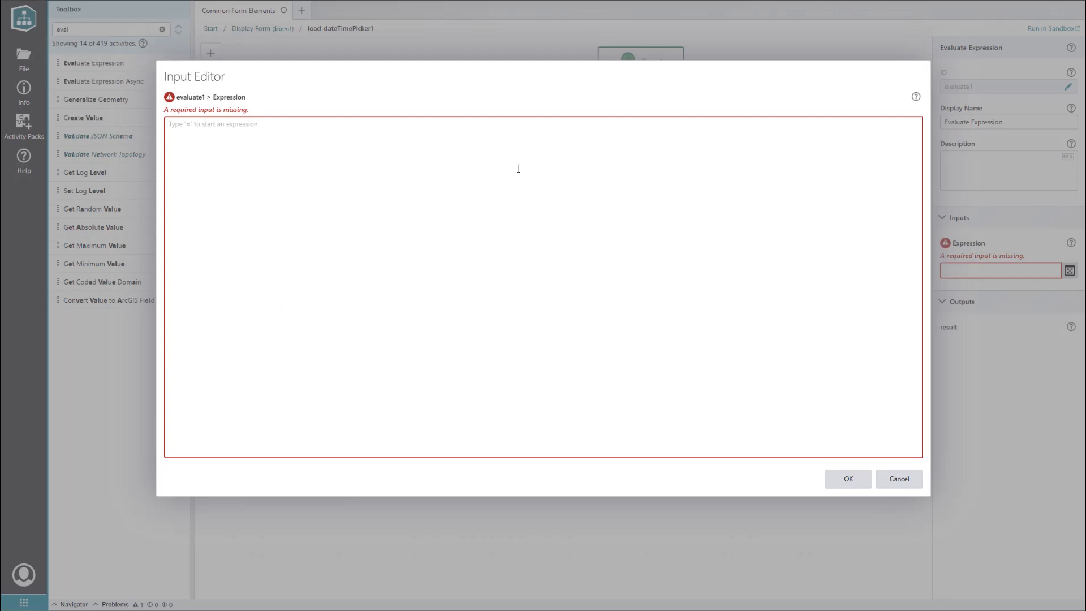
{"action": "type", "text": "=$value1.result.setMonth($value1.result.getMonth() + 3)"}
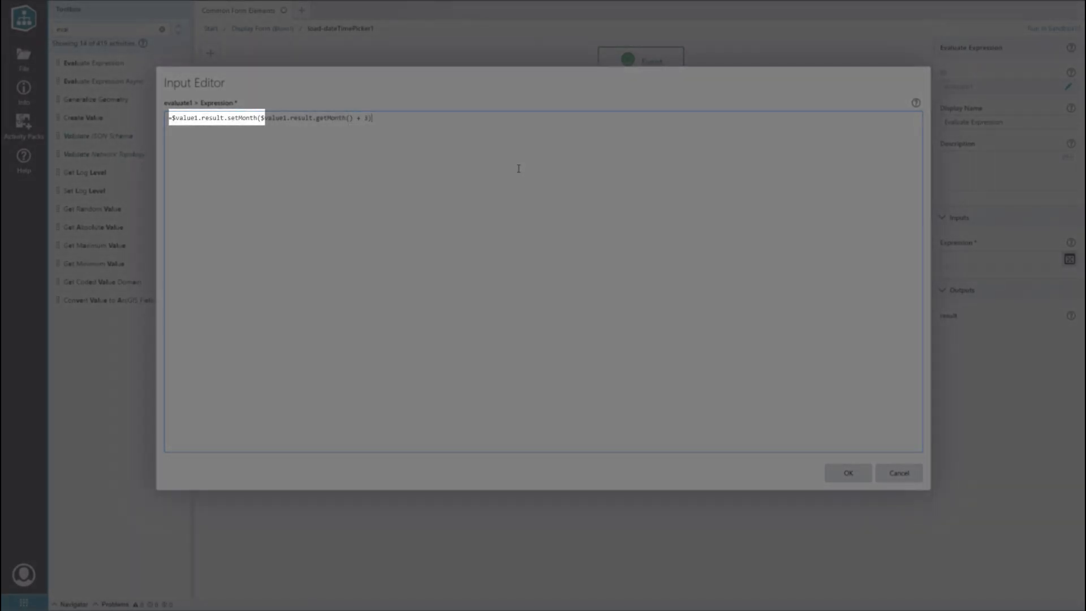
{"action": "left_click", "coordinate": [846, 473]}
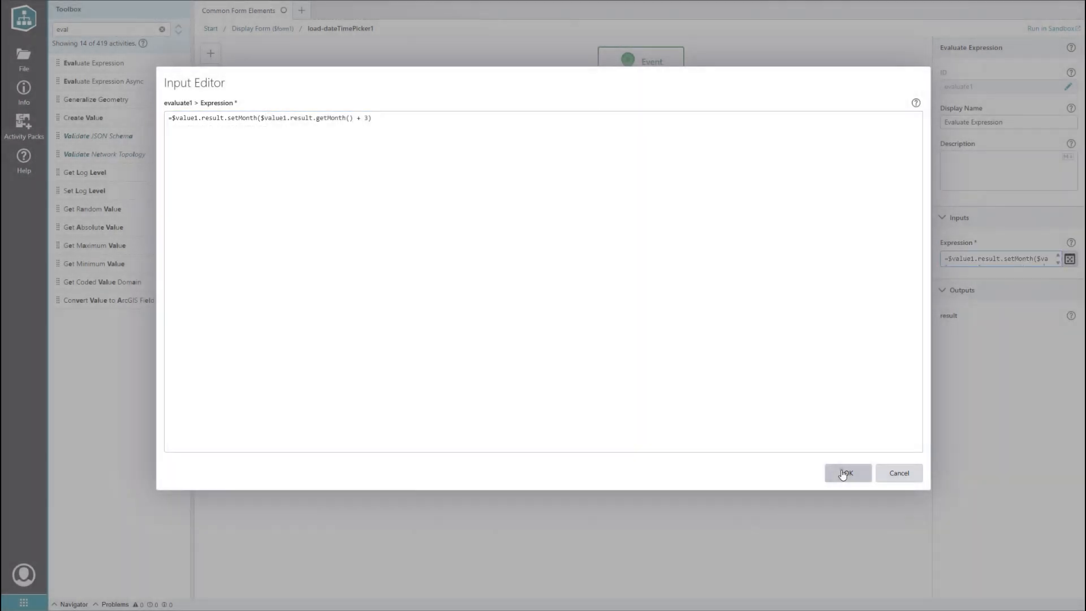
{"action": "left_click", "coordinate": [846, 473]}
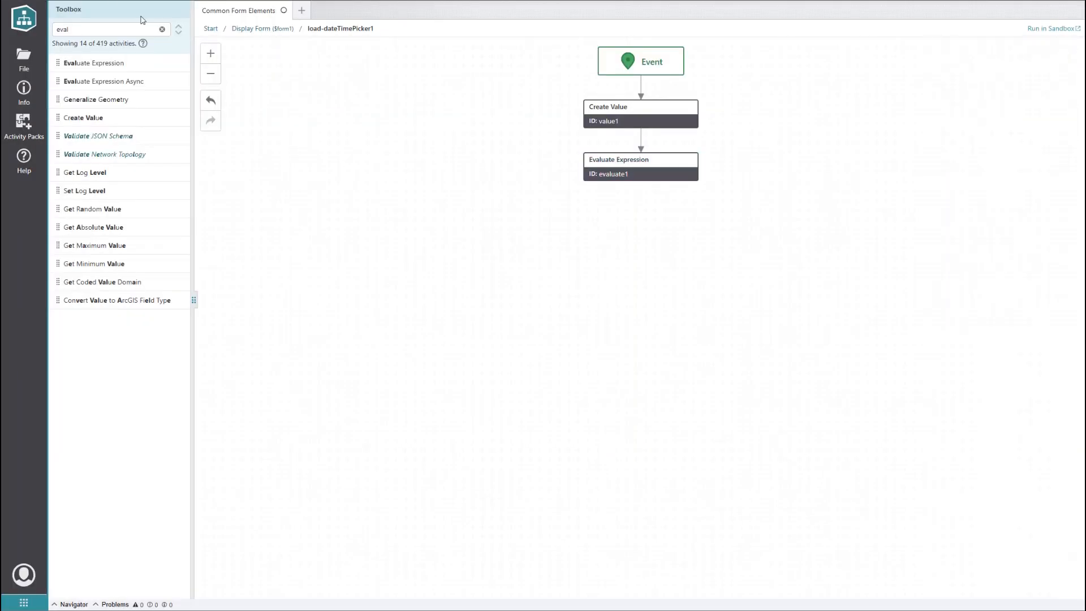
Step: Add Set Form Element Property with Property Name value and Property Value =$value1.result.valueOf()
{"action": "left_click", "coordinate": [163, 29]}
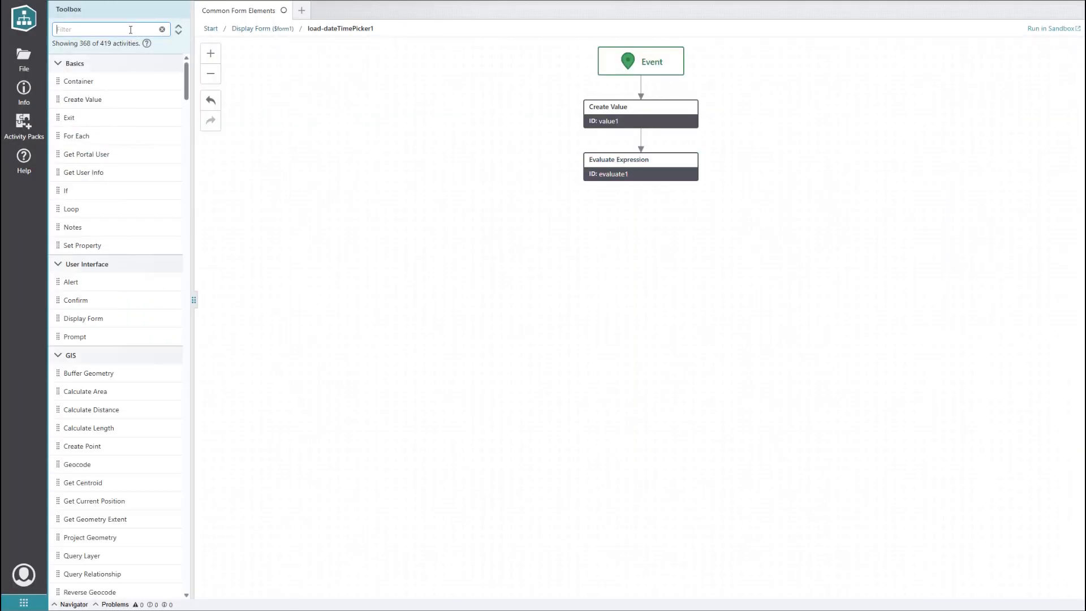
{"action": "type", "text": "set for"}
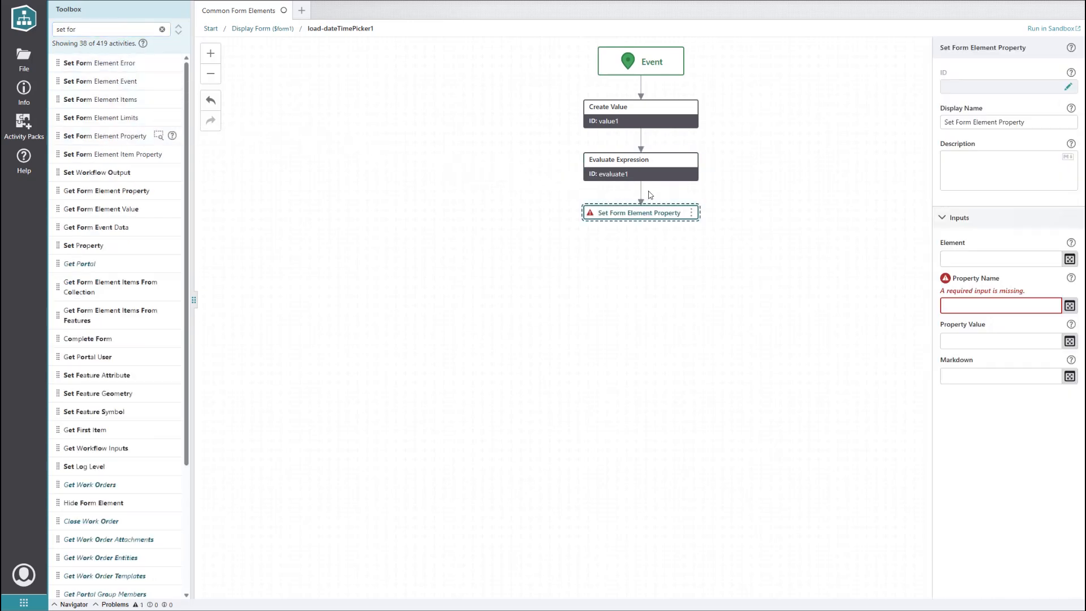
{"action": "type", "text": "va"}
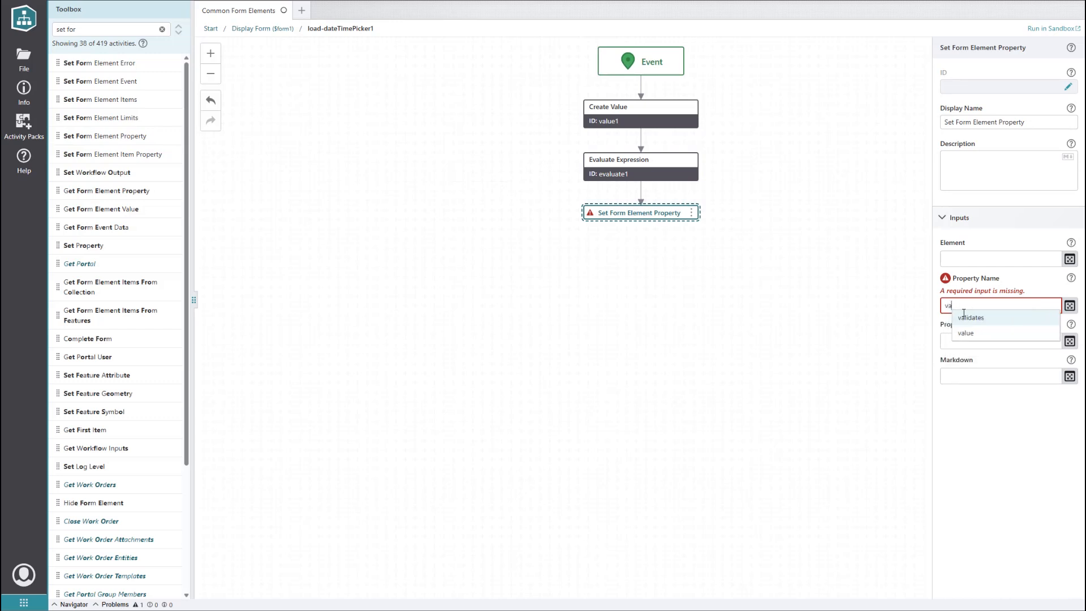
{"action": "left_click", "coordinate": [965, 334]}
{"action": "type", "text": "=$"}
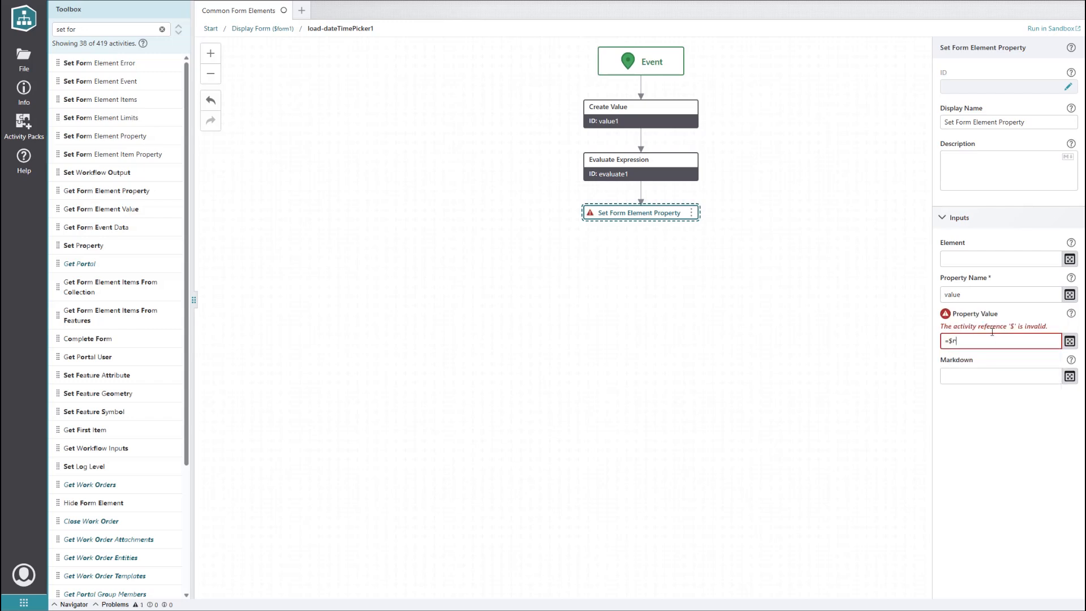
{"action": "type", "text": "result.valueOf"}
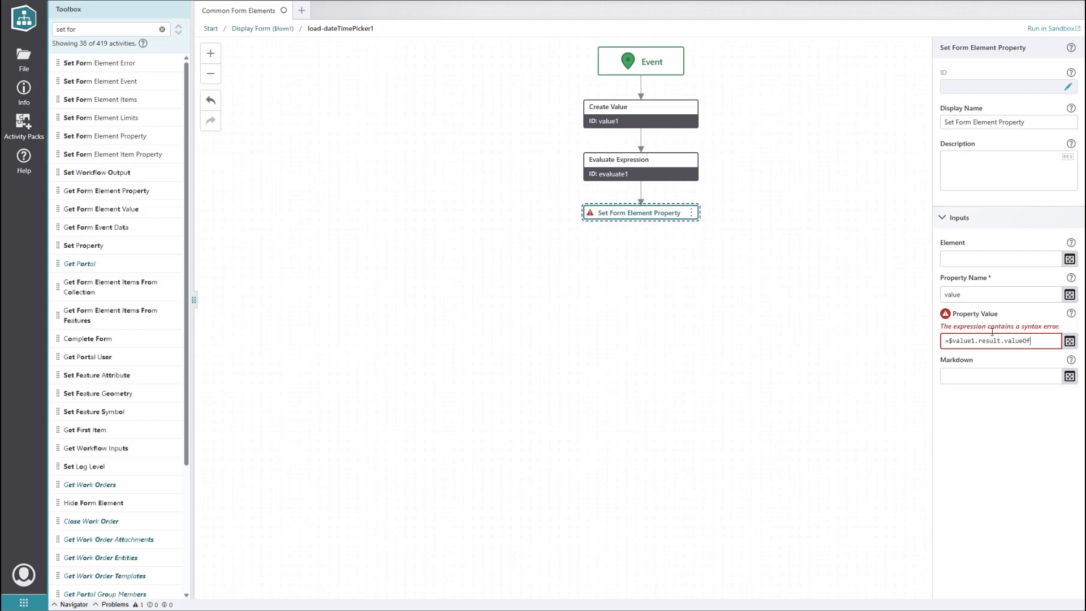
{"action": "type", "text": "()"}
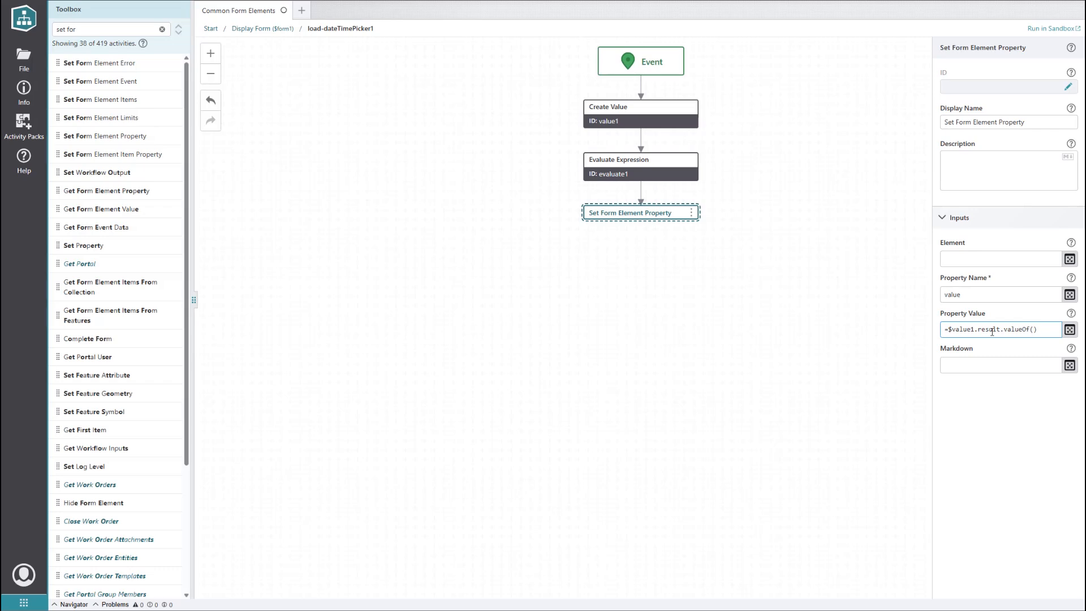
{"action": "left_click", "coordinate": [1052, 28]}
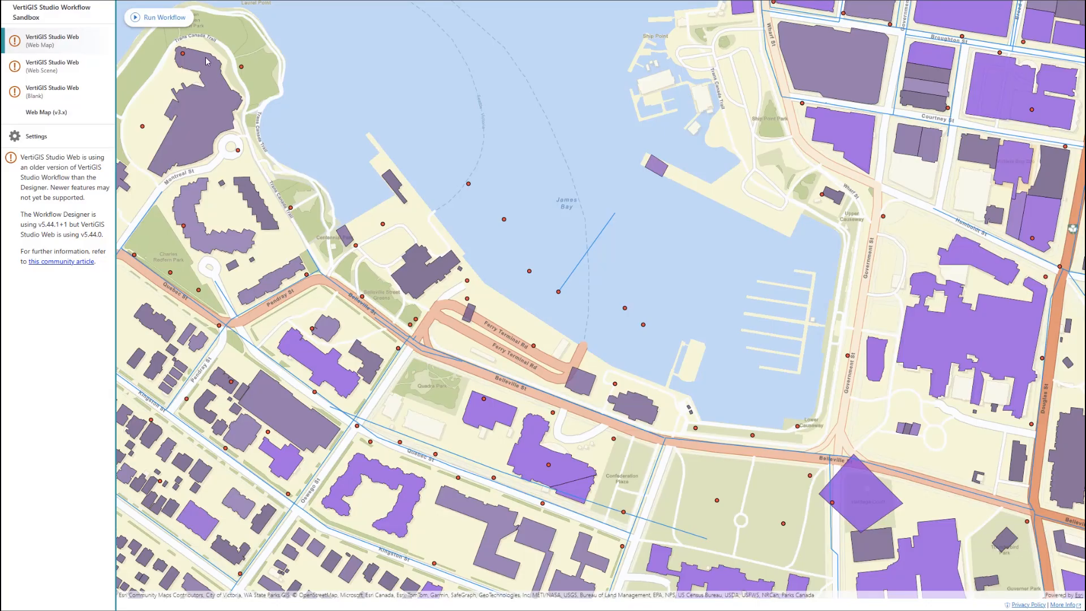
Step: Run the workflow in the Sandbox to preview the Auto Complete and prefilled Date Time fields
{"action": "left_click", "coordinate": [158, 18]}
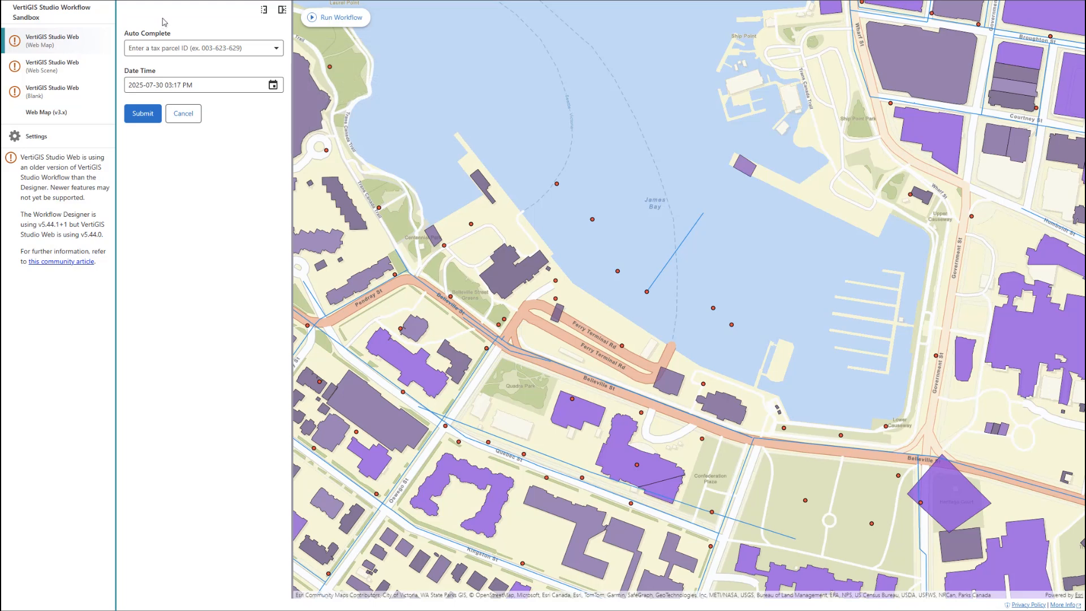
{"action": "left_click", "coordinate": [273, 85]}
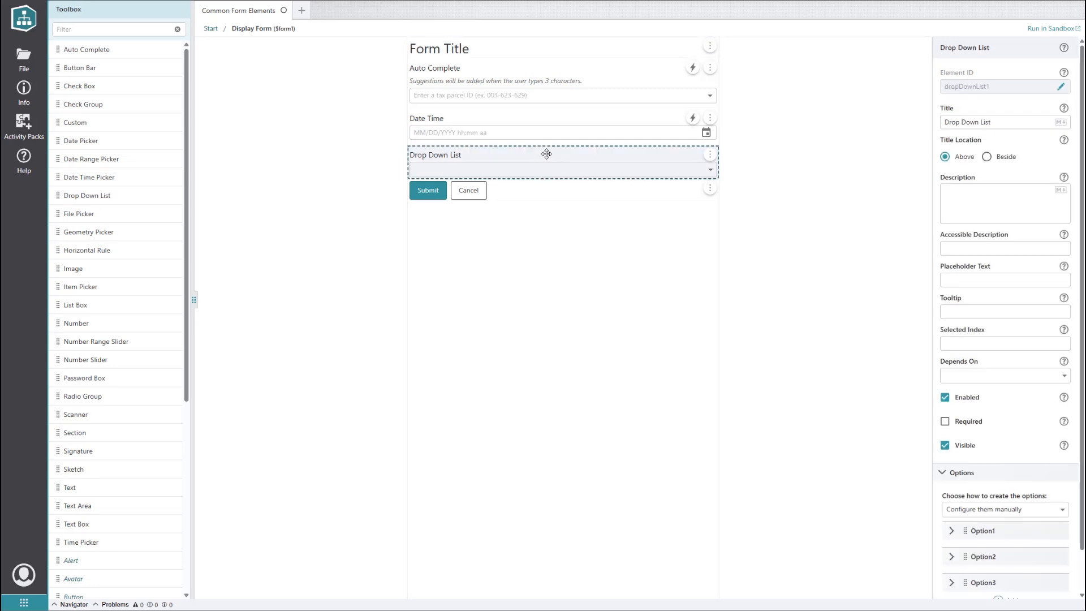
Step: Switch the Drop Down List options to 'Use a subworkflow', confirming removal of manual options
{"action": "scroll", "scroll_direction": "down", "scroll_amount": 3}
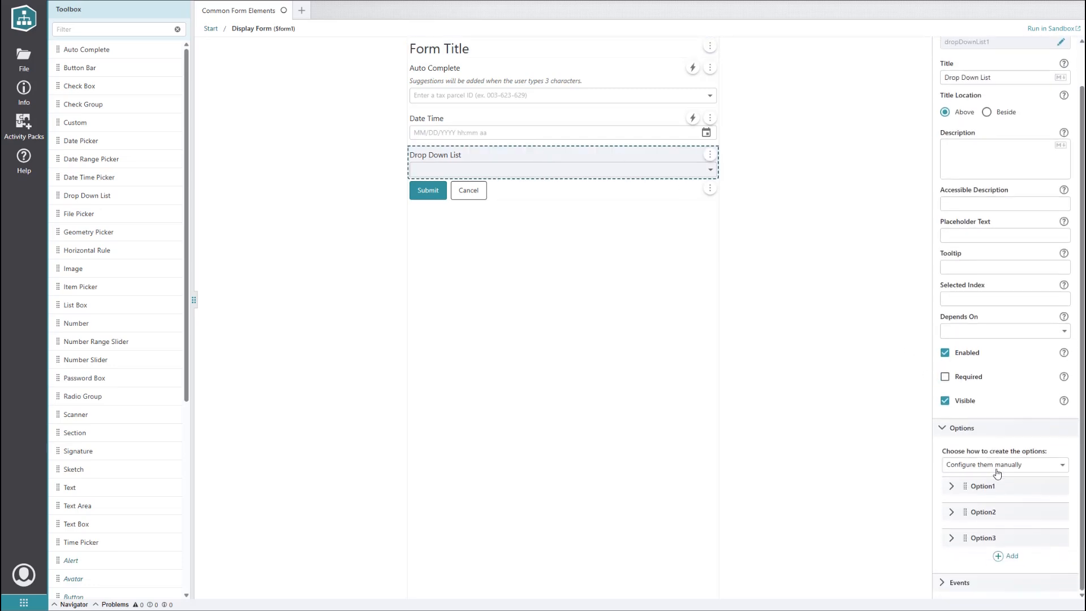
{"action": "left_click", "coordinate": [1004, 464]}
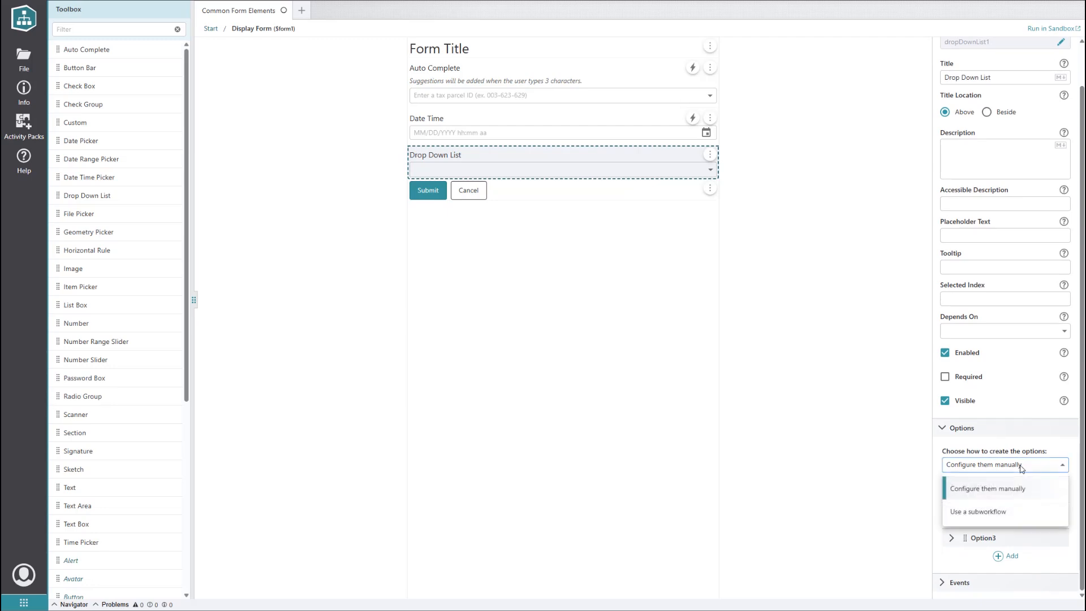
{"action": "left_click", "coordinate": [978, 512]}
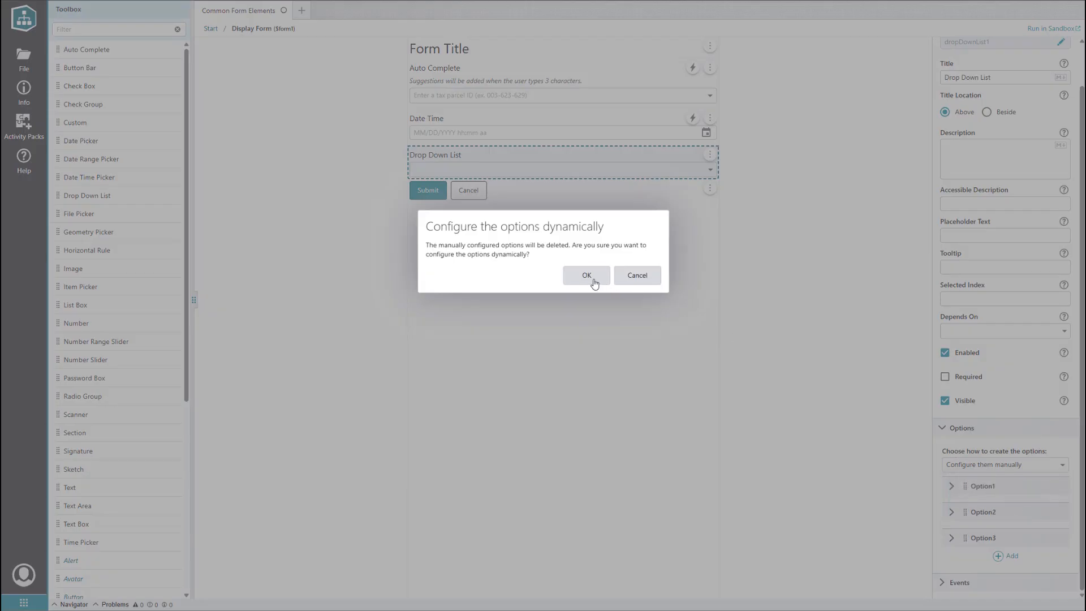
{"action": "left_click", "coordinate": [586, 275]}
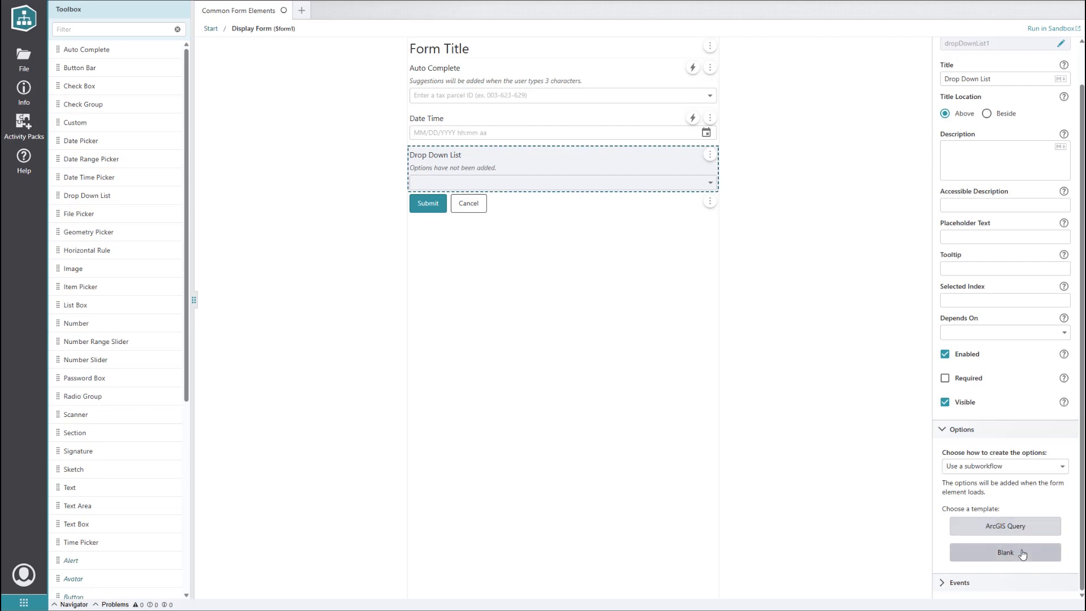
Step: Start a Blank subworkflow and add Get Coded Value Domain for field SYSTEM
{"action": "left_click", "coordinate": [1005, 552]}
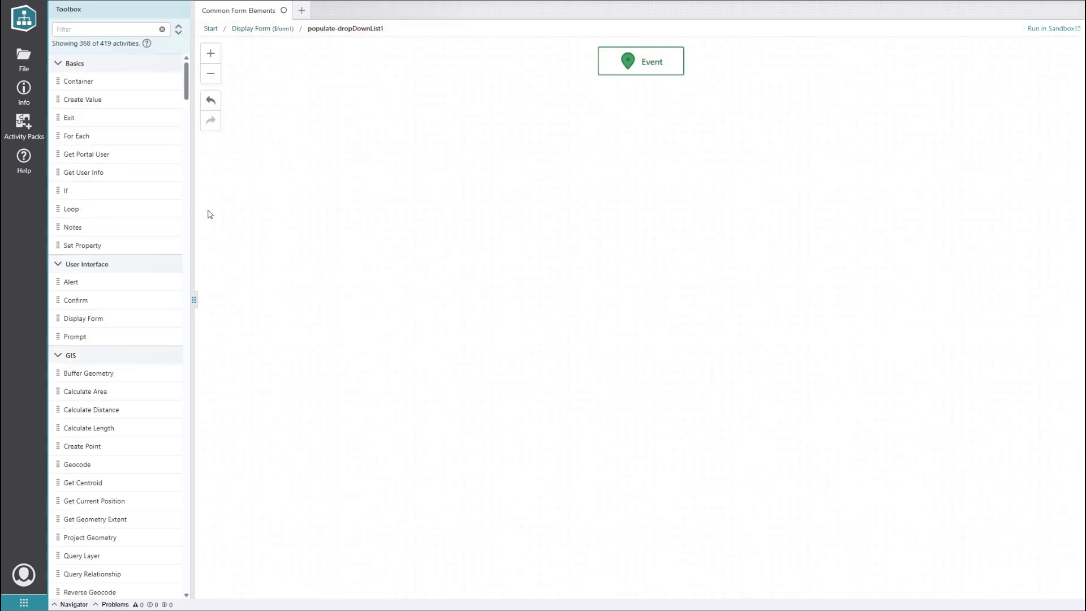
{"action": "left_click", "coordinate": [108, 29]}
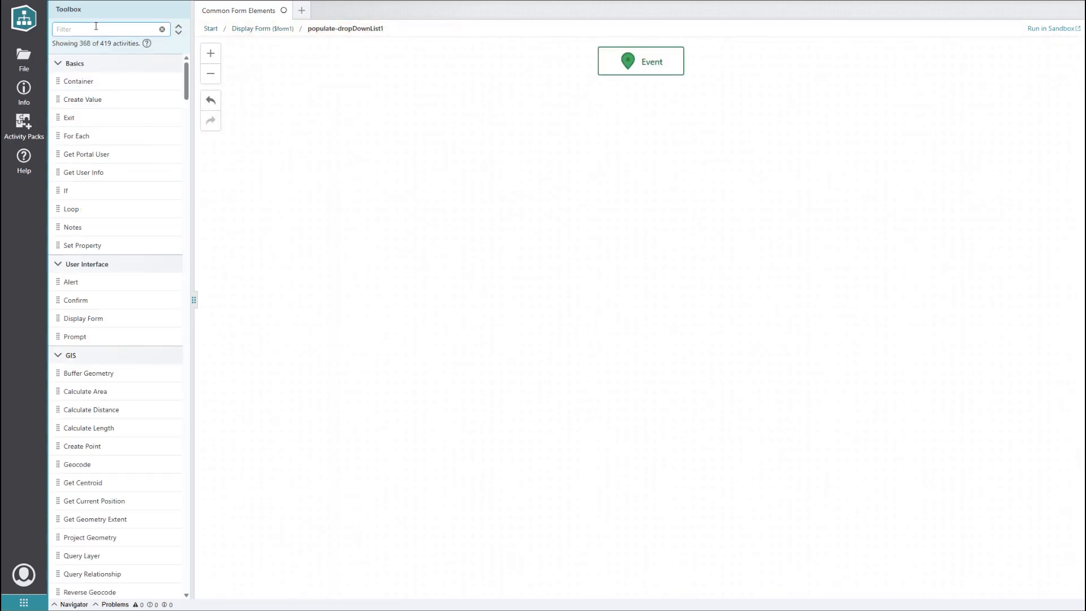
{"action": "type", "text": "coded"}
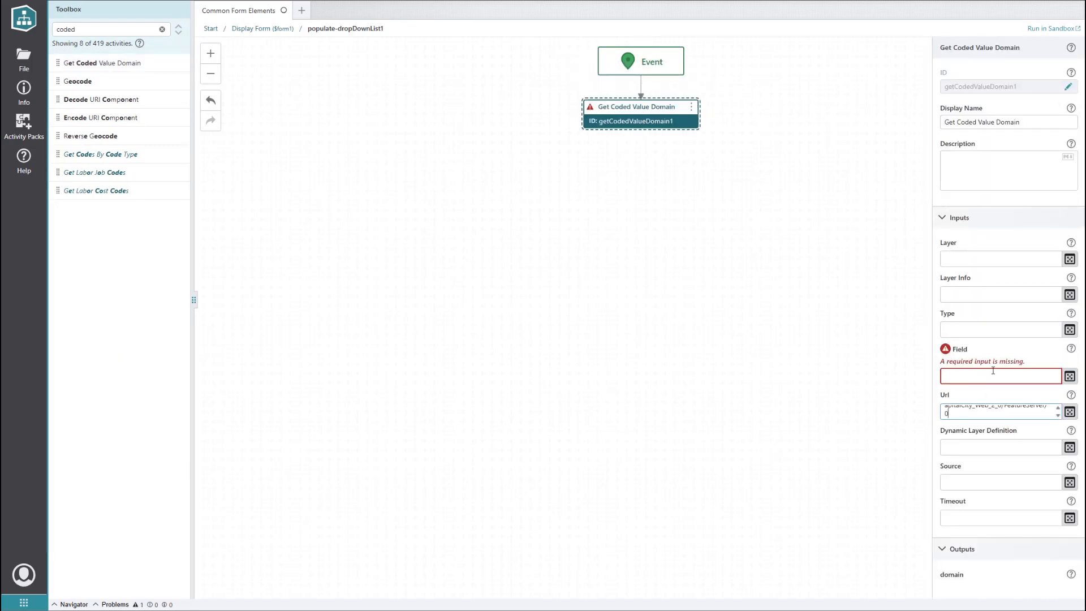
{"action": "type", "text": "SY"}
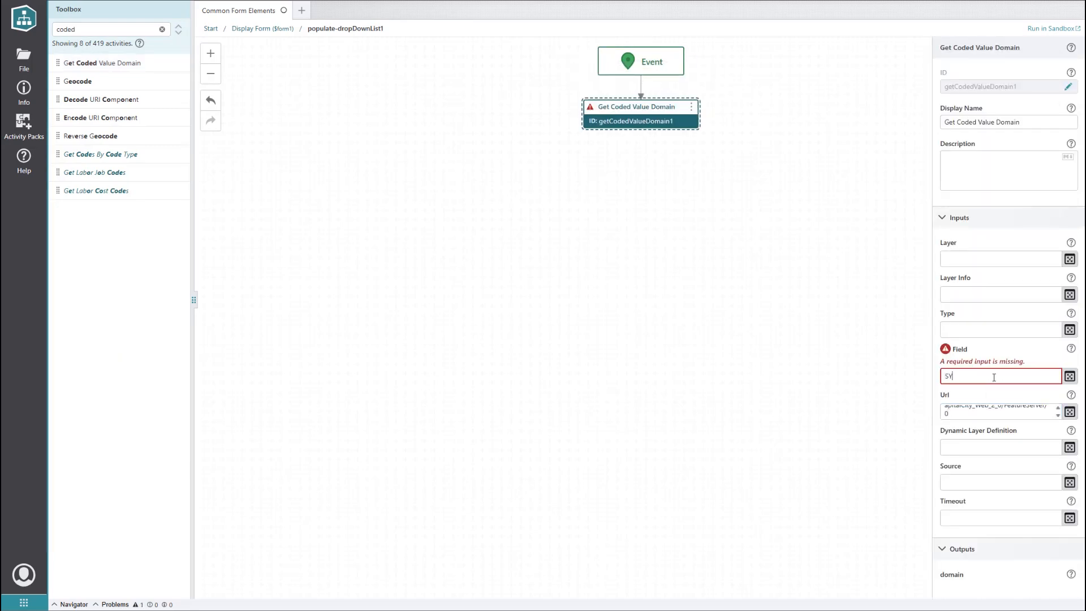
{"action": "type", "text": "STEM"}
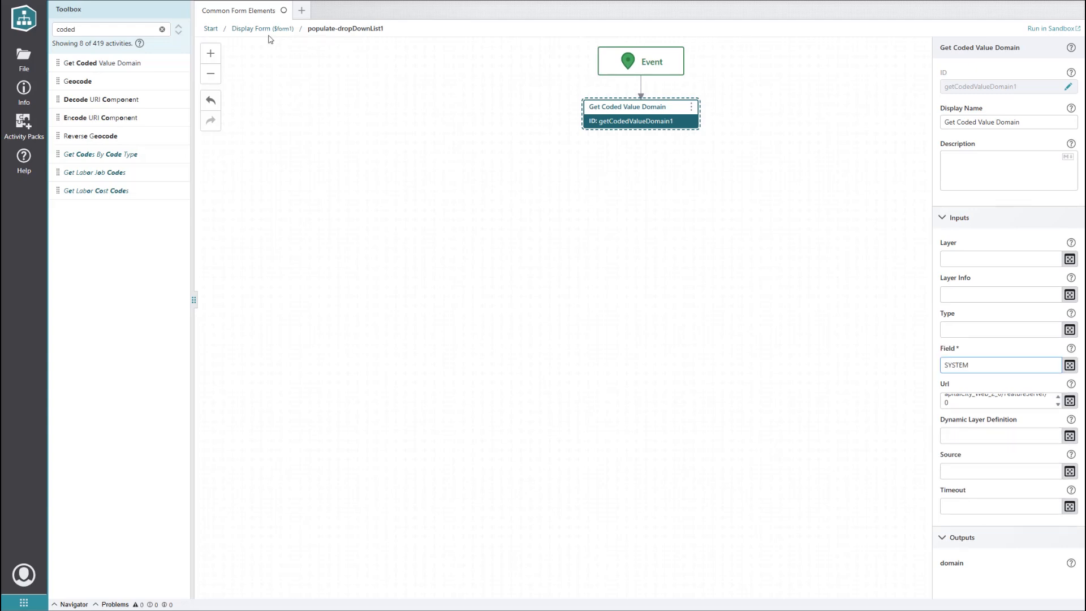
Step: Add Get Form Element Items From Collection converting the coded values to named items
{"action": "left_click", "coordinate": [163, 29]}
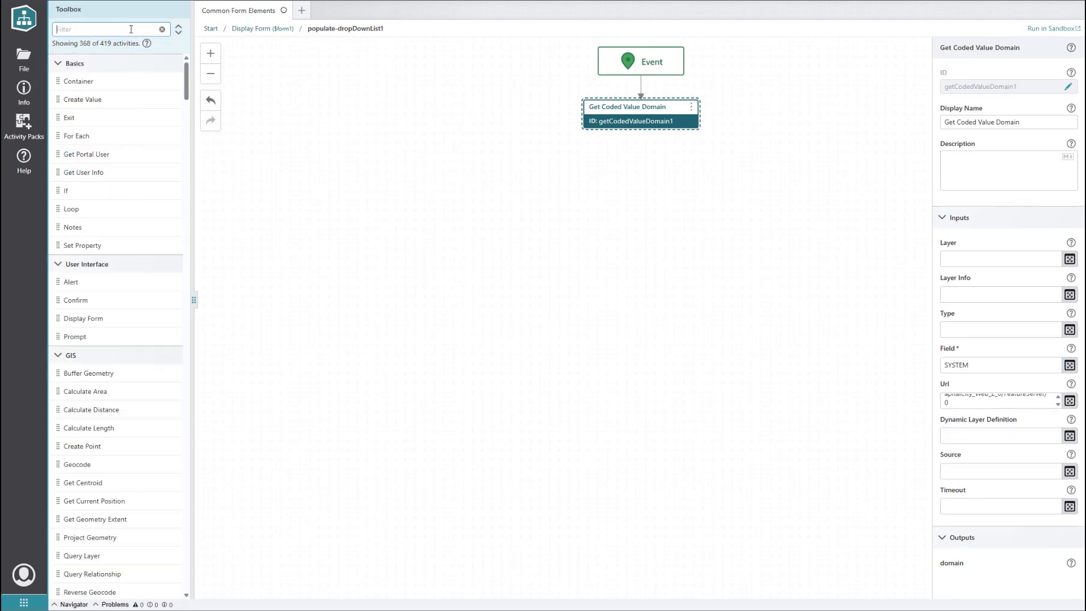
{"action": "type", "text": "get form element"}
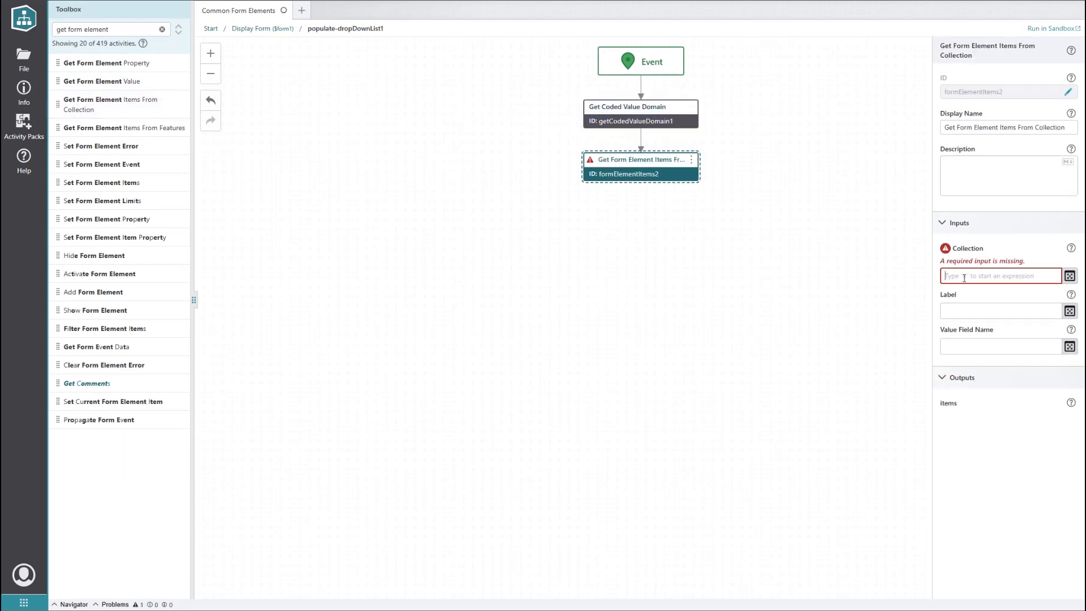
{"action": "type", "text": "=$getCodedValueDomain1.domai"}
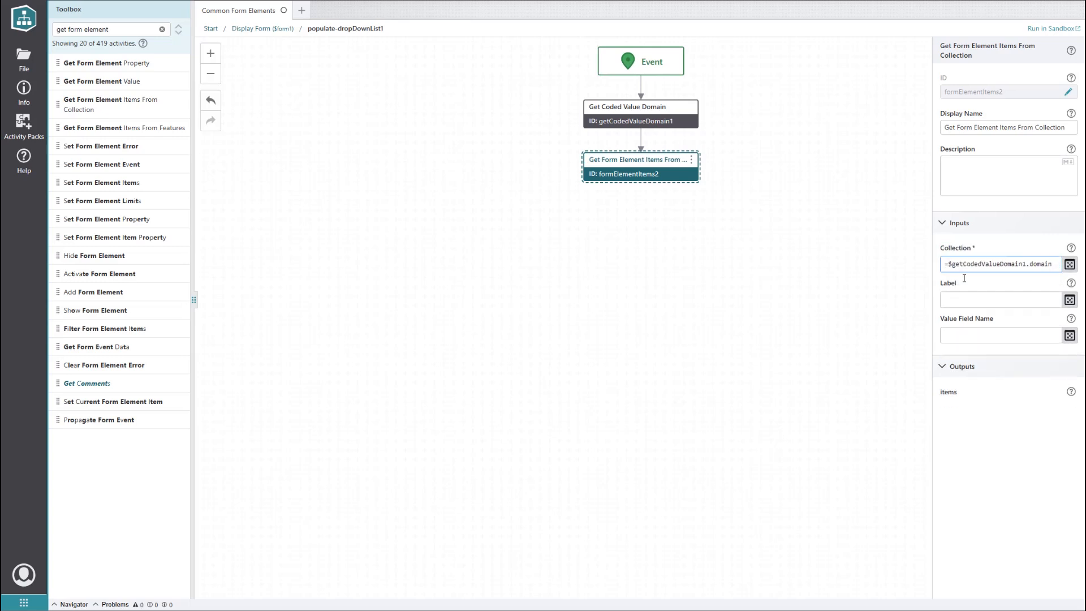
{"action": "type", "text": "n.codedValu"}
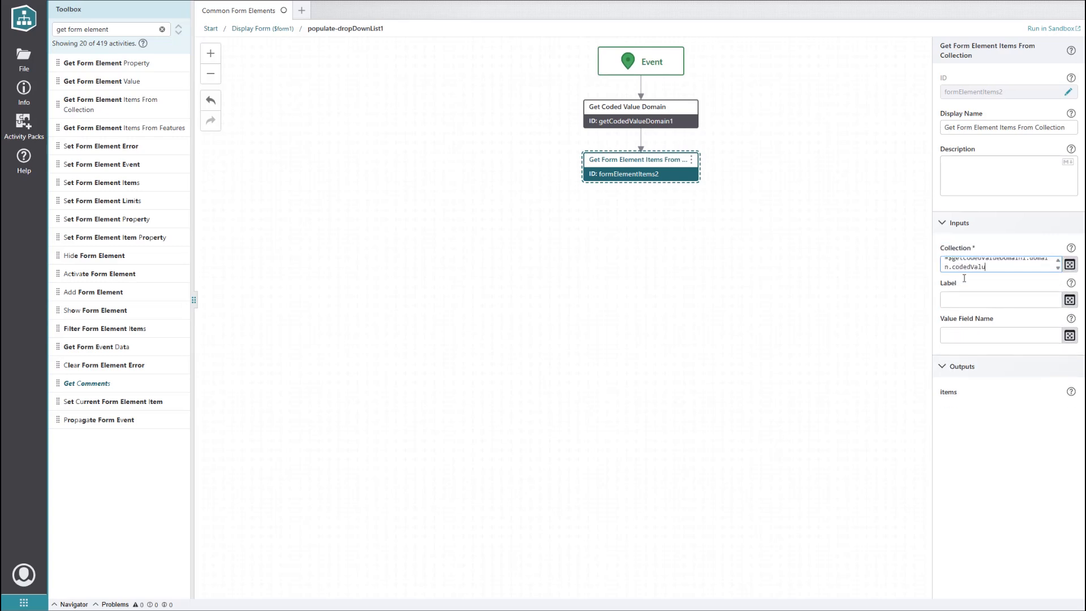
{"action": "type", "text": "es"}
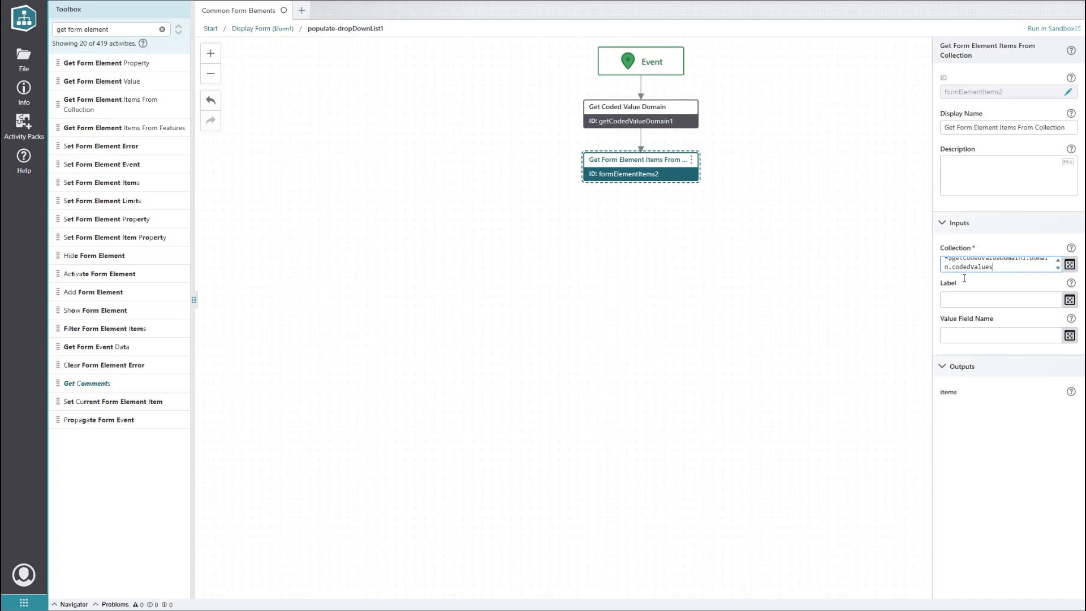
{"action": "type", "text": "name"}
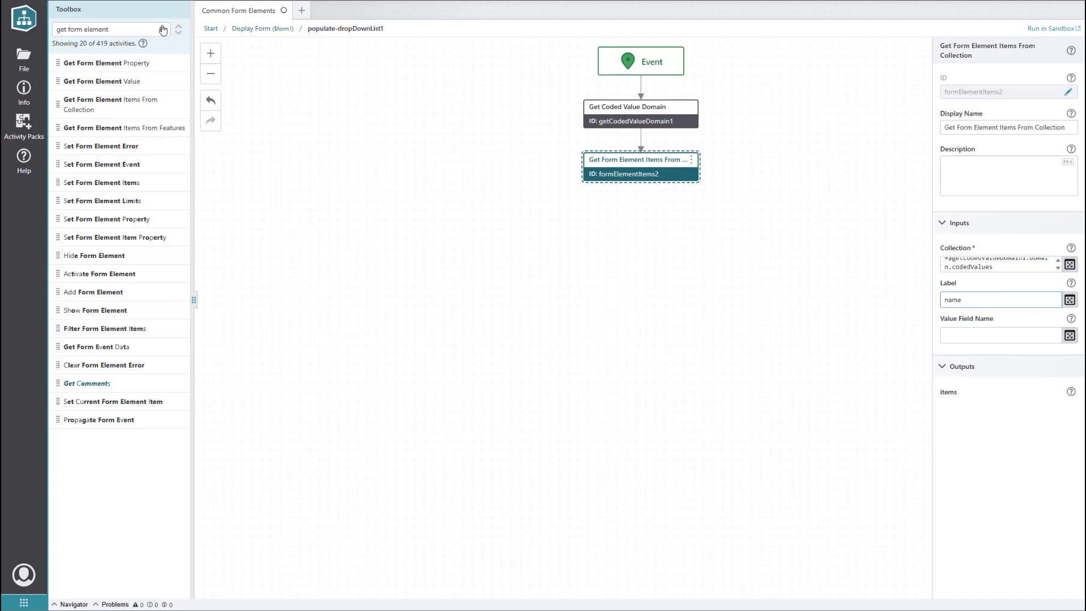
Step: Add Set Form Element Items using formElementItems2 and test it in the Sandbox
{"action": "left_click", "coordinate": [163, 28]}
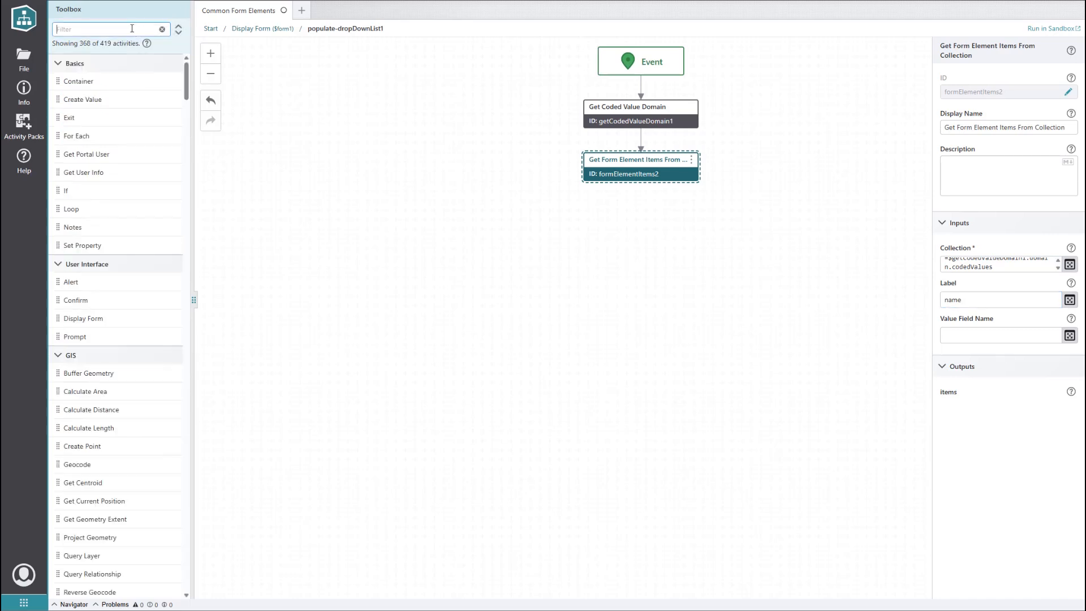
{"action": "type", "text": "set form eleme"}
{"action": "type", "text": "=$fo"}
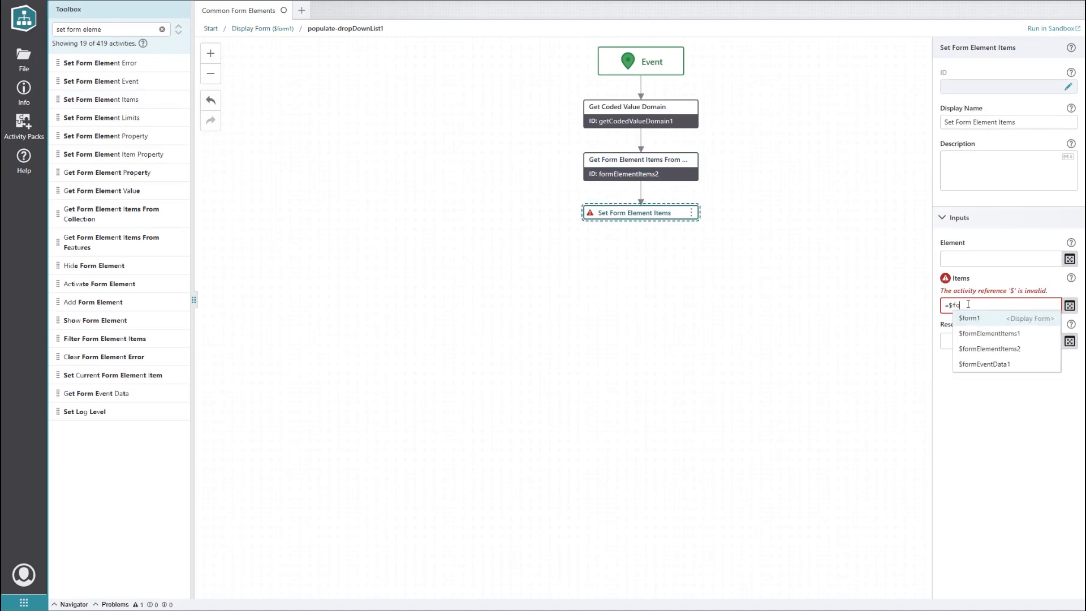
{"action": "left_click", "coordinate": [990, 348]}
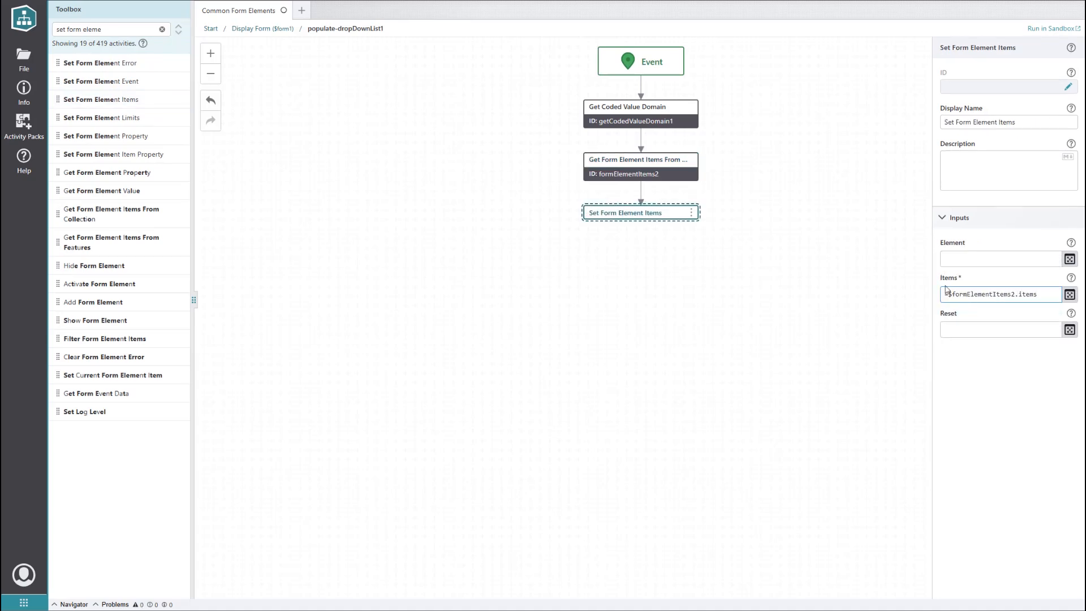
{"action": "left_click", "coordinate": [1052, 28]}
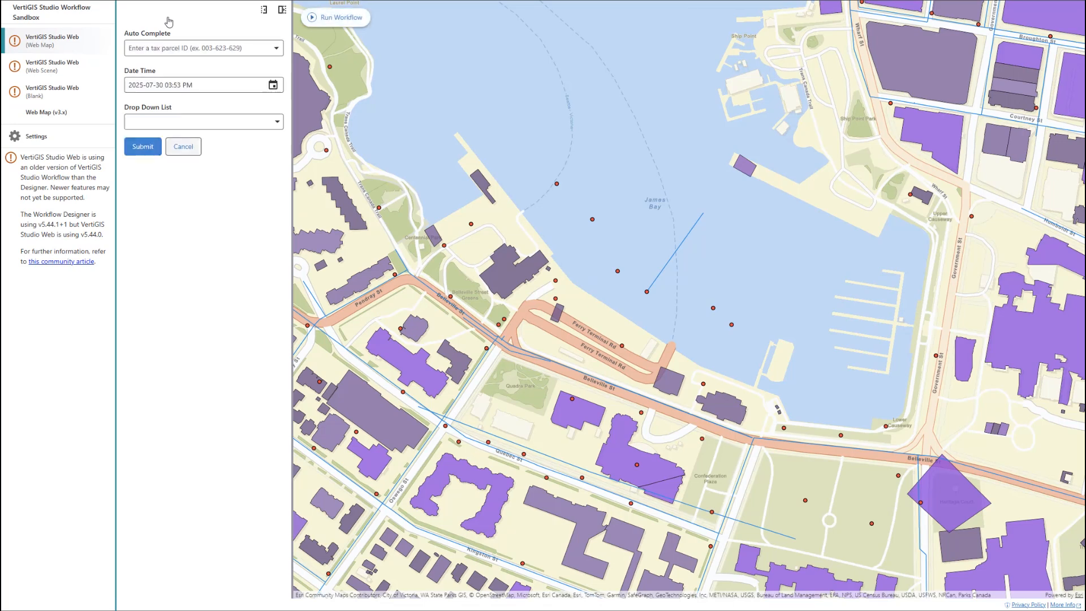
{"action": "left_click", "coordinate": [275, 122]}
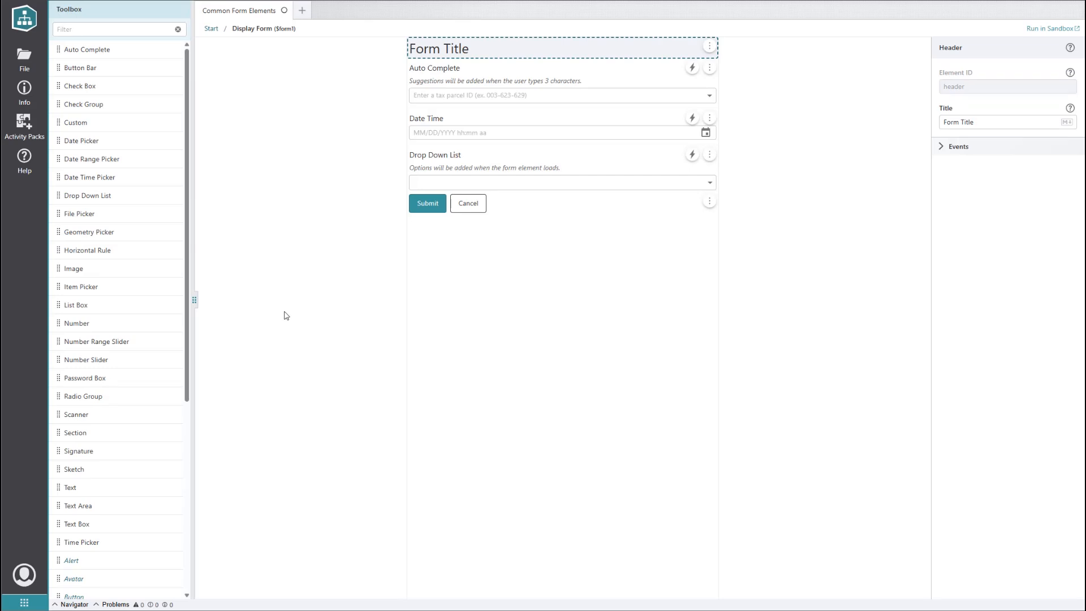
{"action": "mouse_move", "coordinate": [80, 213]}
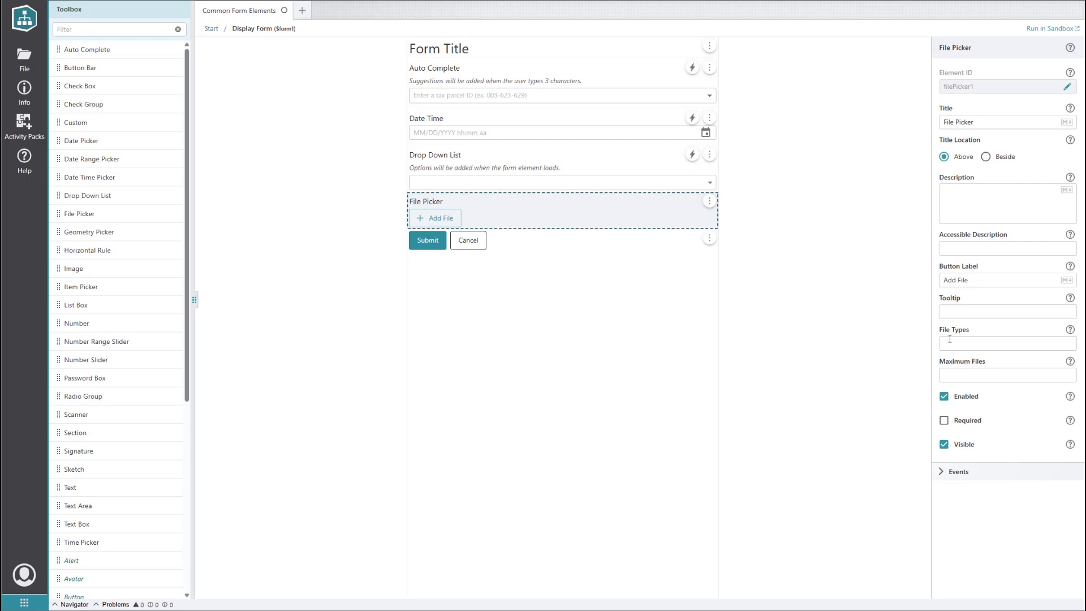
Step: Set the File Picker's file types to text/plain, application/pdf and .docx, then test in Sandbox
{"action": "left_click", "coordinate": [1006, 343]}
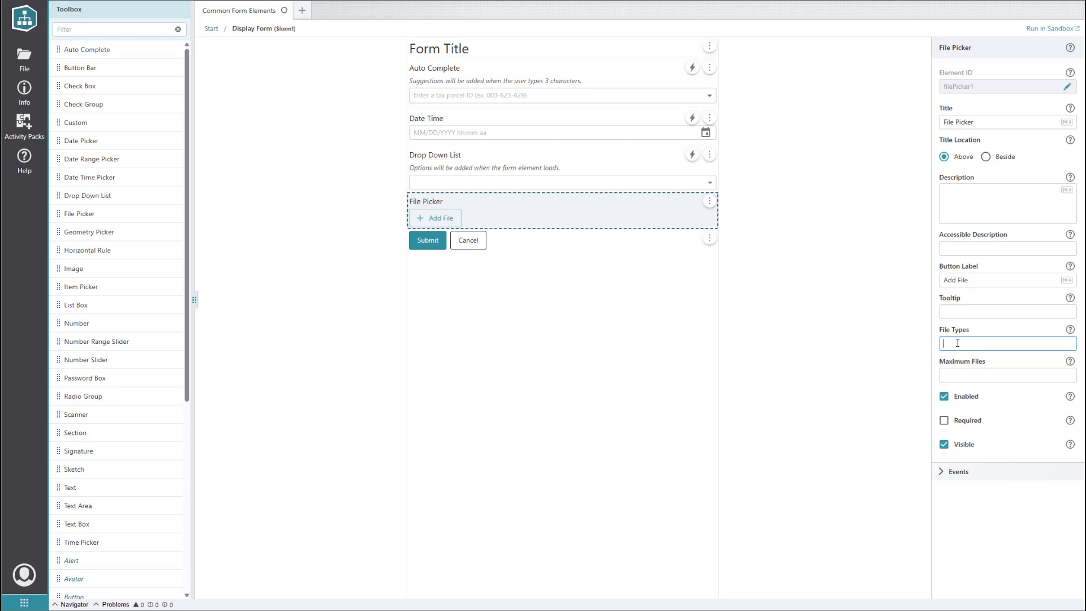
{"action": "type", "text": "text"}
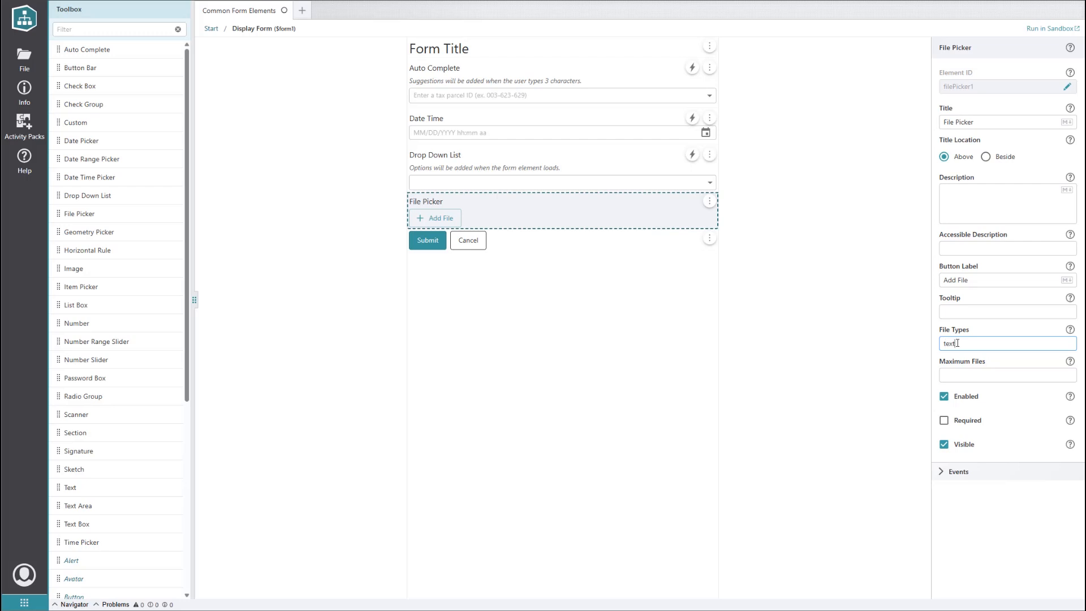
{"action": "type", "text": "/plain, application/pdf"}
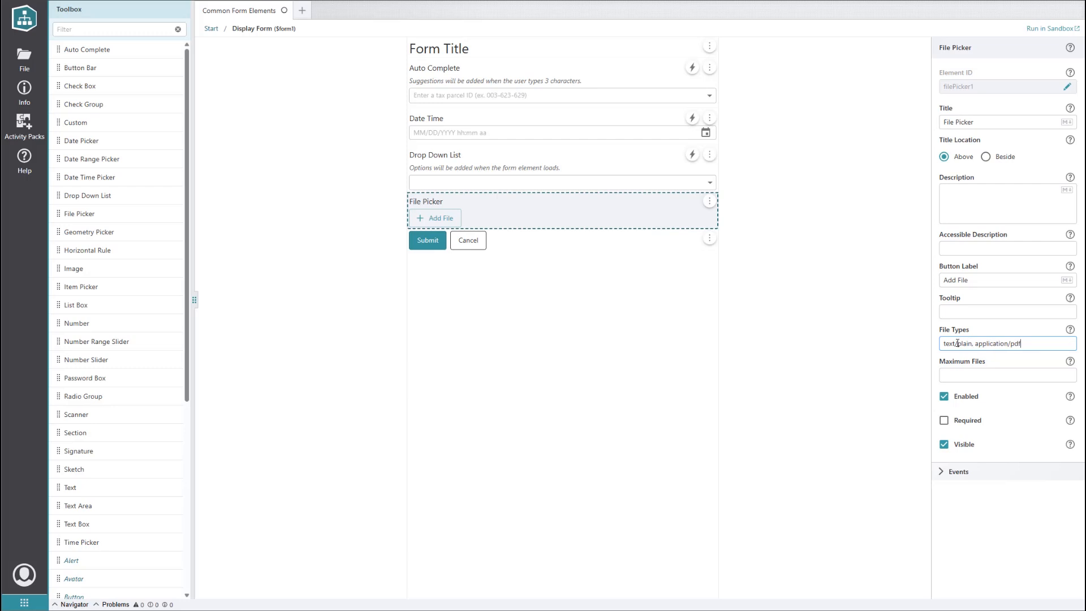
{"action": "type", "text": ", .docx"}
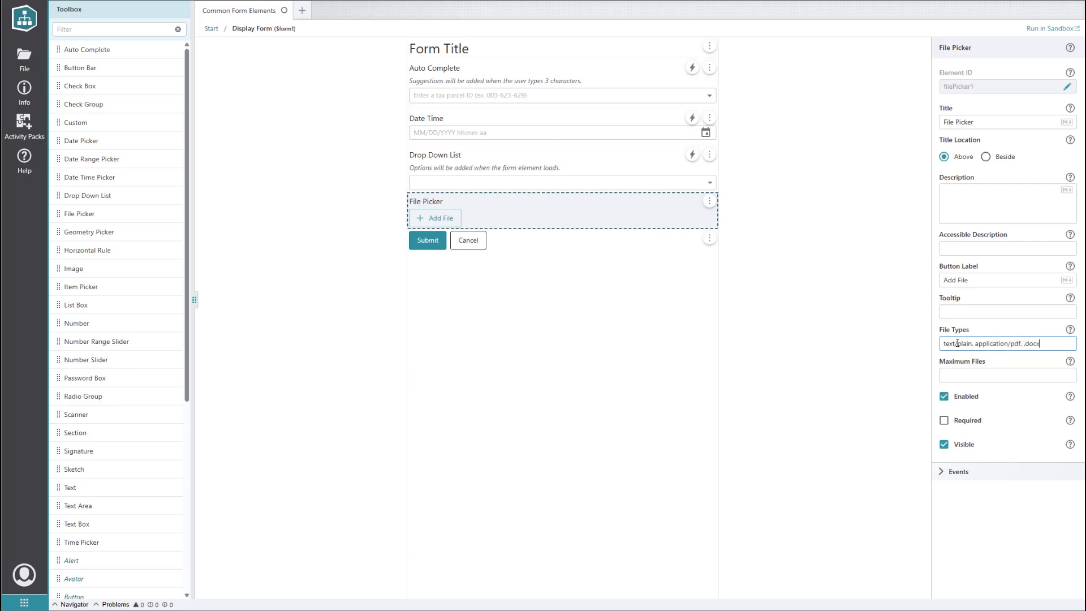
{"action": "left_click", "coordinate": [1054, 28]}
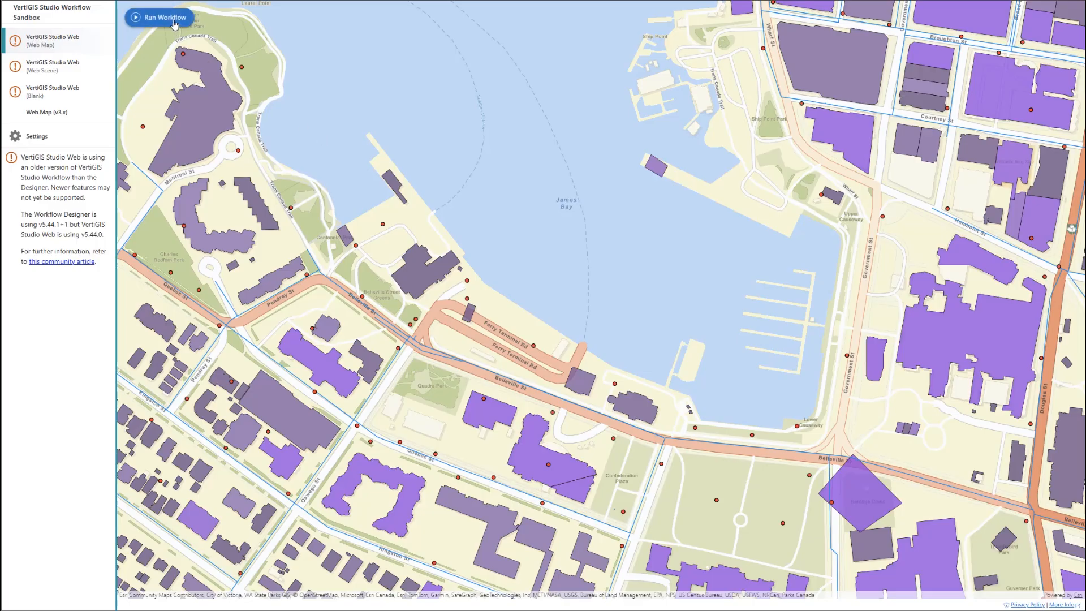
{"action": "left_click", "coordinate": [160, 17]}
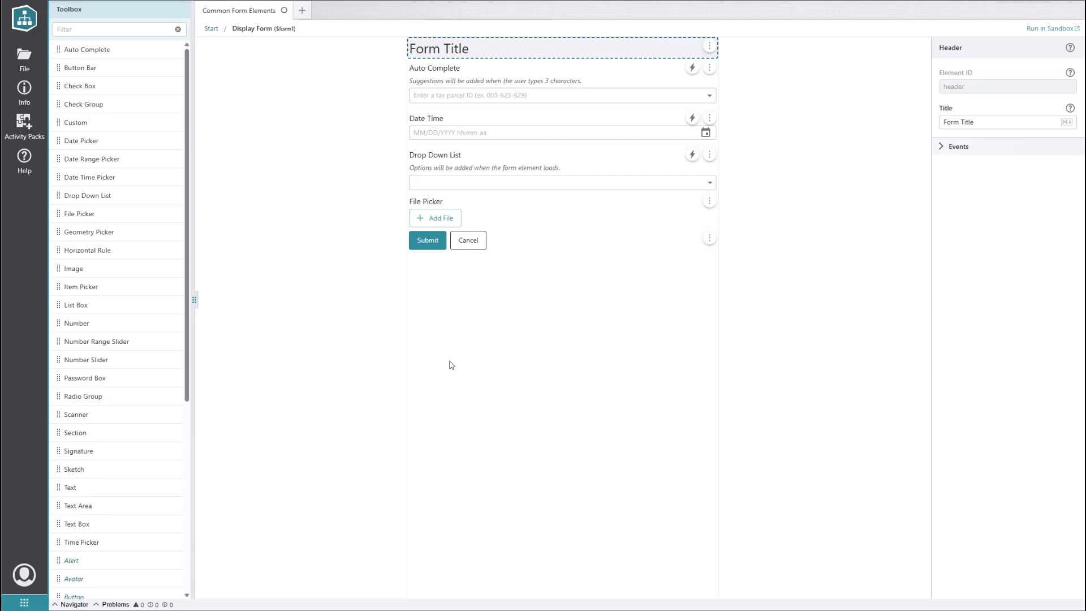
Step: Add a Geometry Picker set to Polyline below the File Picker and test drawing a line
{"action": "left_click_drag", "start_coordinate": [89, 232], "coordinate": [409, 241]}
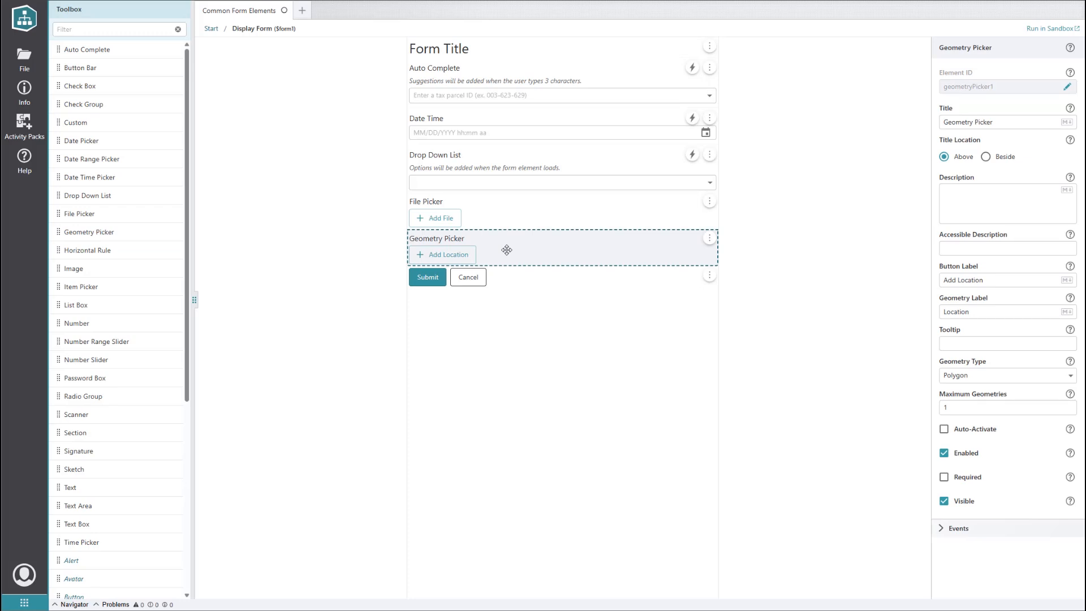
{"action": "mouse_move", "coordinate": [837, 363]}
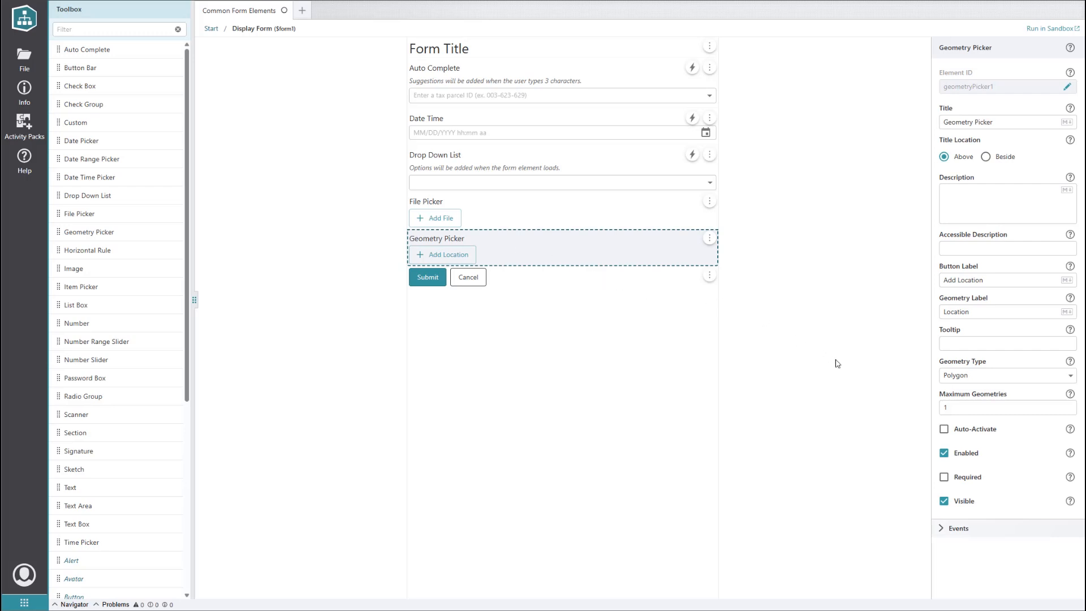
{"action": "mouse_move", "coordinate": [1036, 395]}
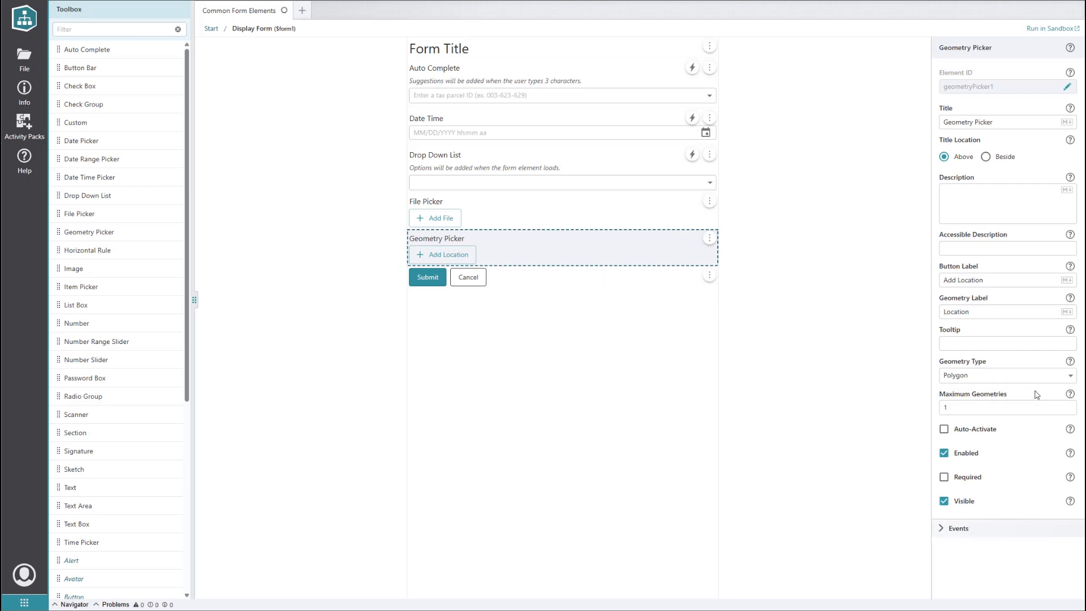
{"action": "mouse_move", "coordinate": [1056, 380]}
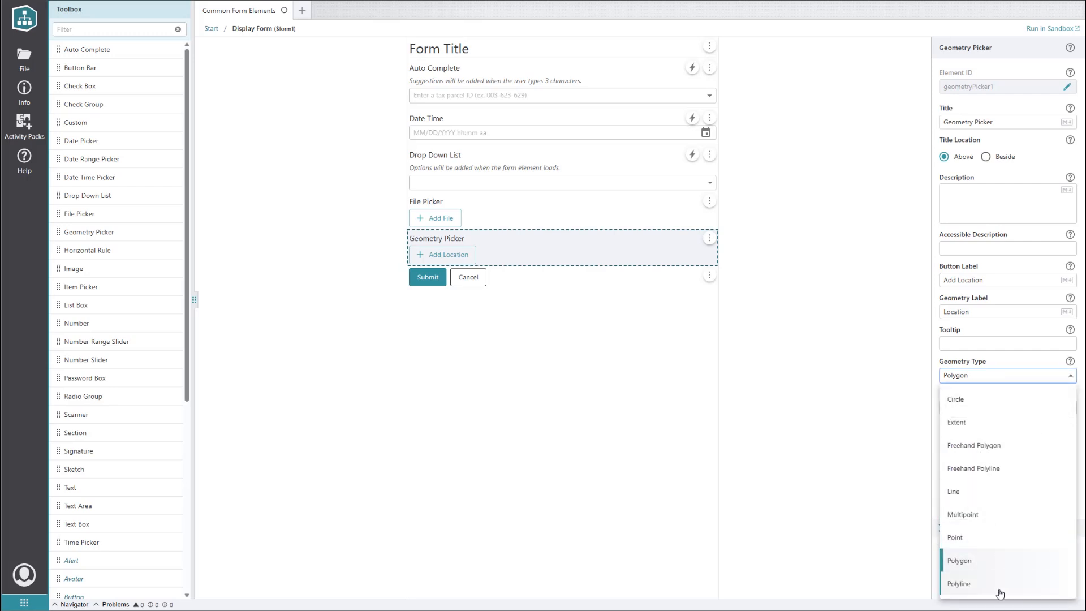
{"action": "left_click", "coordinate": [960, 583]}
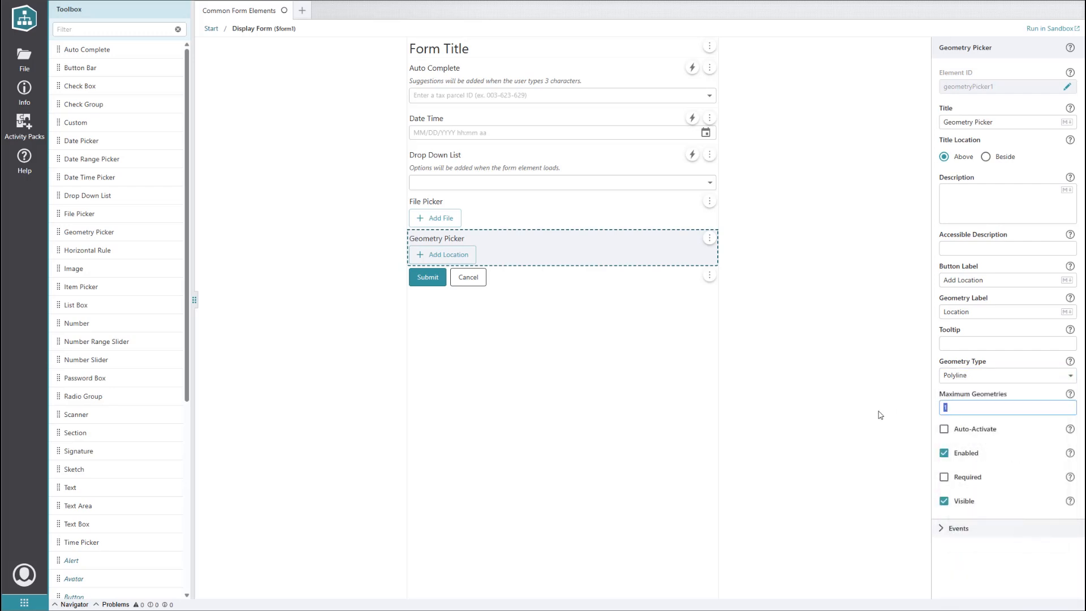
{"action": "left_click", "coordinate": [1052, 29]}
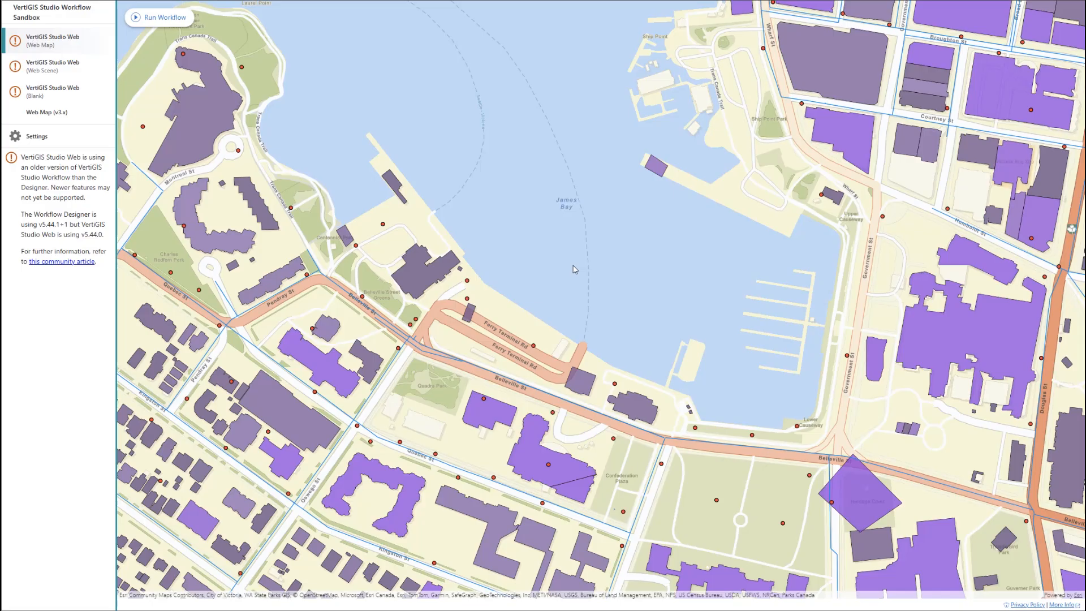
{"action": "left_click", "coordinate": [158, 18]}
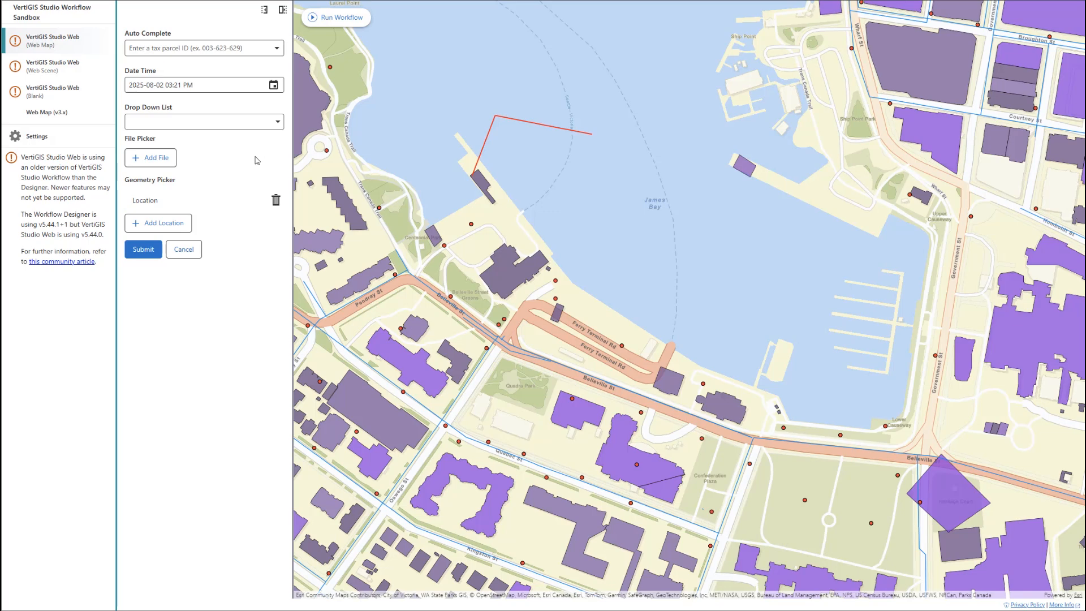
{"action": "mouse_move", "coordinate": [273, 174]}
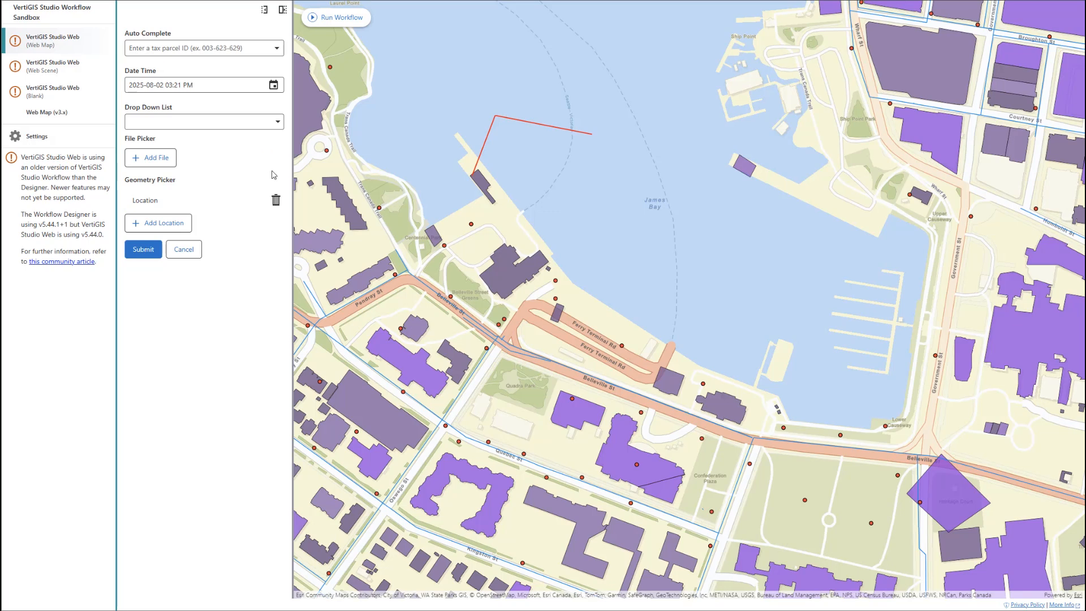
{"action": "left_click", "coordinate": [276, 200]}
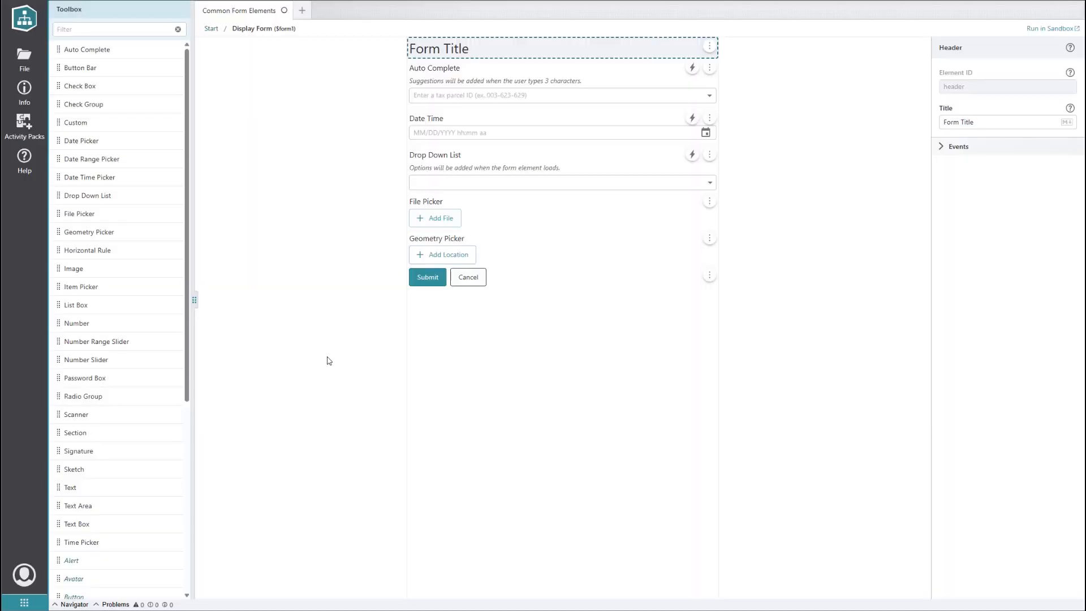
{"action": "mouse_move", "coordinate": [81, 286]}
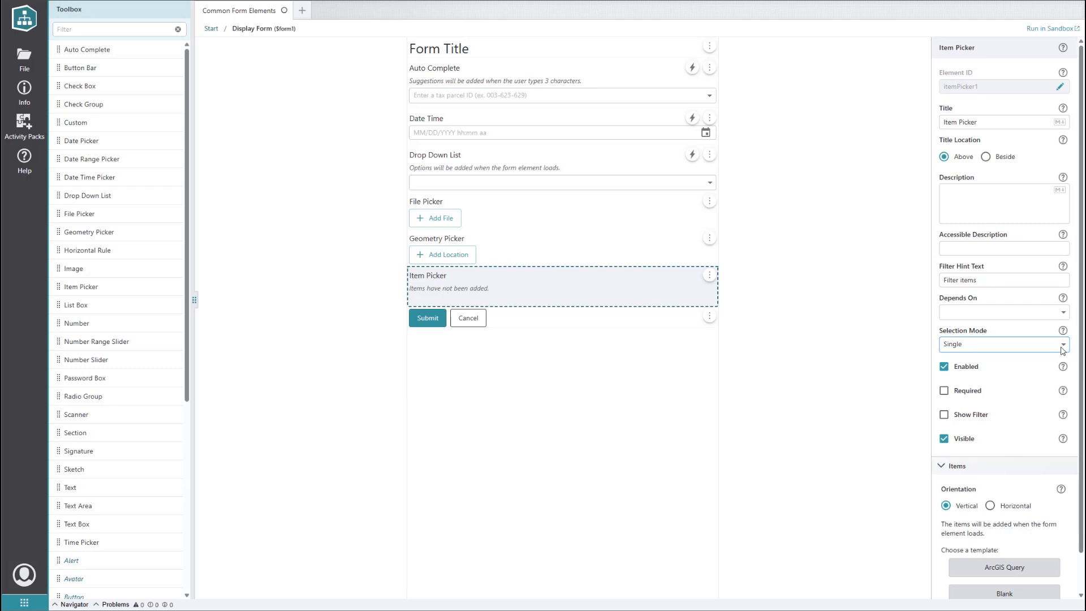
Step: Fill the Item Picker from the ArcGIS Query template and review the US states list in Sandbox
{"action": "scroll", "scroll_direction": "down", "scroll_amount": 3}
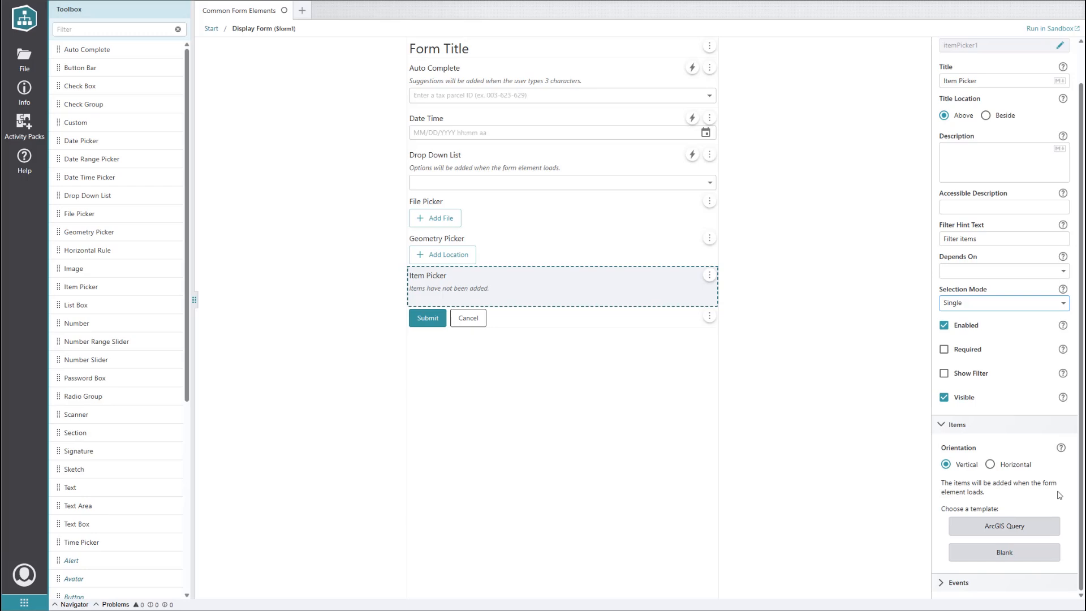
{"action": "mouse_move", "coordinate": [83, 396]}
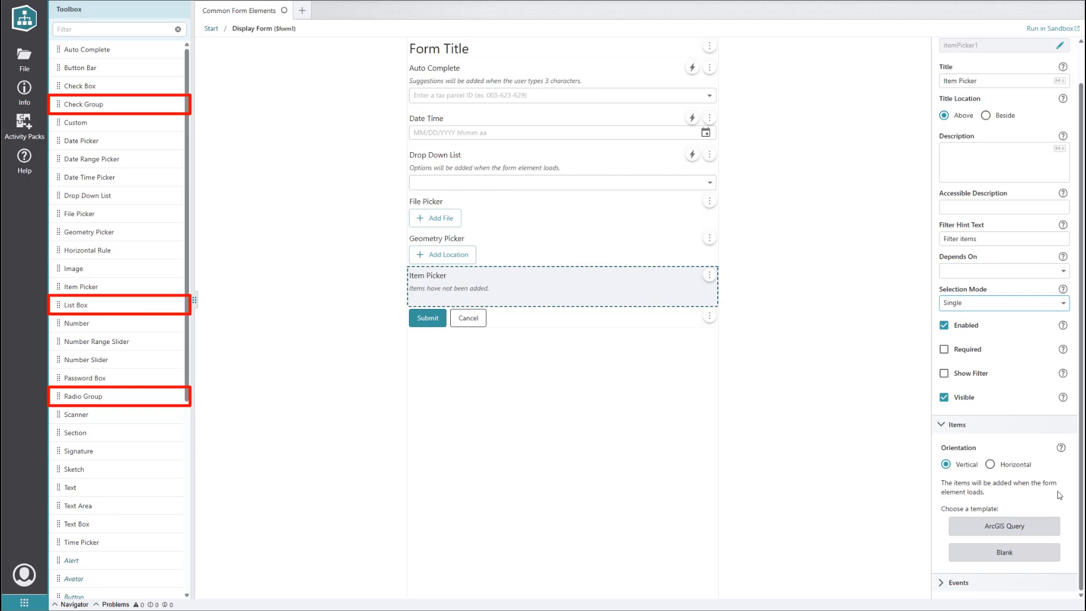
{"action": "mouse_move", "coordinate": [1004, 526]}
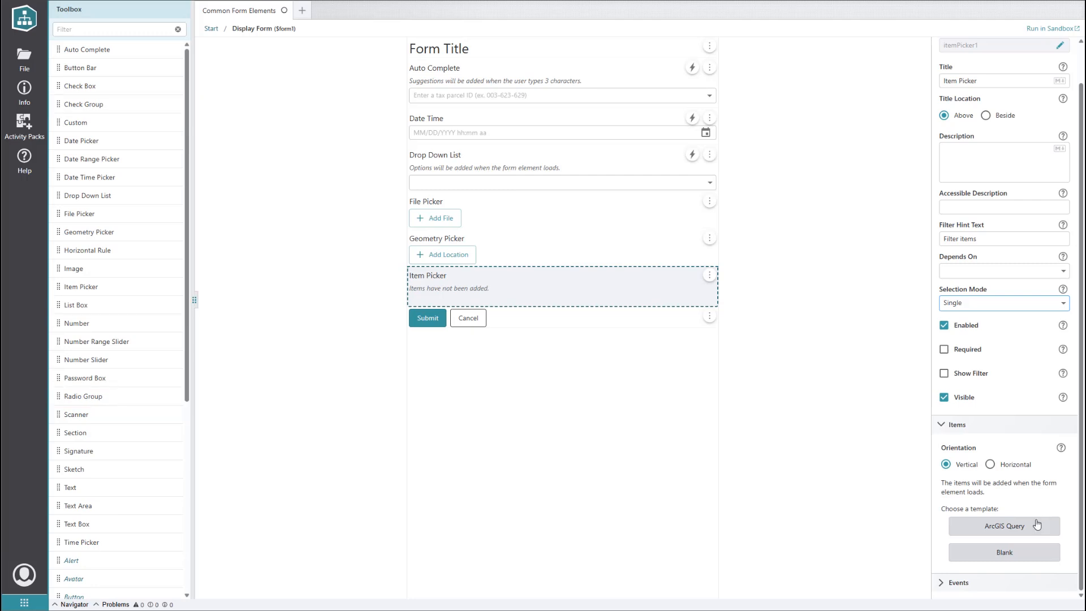
{"action": "left_click", "coordinate": [1003, 526]}
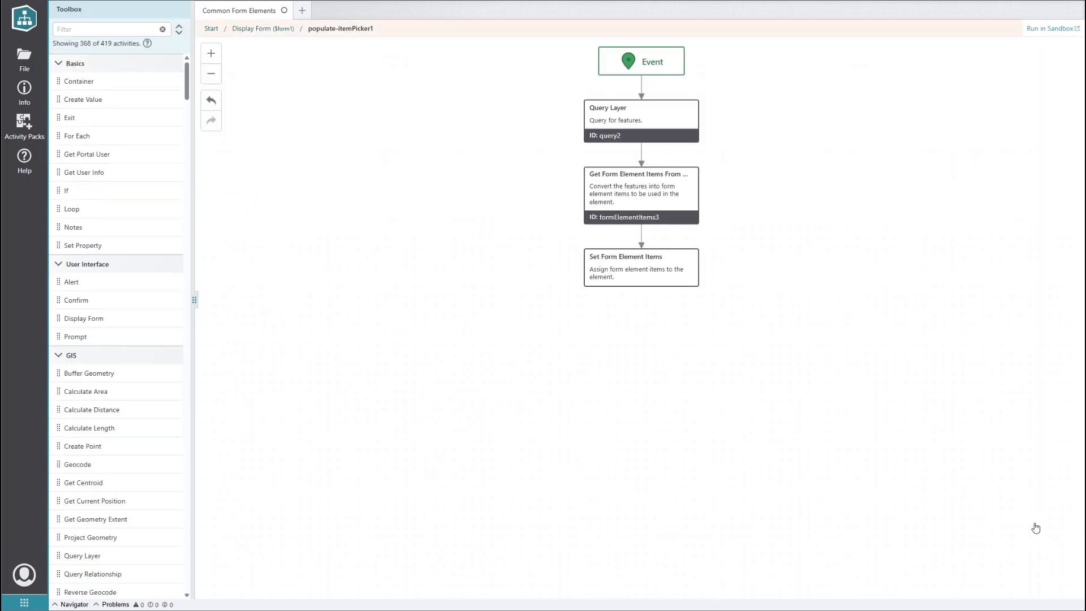
{"action": "left_click", "coordinate": [1053, 28]}
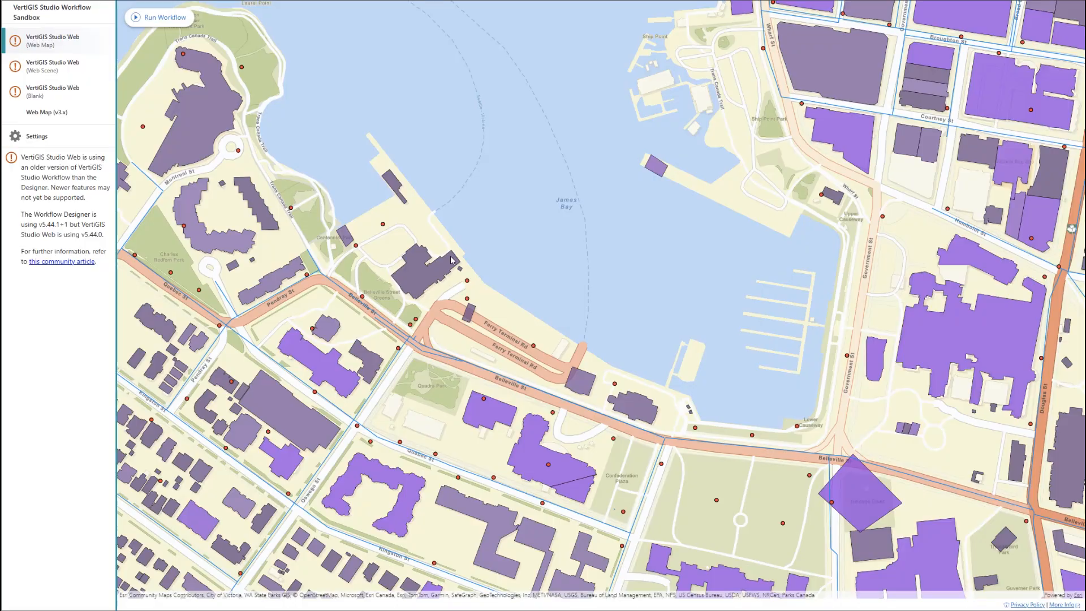
{"action": "left_click", "coordinate": [160, 18]}
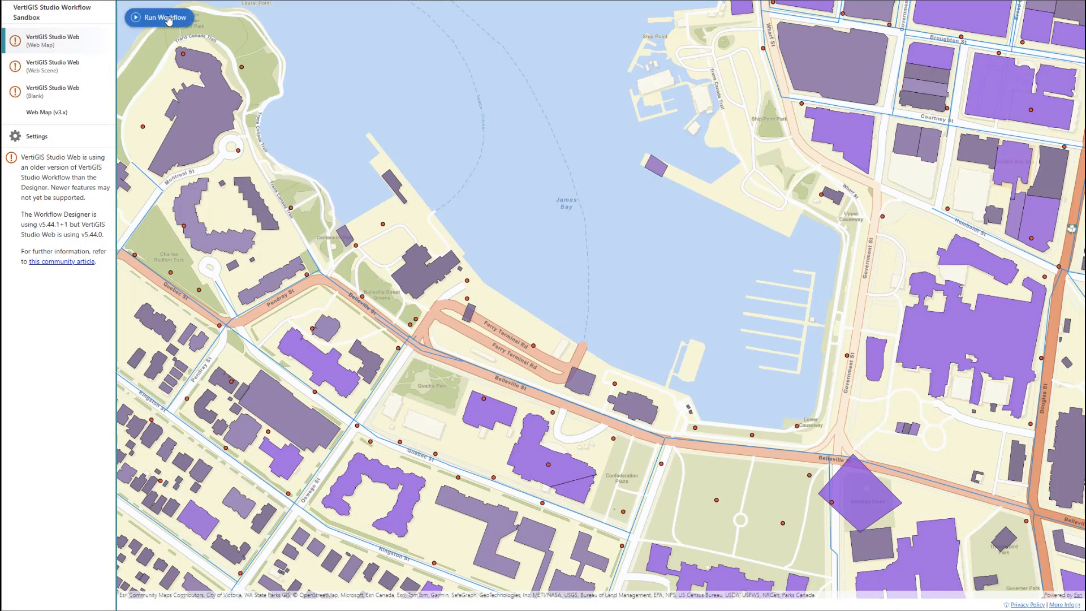
{"action": "left_click", "coordinate": [160, 18]}
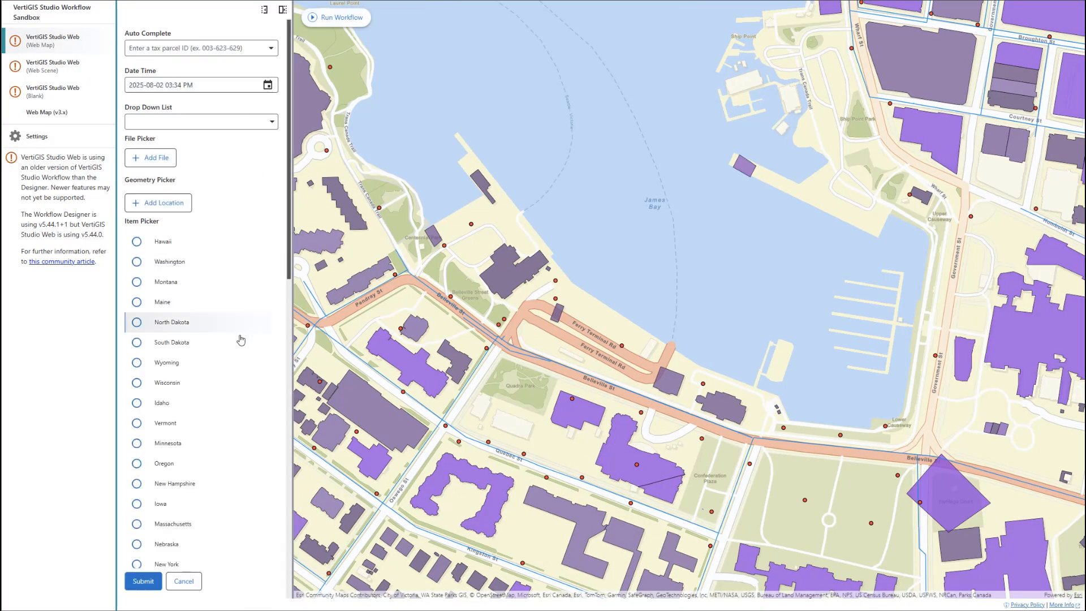
{"action": "scroll", "scroll_direction": "down", "scroll_amount": 3}
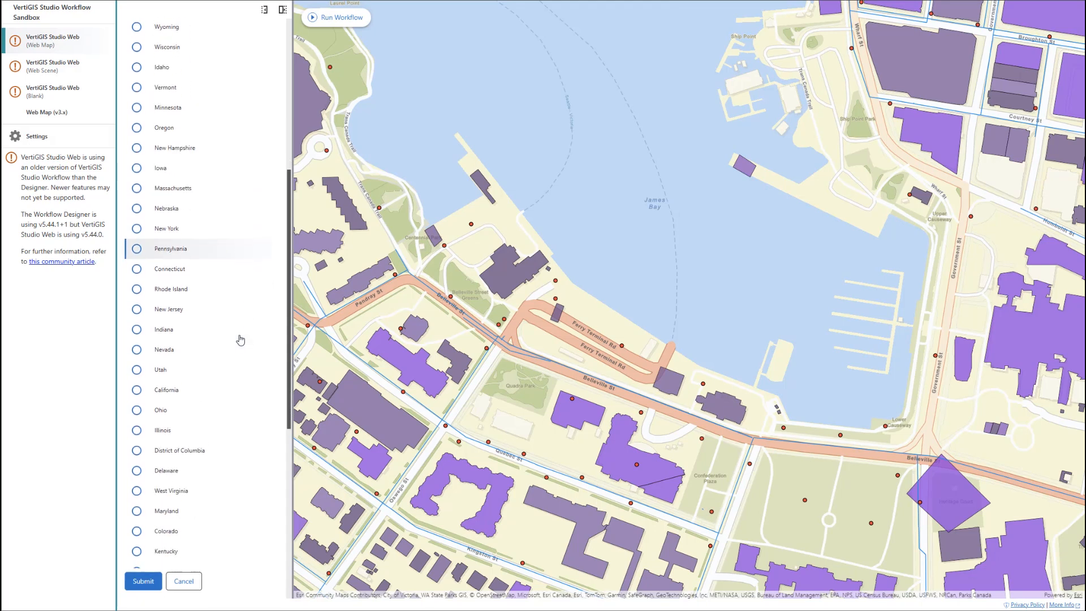
{"action": "scroll", "scroll_direction": "down", "scroll_amount": 3}
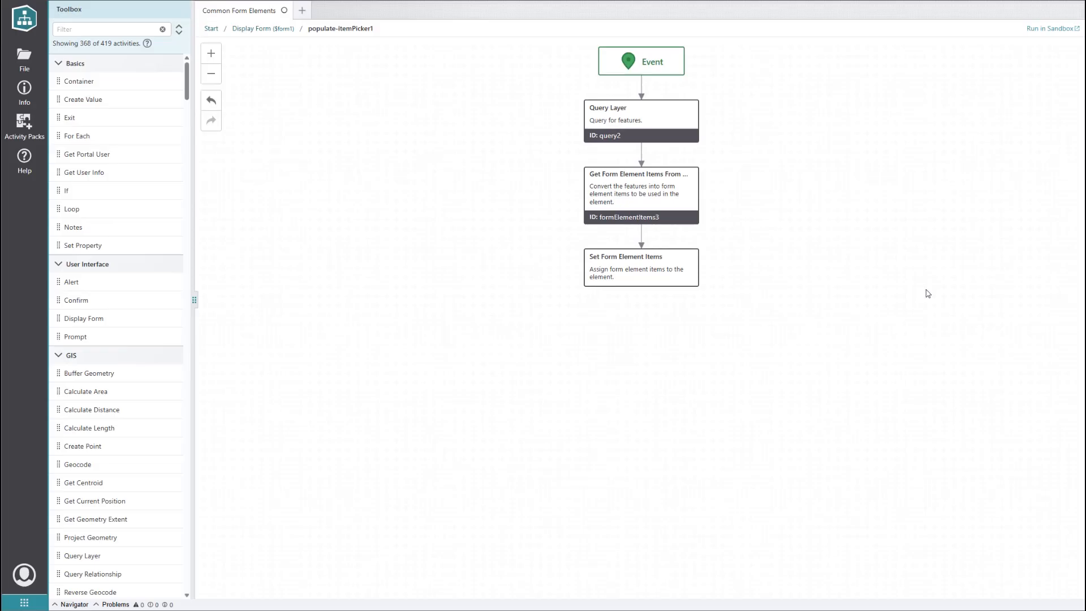
{"action": "mouse_move", "coordinate": [793, 210]}
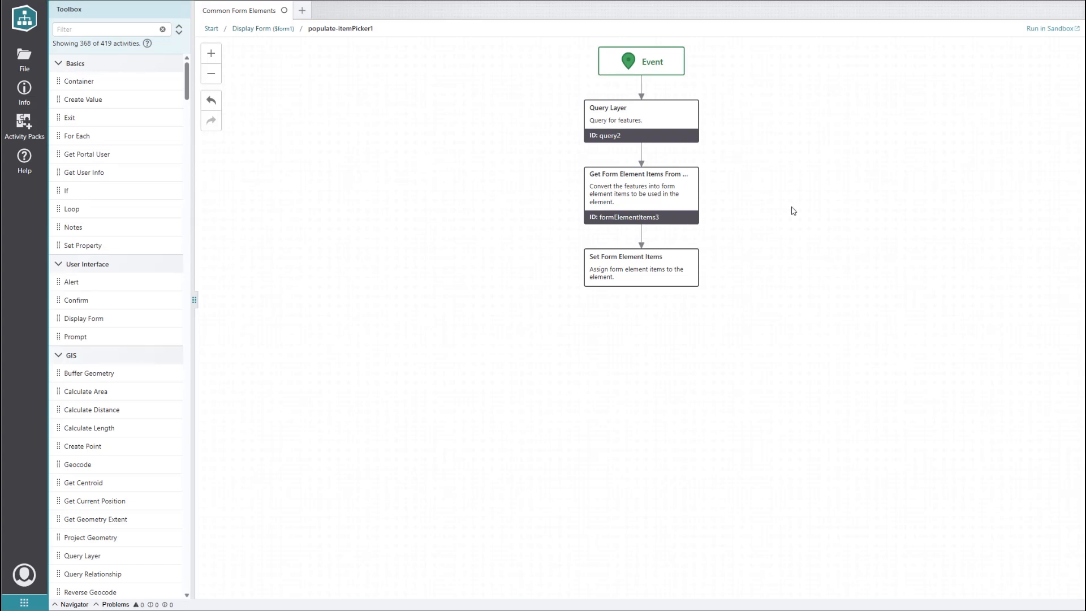
Step: Set Query Layer Return Geometry to true and label items with state name and 2007 population
{"action": "left_click", "coordinate": [640, 121]}
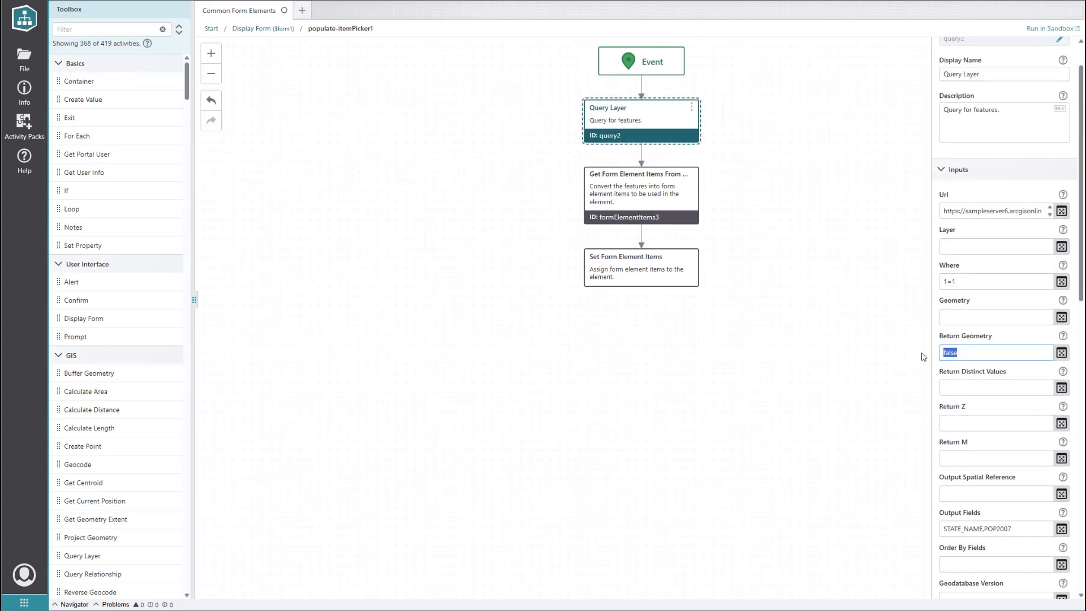
{"action": "type", "text": "true"}
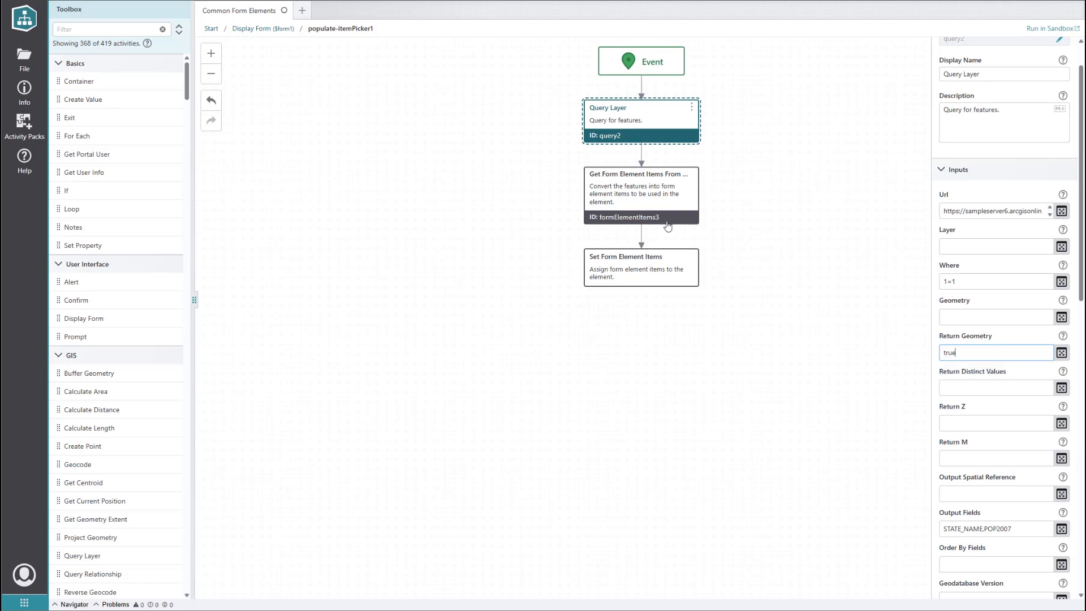
{"action": "left_click", "coordinate": [640, 194]}
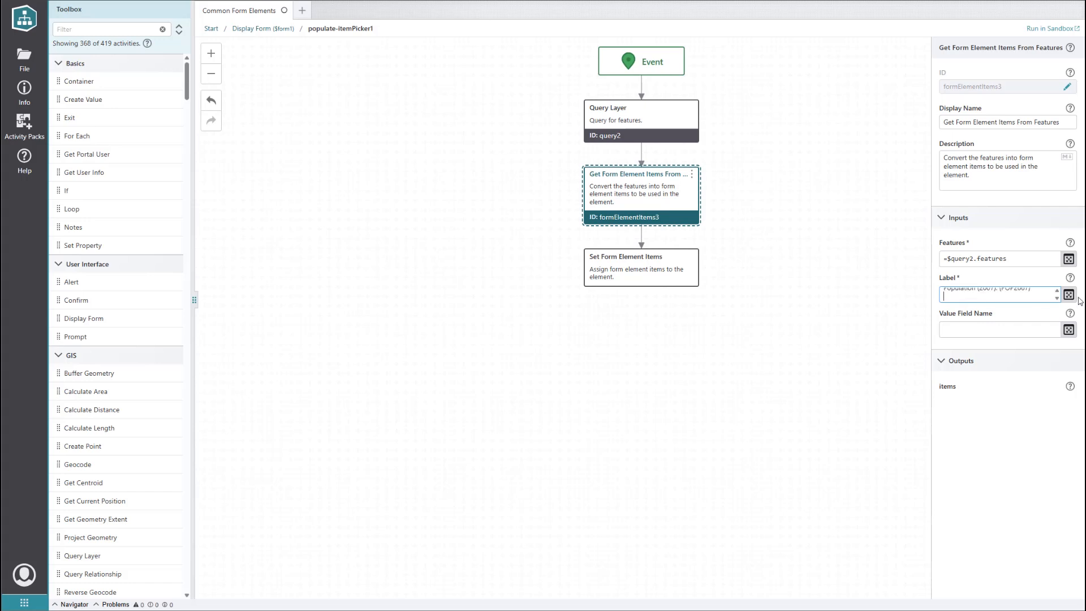
{"action": "left_click", "coordinate": [1070, 294]}
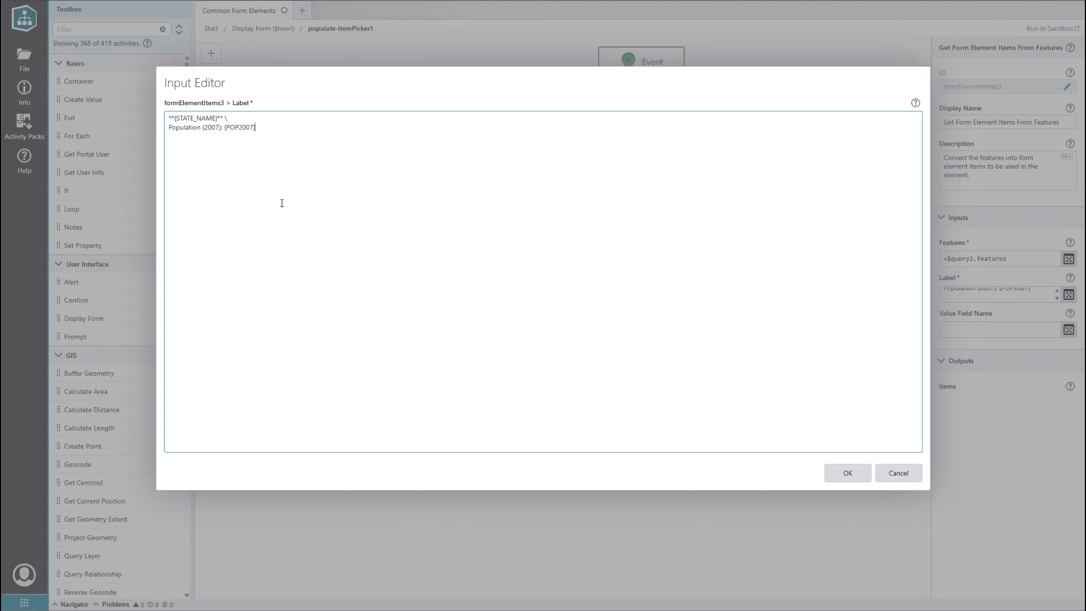
{"action": "left_click", "coordinate": [846, 472]}
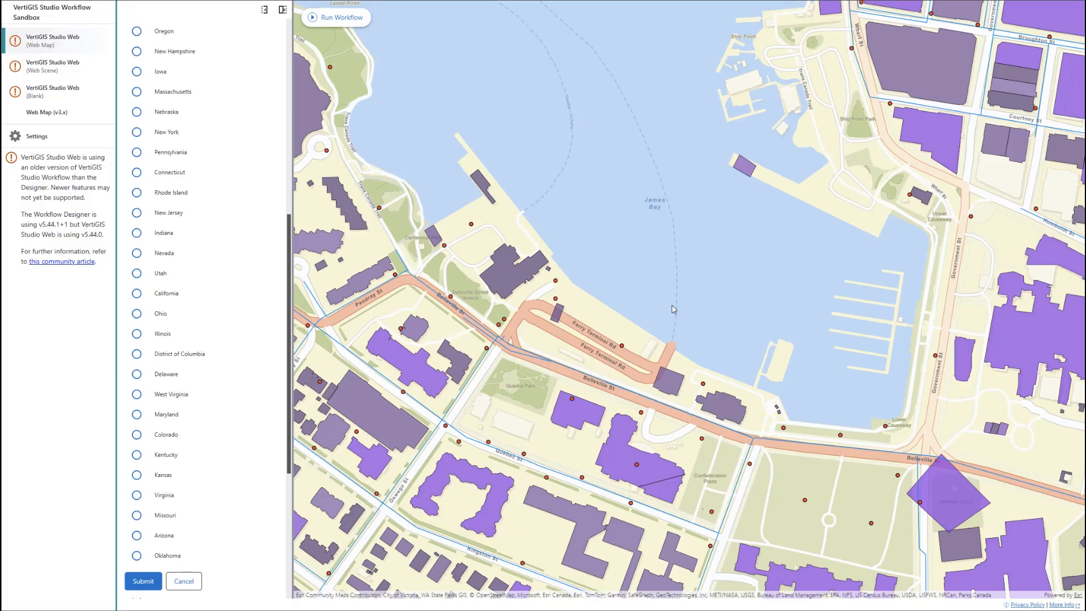
{"action": "scroll", "scroll_direction": "down", "scroll_amount": 3}
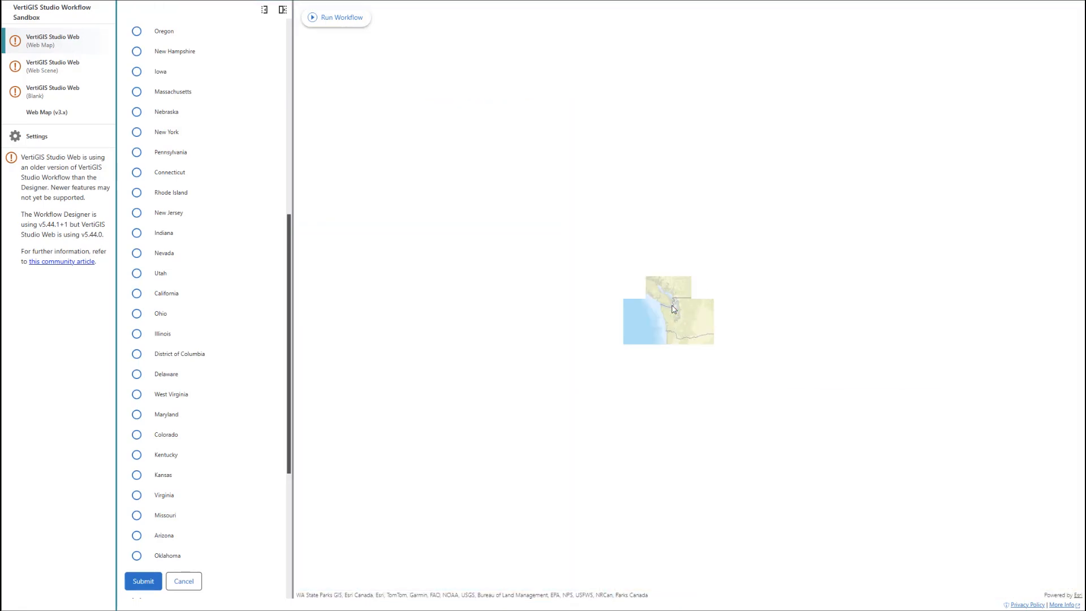
Step: Rerun the form to see states with 2007 population and their outlines on the map
{"action": "scroll", "scroll_direction": "down", "scroll_amount": 3}
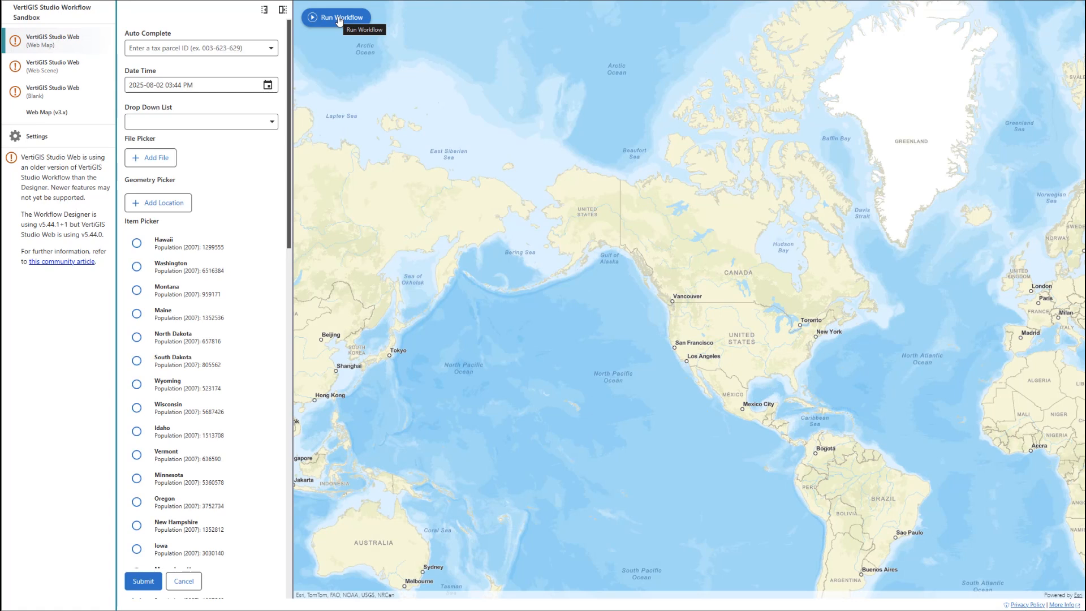
{"action": "left_click", "coordinate": [335, 18]}
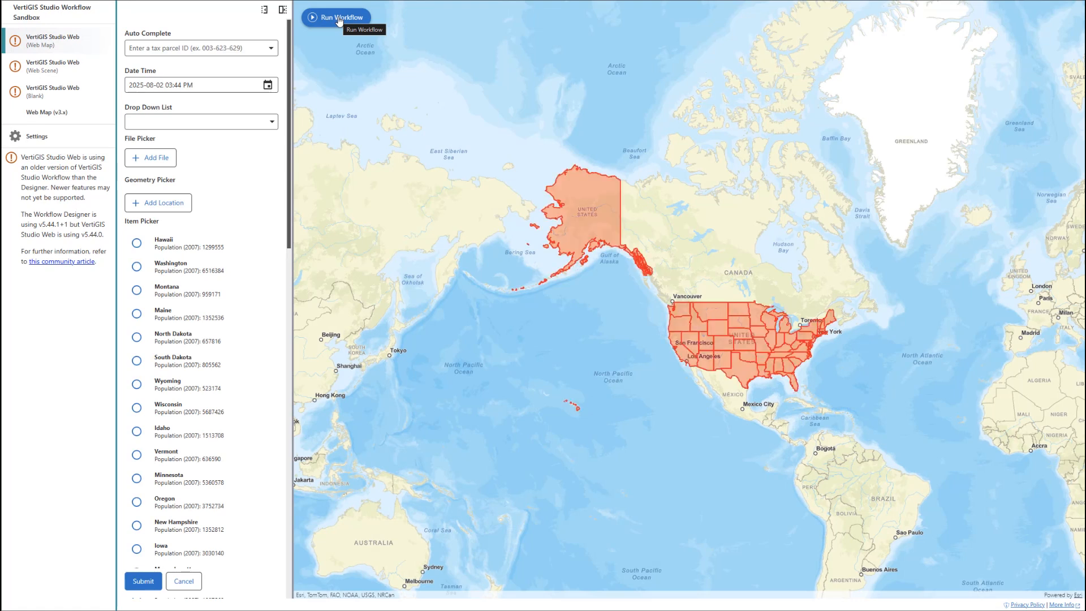
{"action": "mouse_move", "coordinate": [210, 269]}
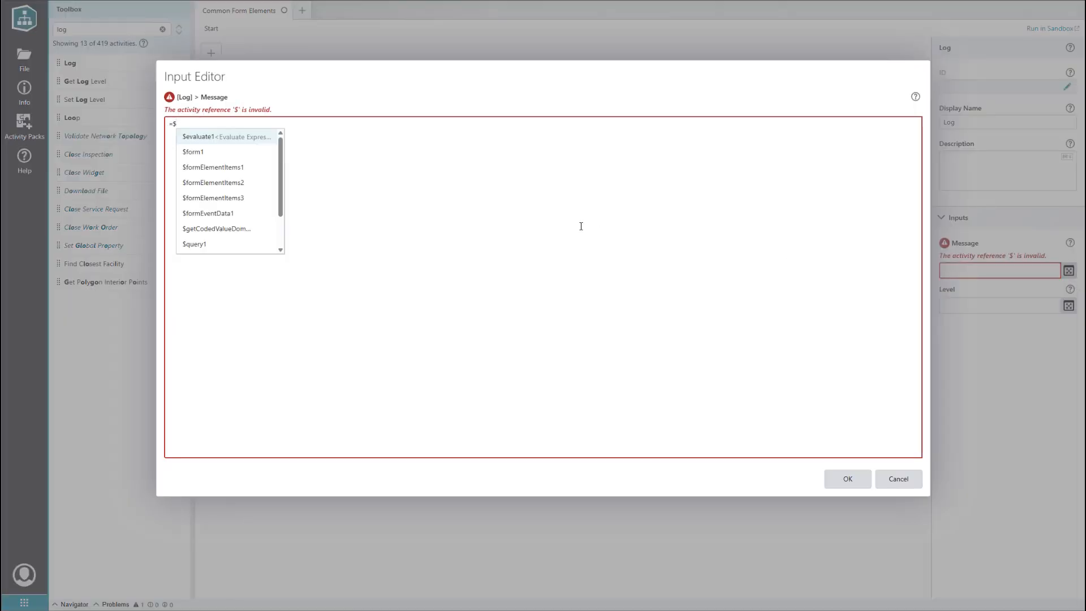
Step: Set the Log activity message to =$form1.state.itemPicker1.value
{"action": "type", "text": "form1.state."}
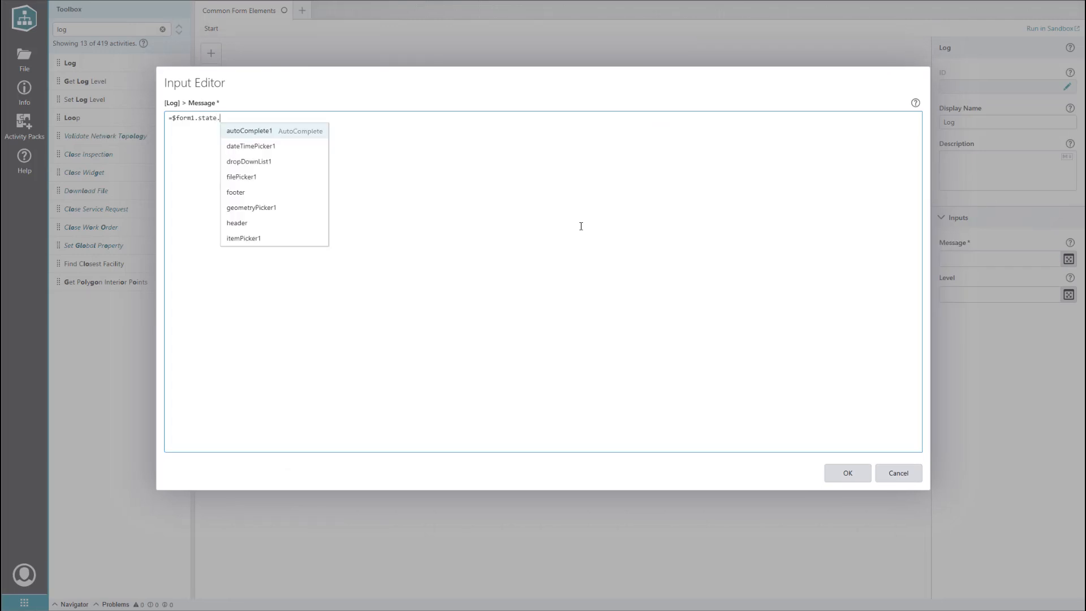
{"action": "type", "text": "itemPicker1.value.t"}
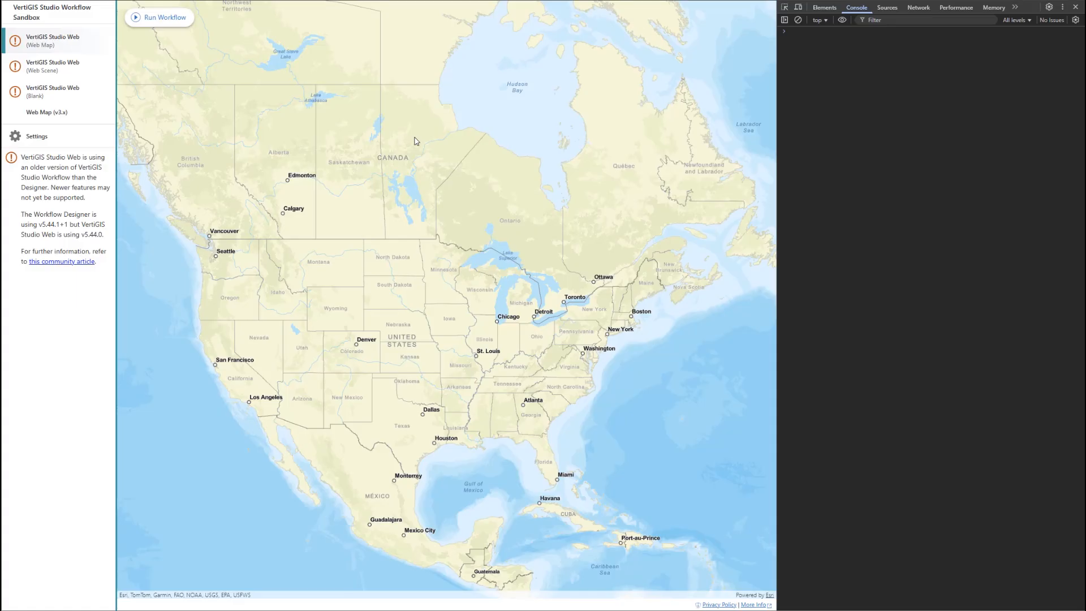
{"action": "mouse_move", "coordinate": [160, 18]}
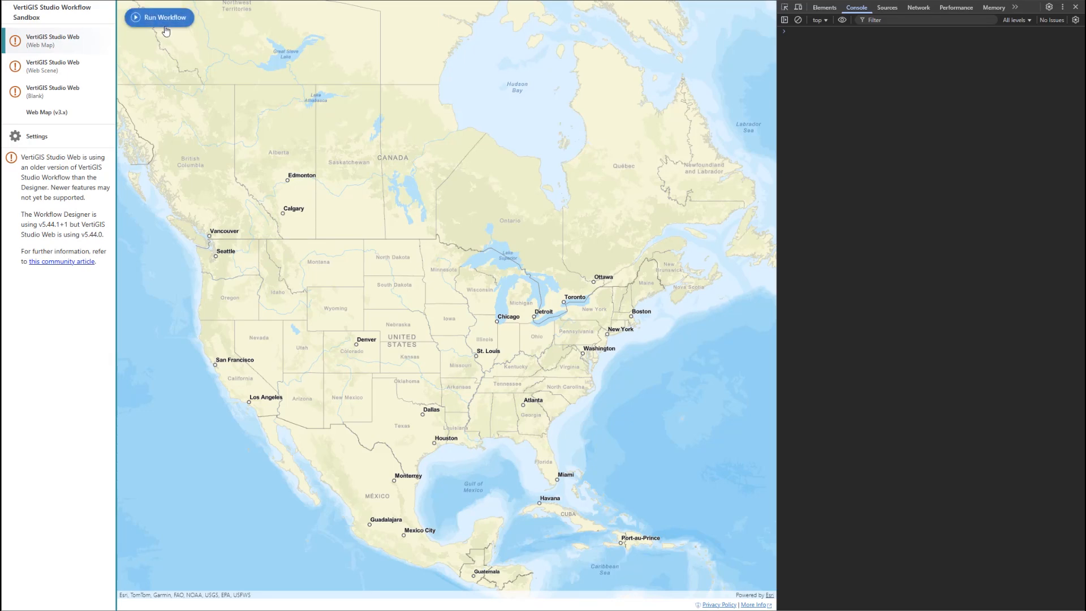
Step: Submit the form with Maine selected and expand its logged value and data in the console
{"action": "left_click", "coordinate": [160, 17]}
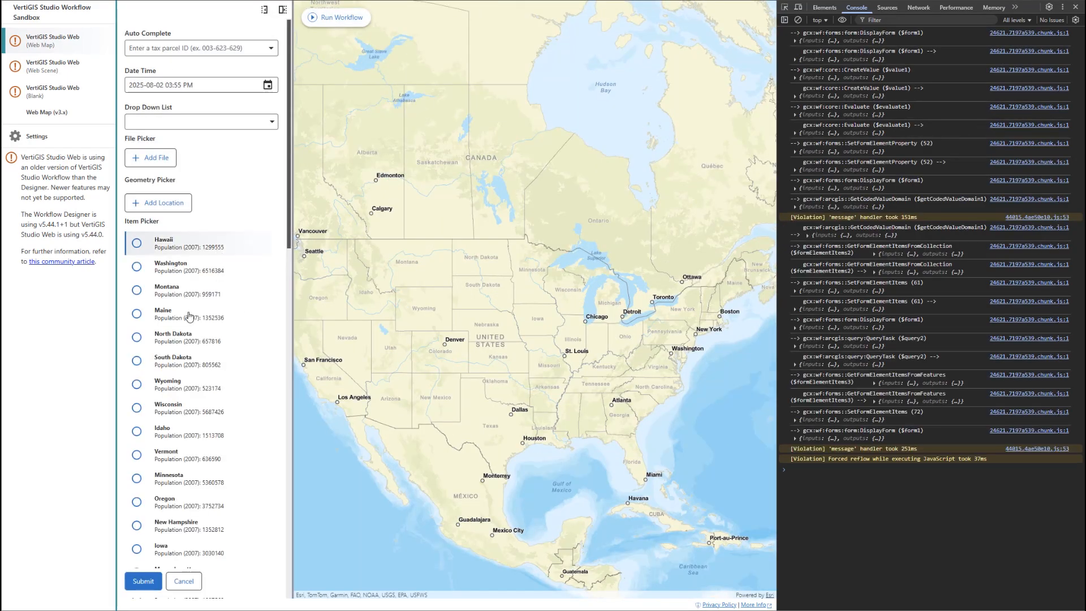
{"action": "left_click", "coordinate": [143, 580]}
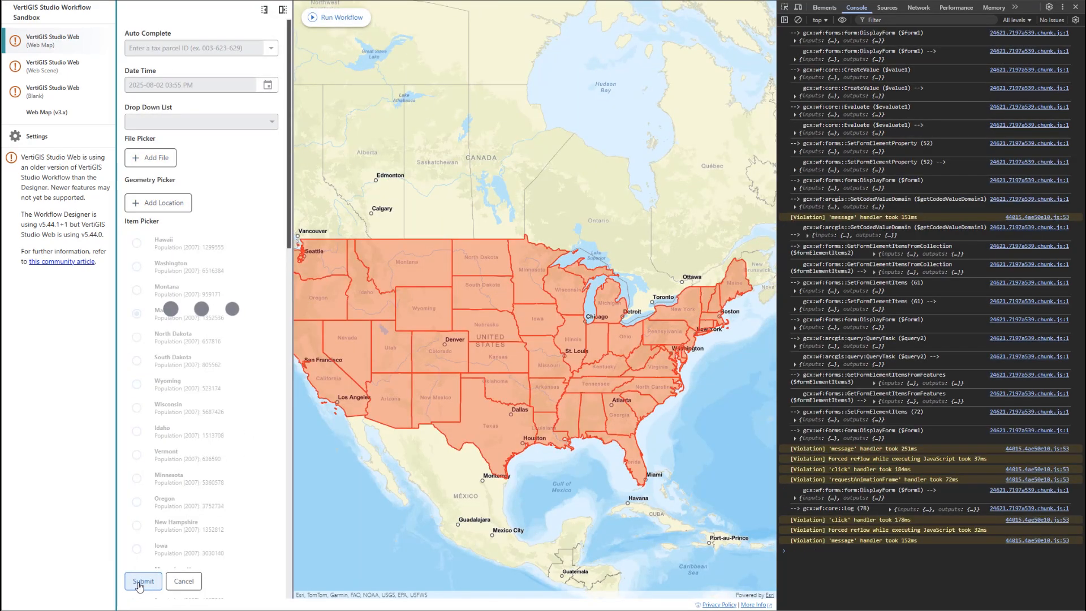
{"action": "left_click", "coordinate": [142, 581]}
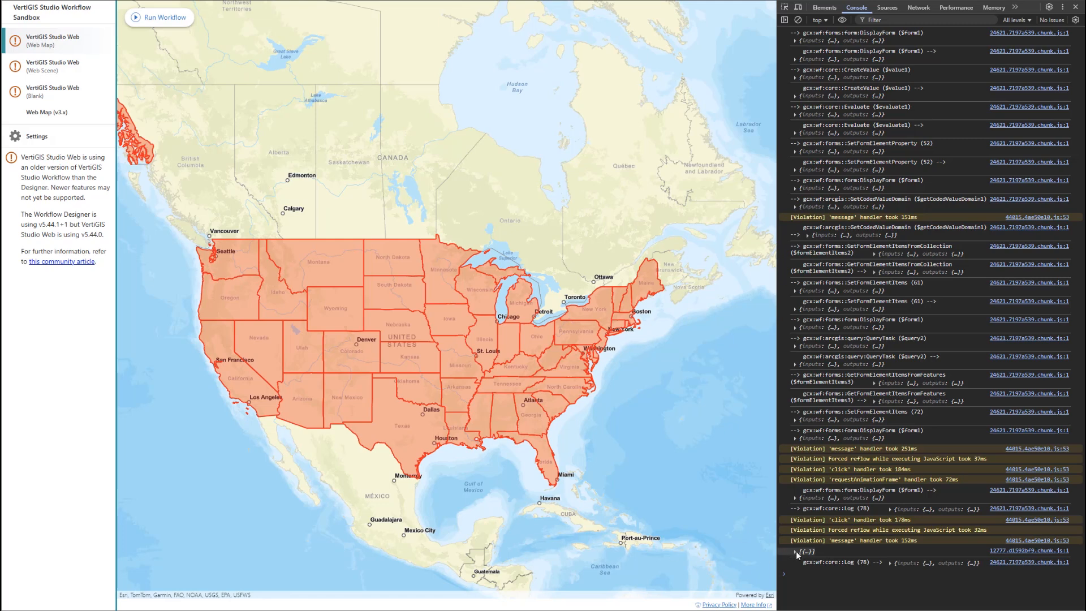
{"action": "left_click", "coordinate": [796, 551]}
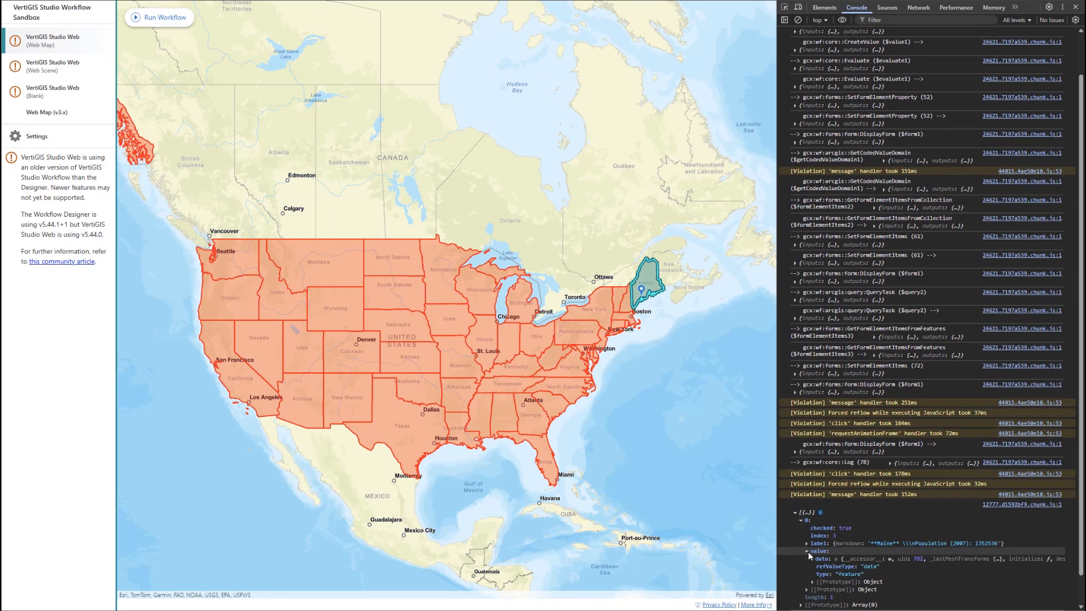
{"action": "left_click", "coordinate": [821, 551]}
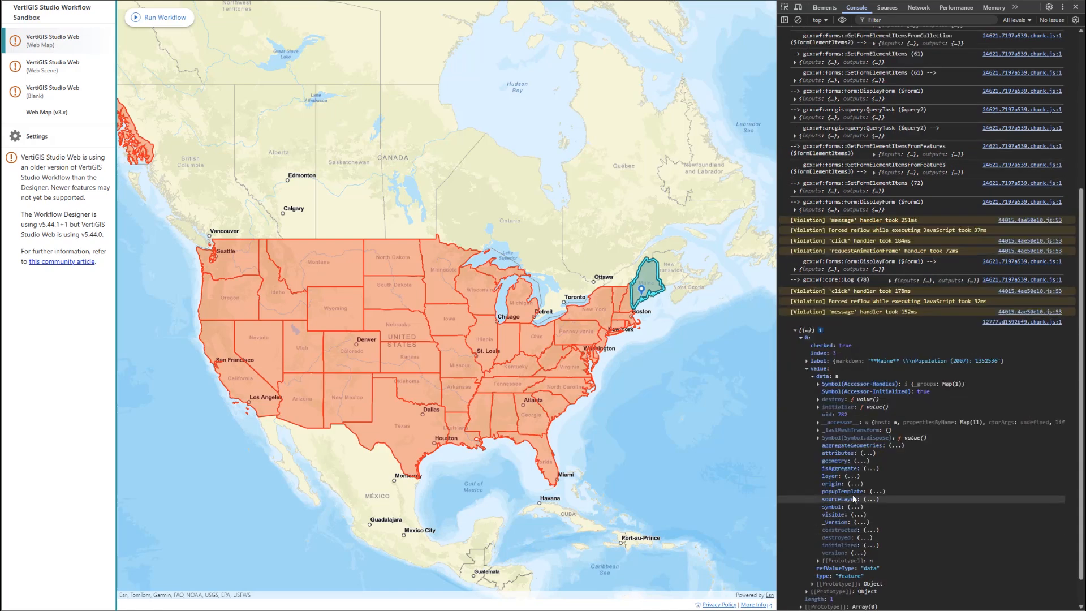
{"action": "mouse_move", "coordinate": [981, 541]}
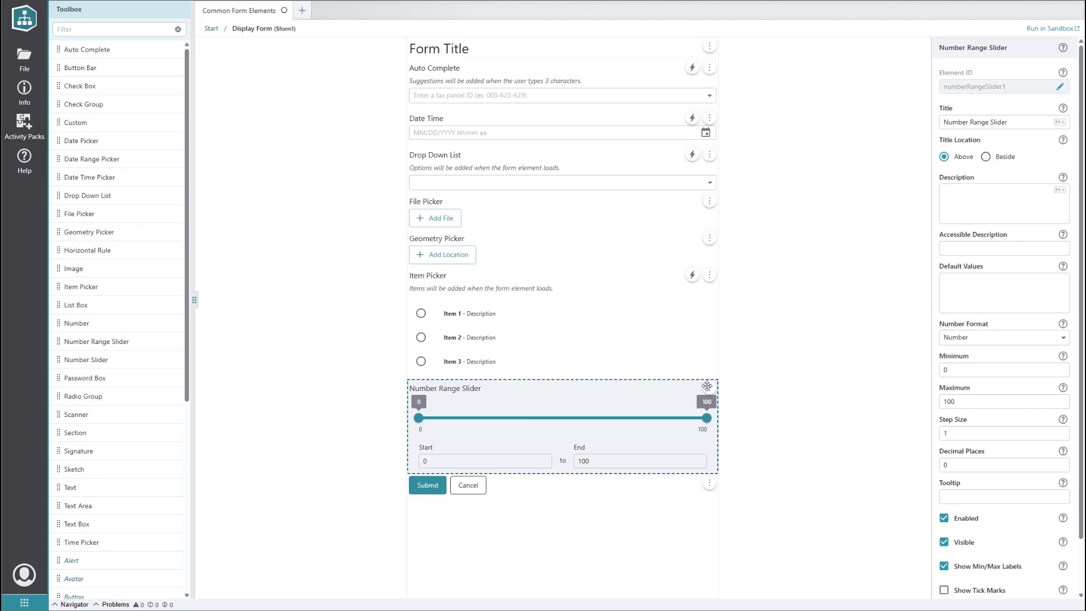
Step: Format the Number Range Slider as KRW currency with maximum 50, then deselect it
{"action": "left_click", "coordinate": [1003, 337]}
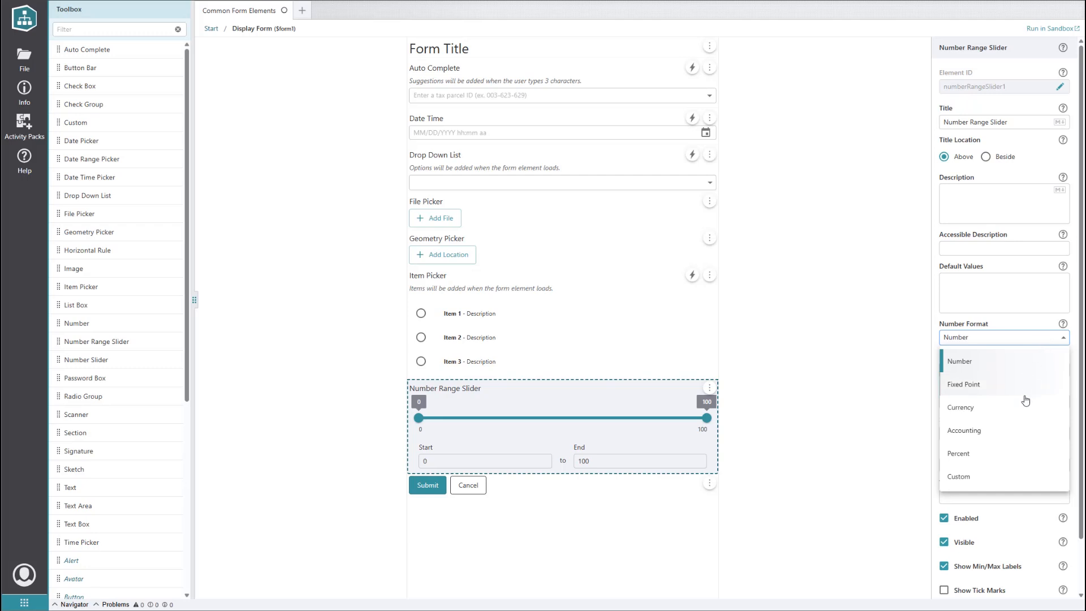
{"action": "left_click", "coordinate": [962, 407]}
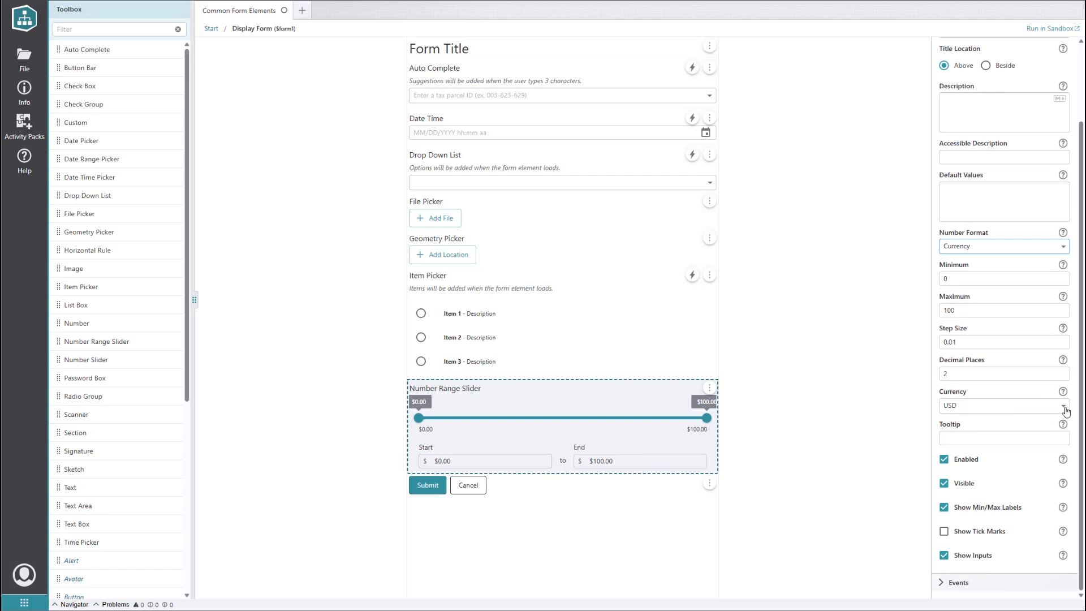
{"action": "left_click", "coordinate": [1067, 405]}
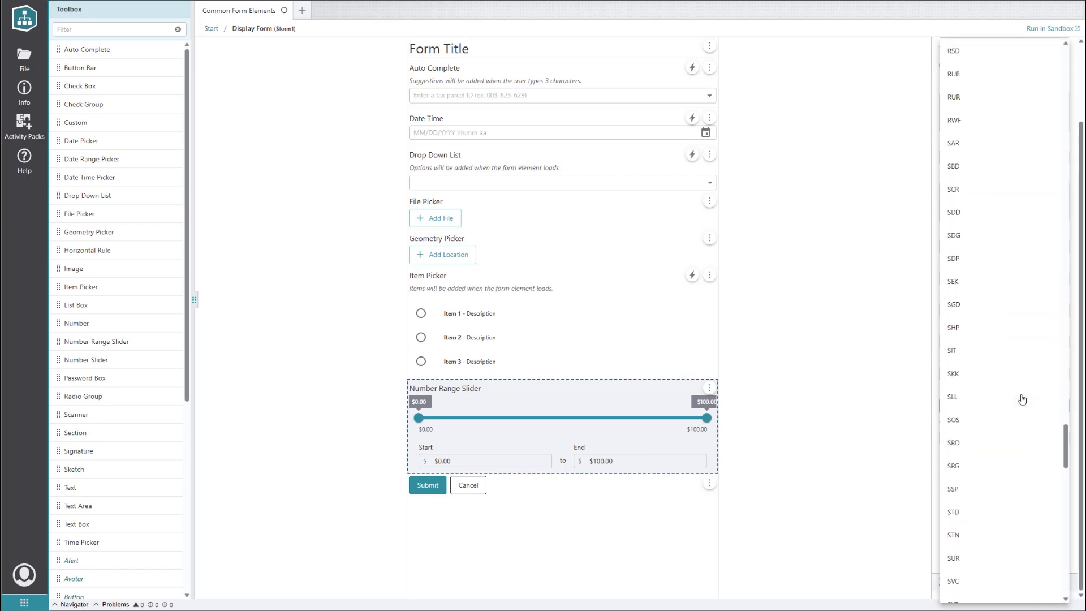
{"action": "scroll", "scroll_direction": "up", "scroll_amount": 3}
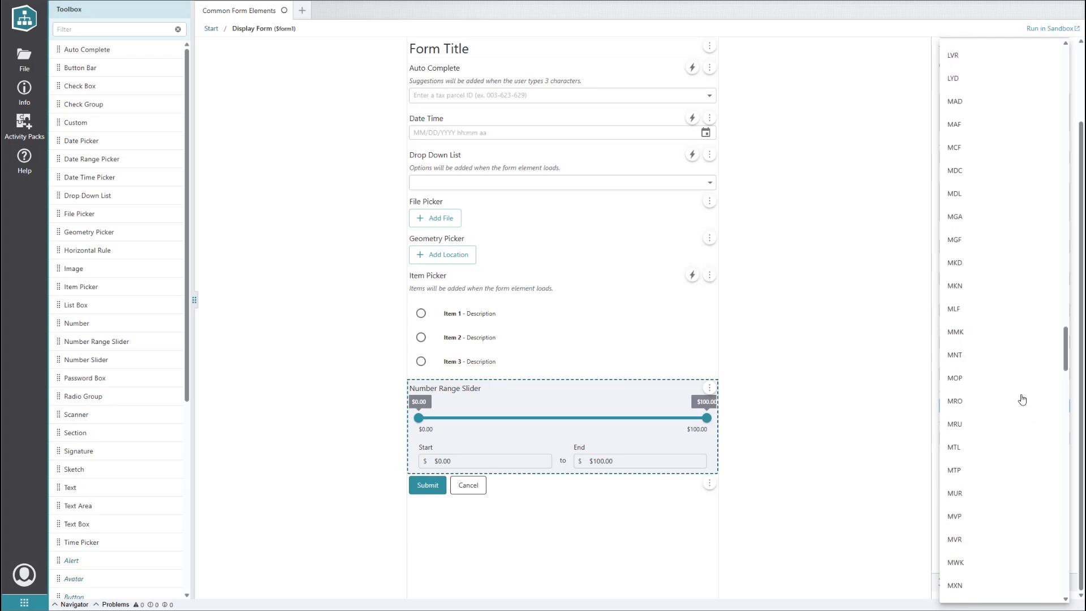
{"action": "scroll", "scroll_direction": "up", "scroll_amount": 3}
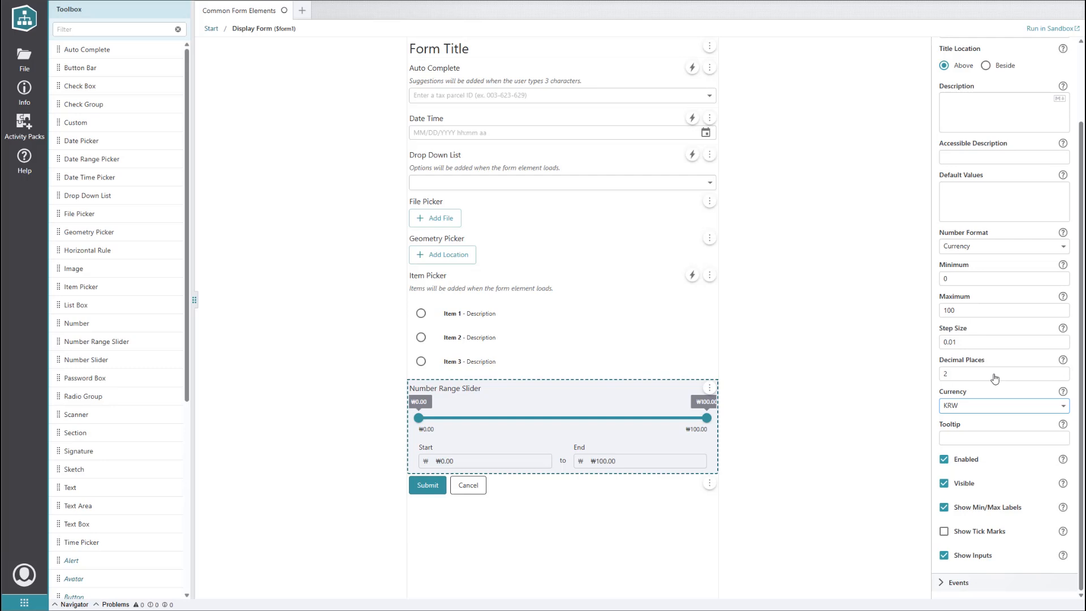
{"action": "mouse_move", "coordinate": [975, 293]}
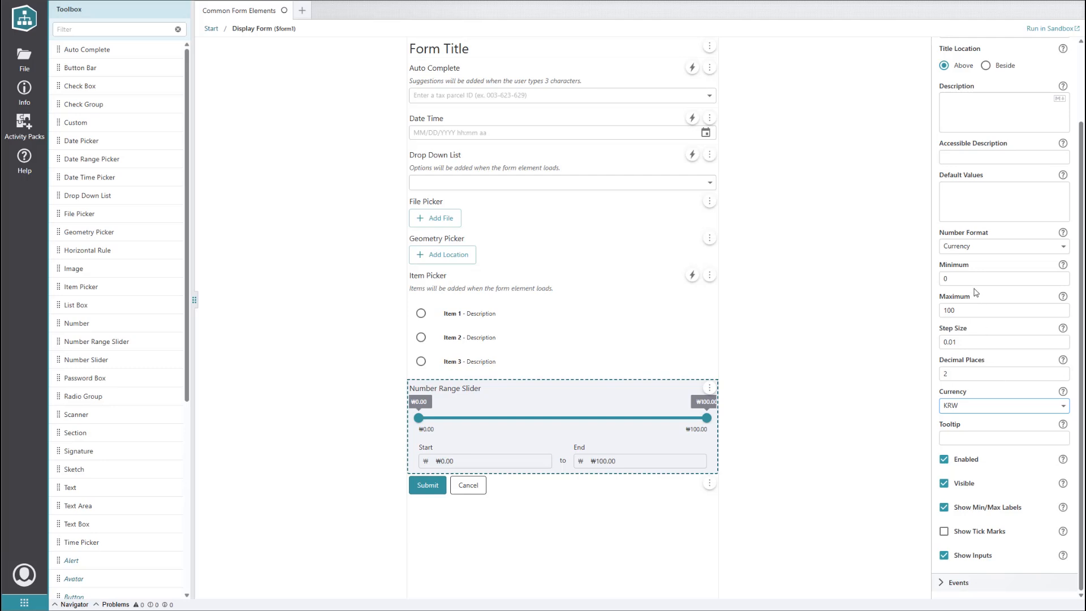
{"action": "mouse_move", "coordinate": [976, 309]}
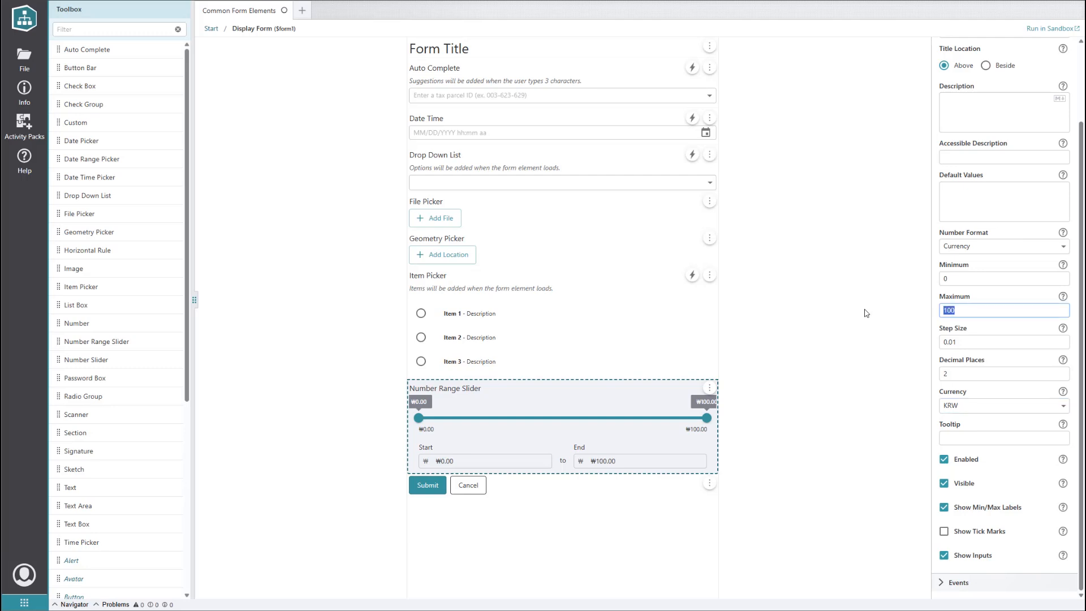
{"action": "type", "text": "50"}
{"action": "left_click", "coordinate": [1004, 341]}
{"action": "type", "text": "10"}
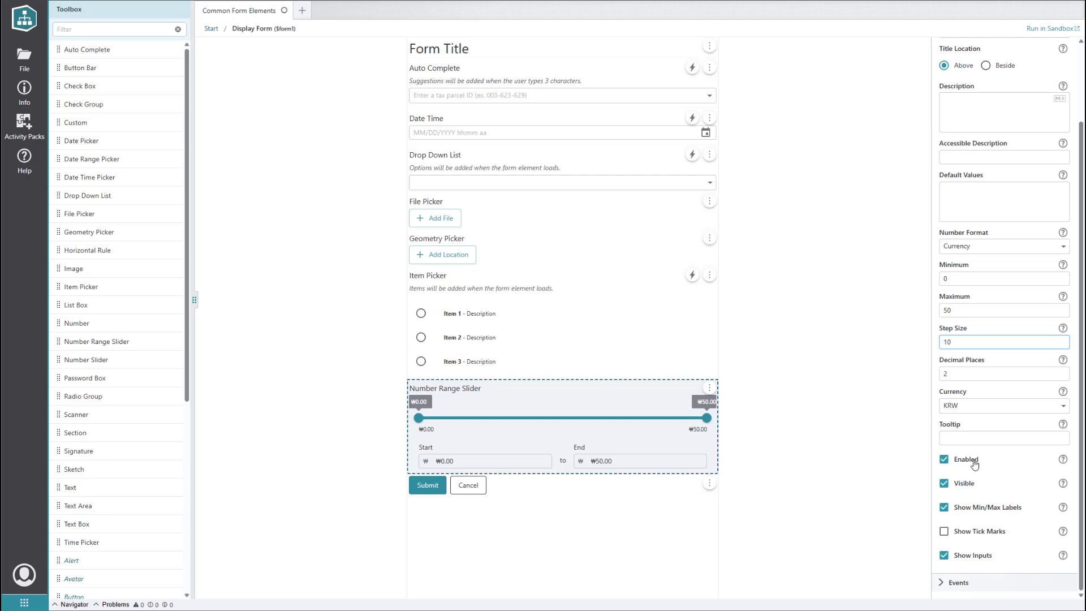
{"action": "left_click", "coordinate": [944, 531]}
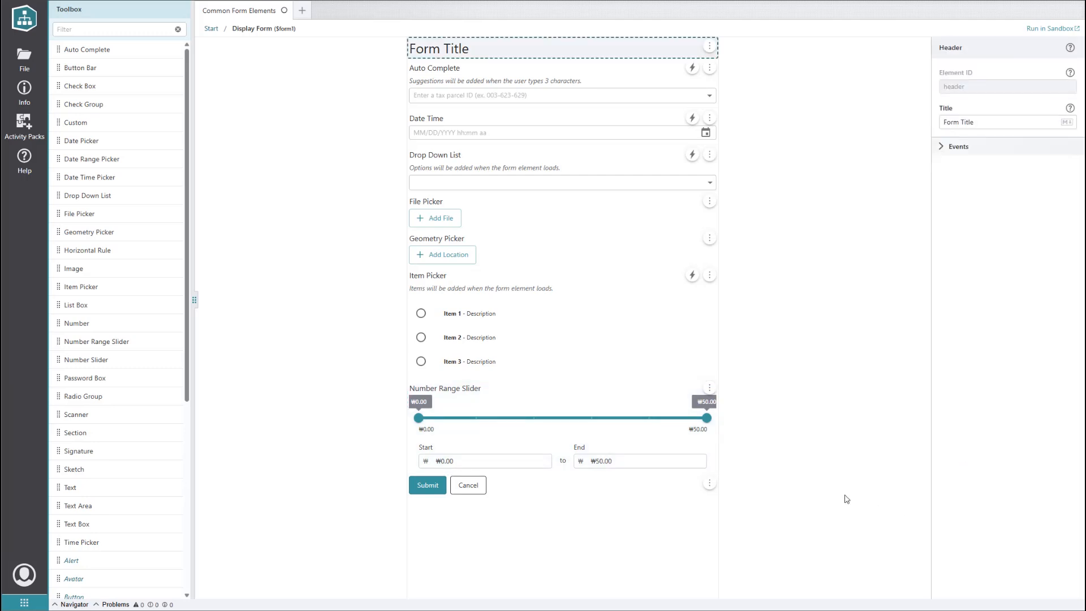
{"action": "mouse_move", "coordinate": [105, 305]}
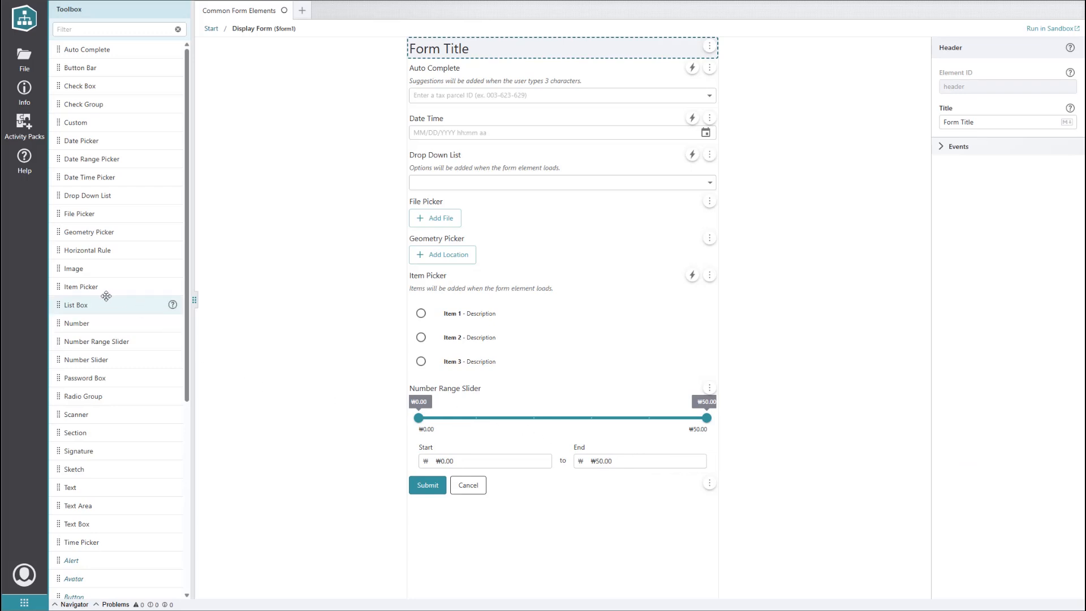
{"action": "mouse_move", "coordinate": [83, 378]}
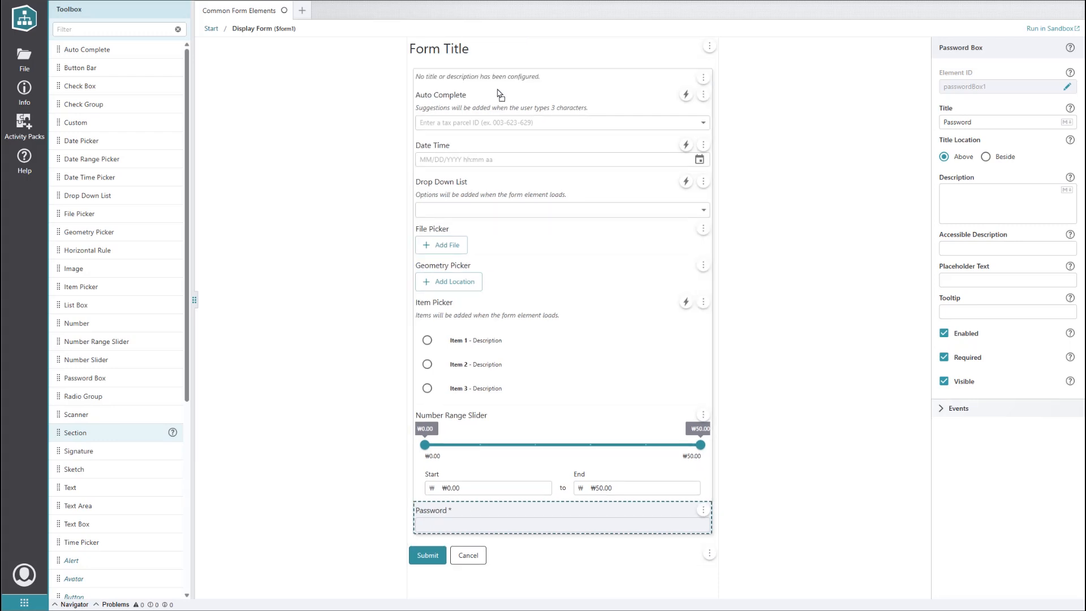
Step: Set the first section's style to Tab and begin titling it 'Text Inputs'
{"action": "left_click", "coordinate": [561, 76]}
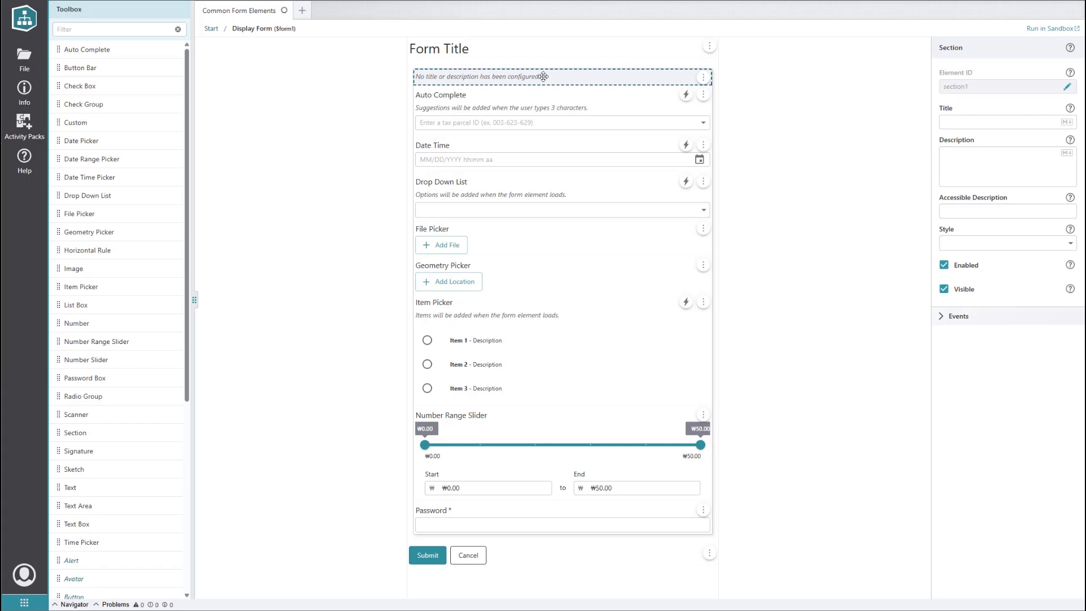
{"action": "mouse_move", "coordinate": [892, 219]}
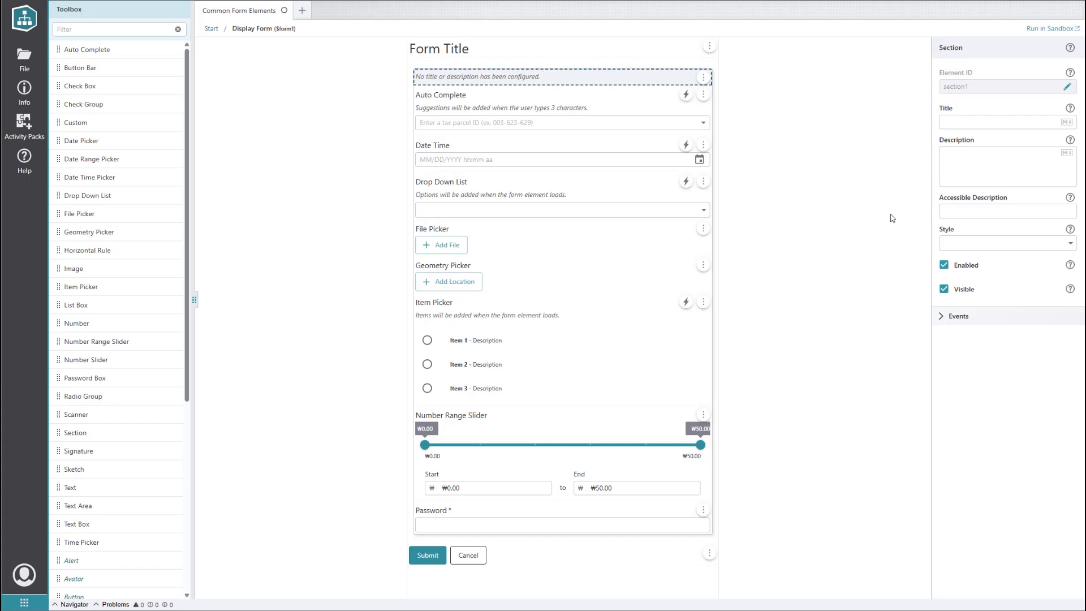
{"action": "left_click", "coordinate": [1006, 244]}
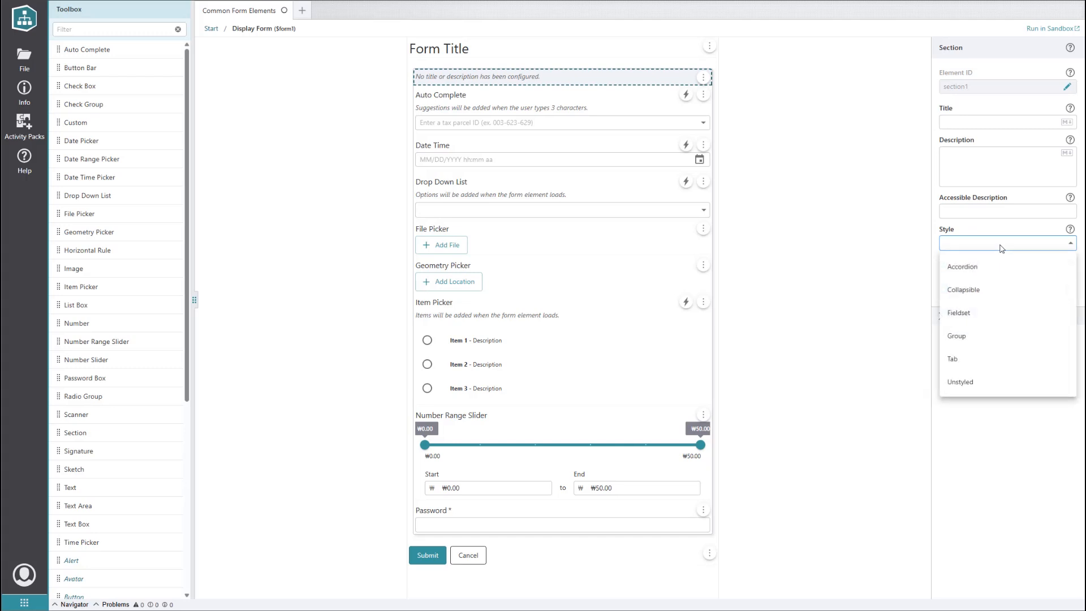
{"action": "mouse_move", "coordinate": [1012, 359]}
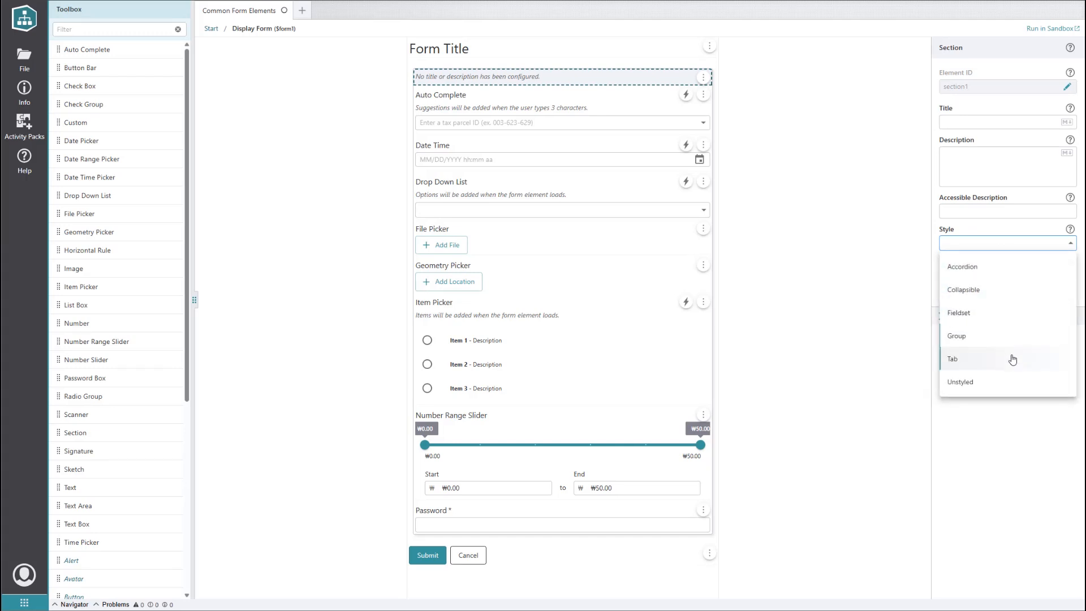
{"action": "left_click", "coordinate": [953, 358]}
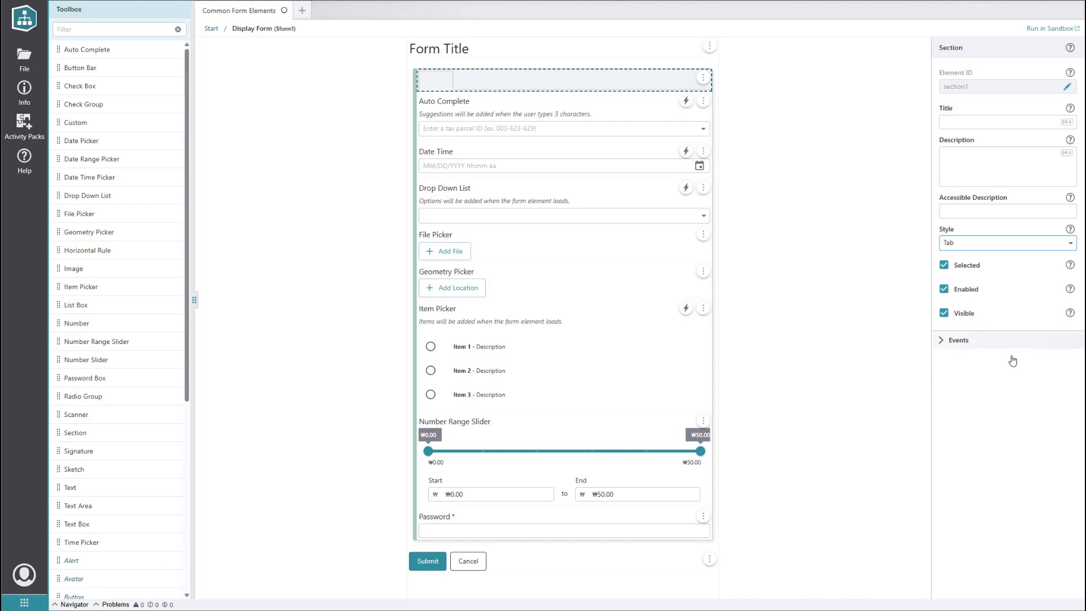
{"action": "mouse_move", "coordinate": [788, 481]}
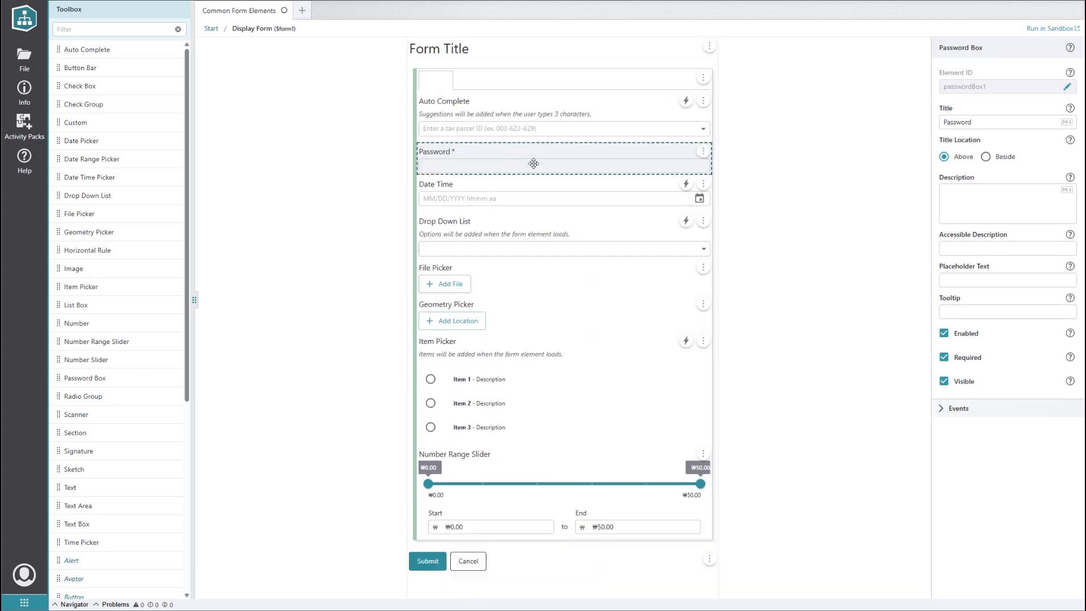
{"action": "left_click", "coordinate": [561, 79]}
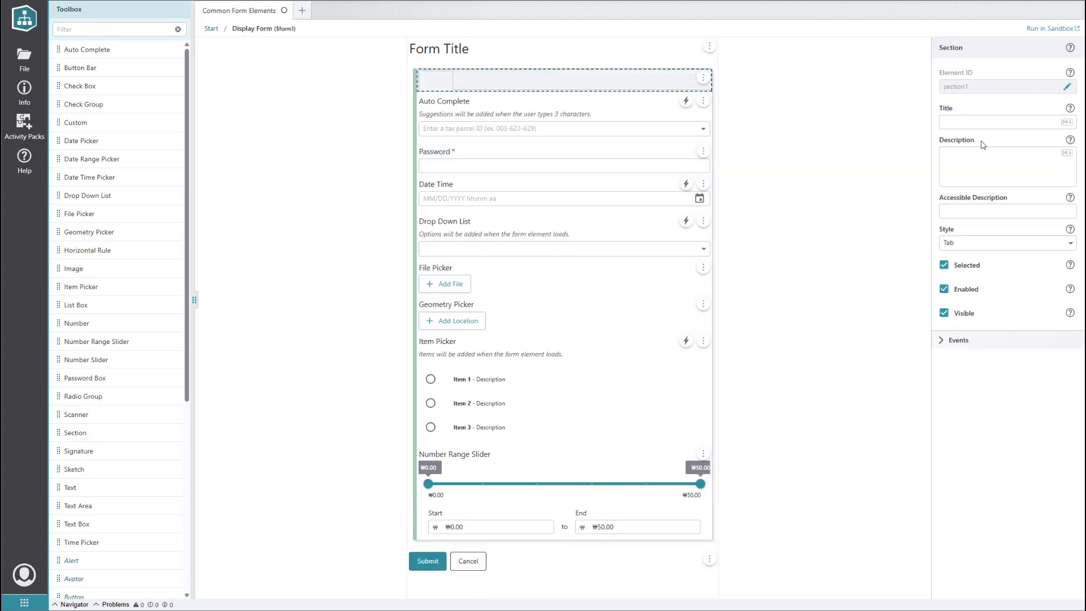
{"action": "type", "text": "Te"}
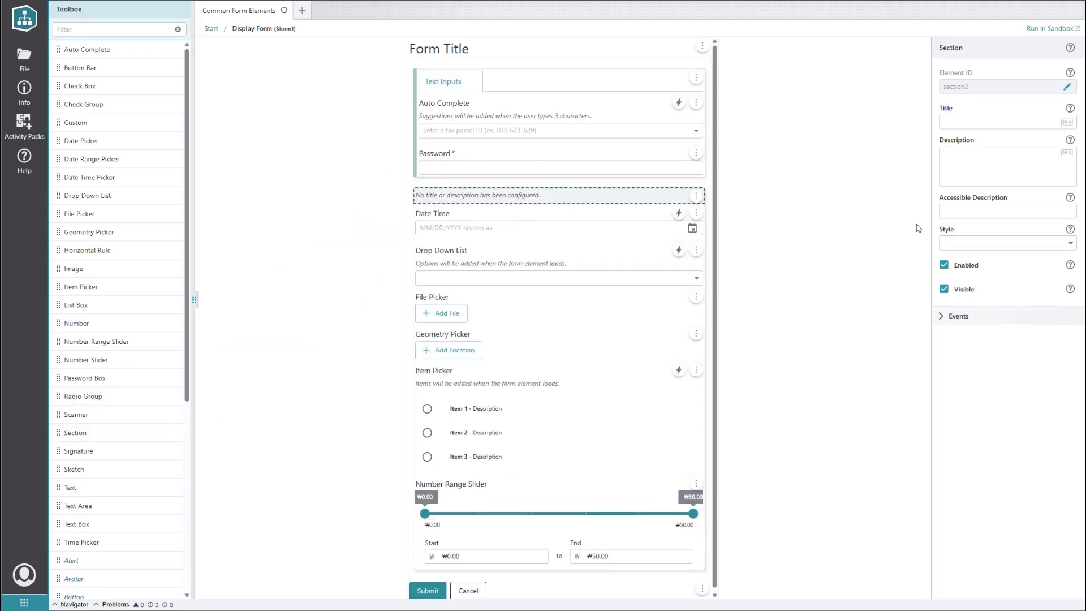
Step: Make the second section a 'Pickers' tab, set up the third tab, and run the form in Sandbox
{"action": "left_click", "coordinate": [1005, 243]}
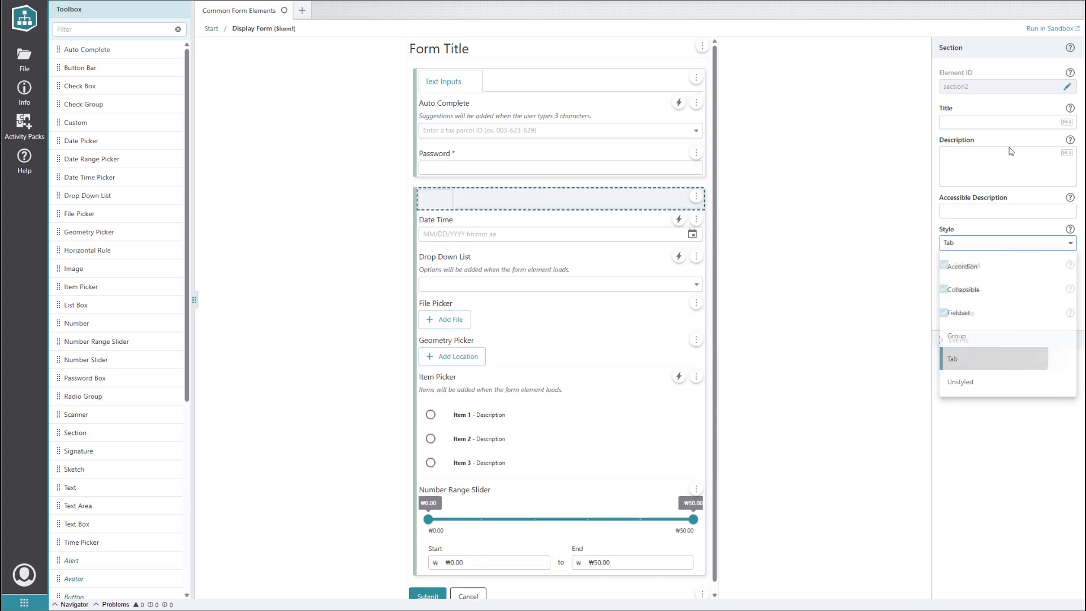
{"action": "type", "text": "Pickers"}
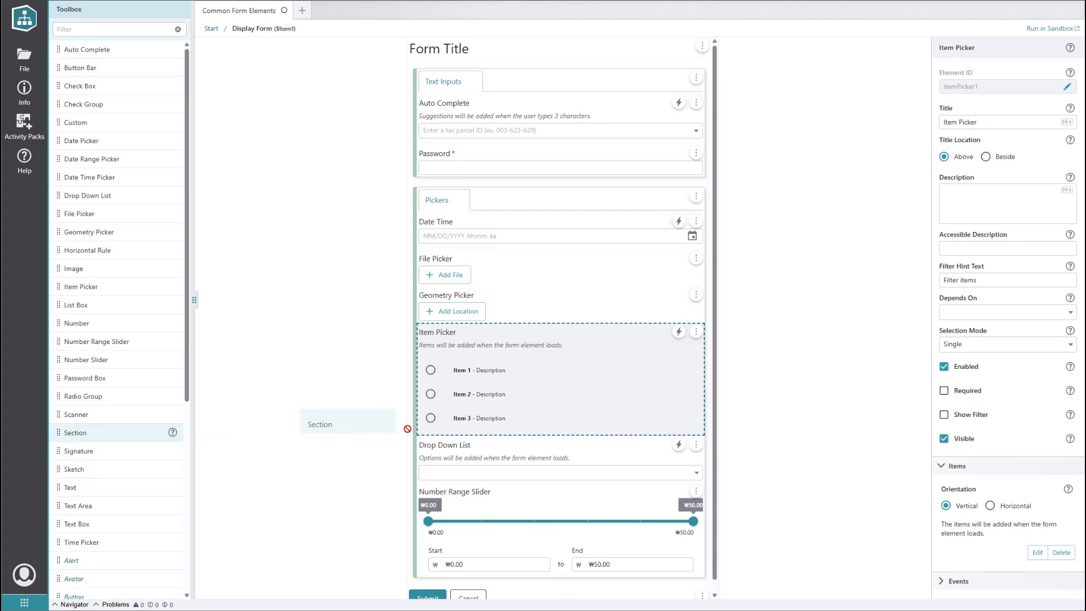
{"action": "left_click", "coordinate": [1005, 243]}
{"action": "type", "text": "Other"}
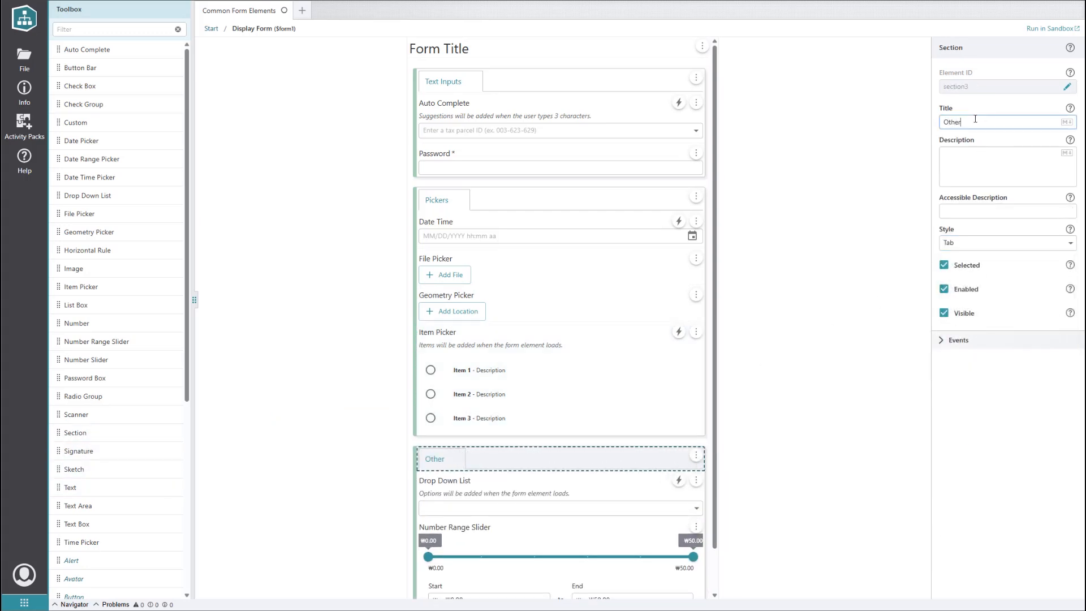
{"action": "left_click", "coordinate": [1050, 29]}
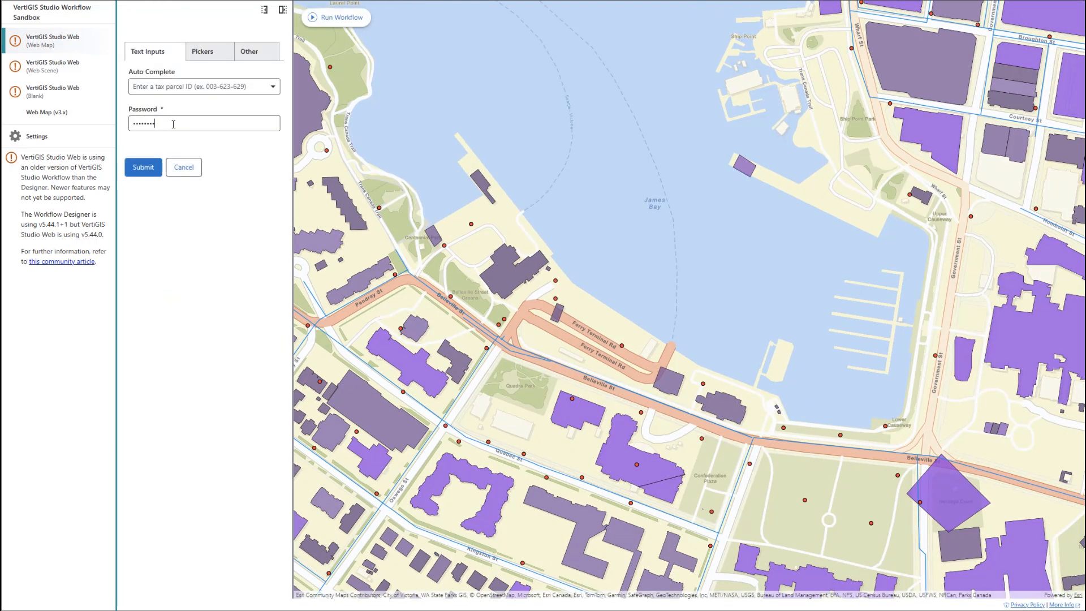
Step: View the Other tab with the Drop Down List and ₩0–₩30 currency slider
{"action": "left_click", "coordinate": [249, 50]}
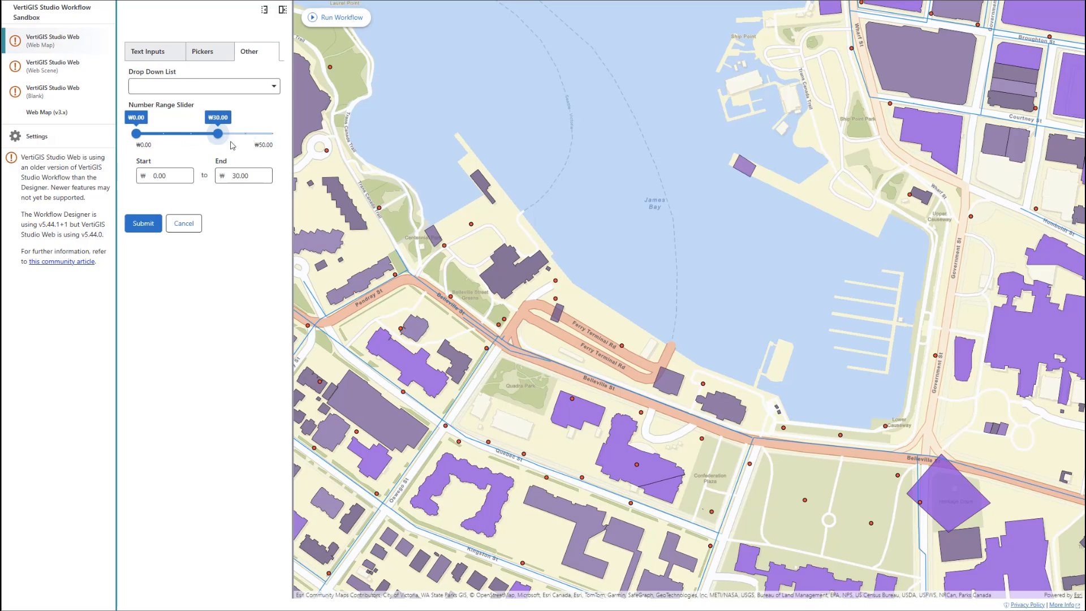